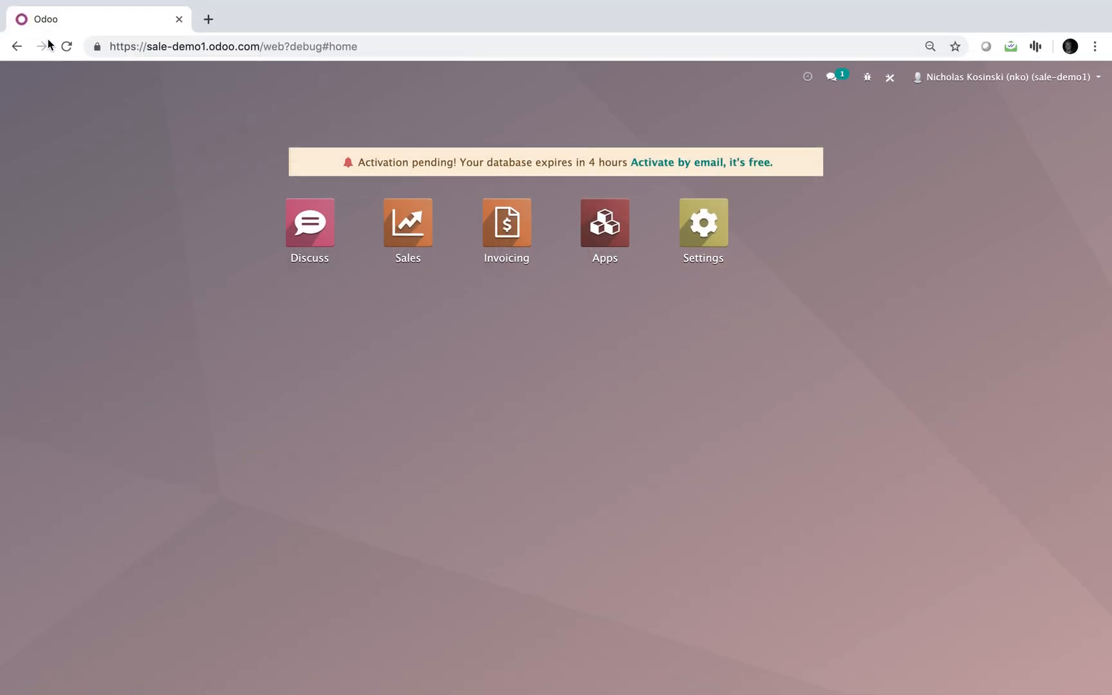
mouse_move(42, 47)
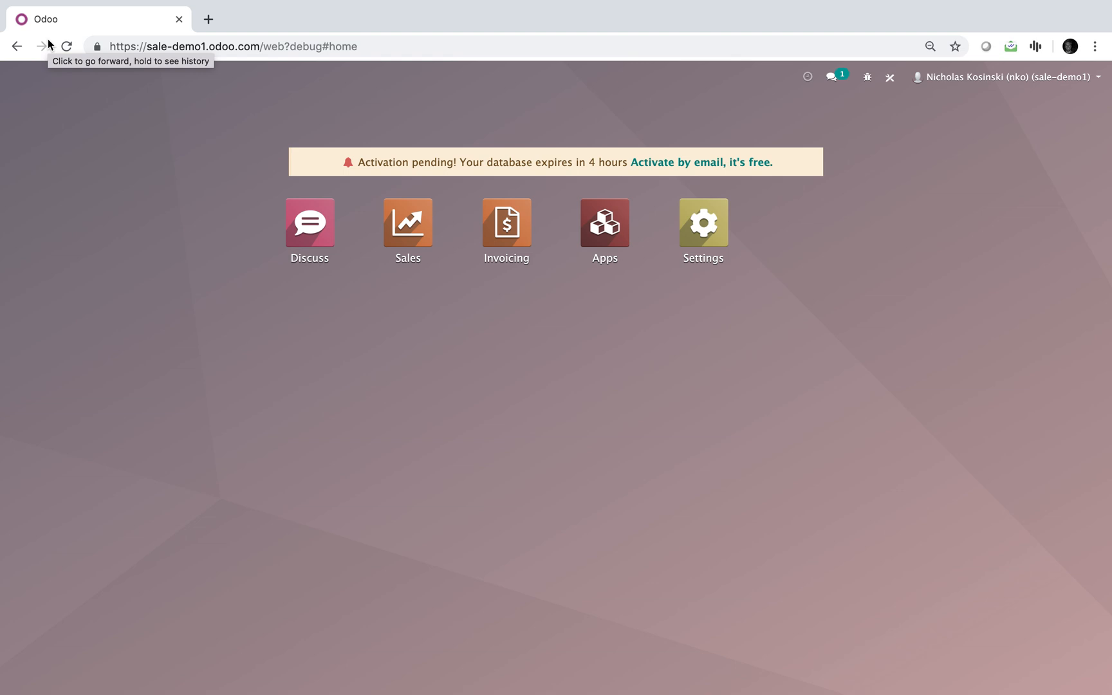
mouse_move(105, 156)
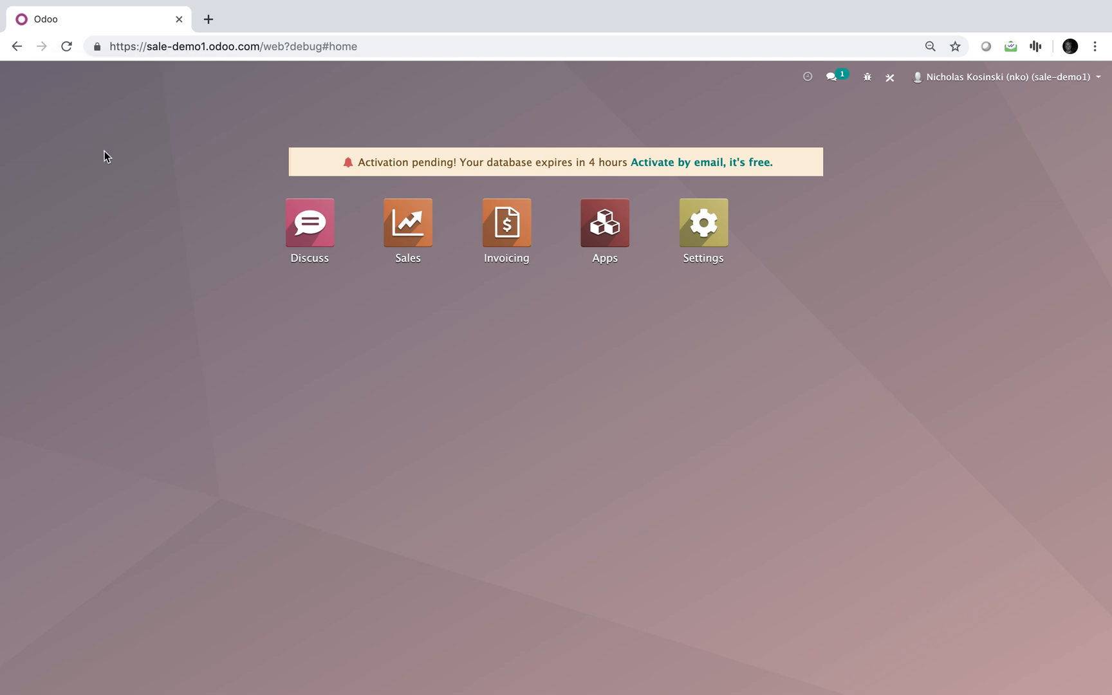
mouse_move(297, 192)
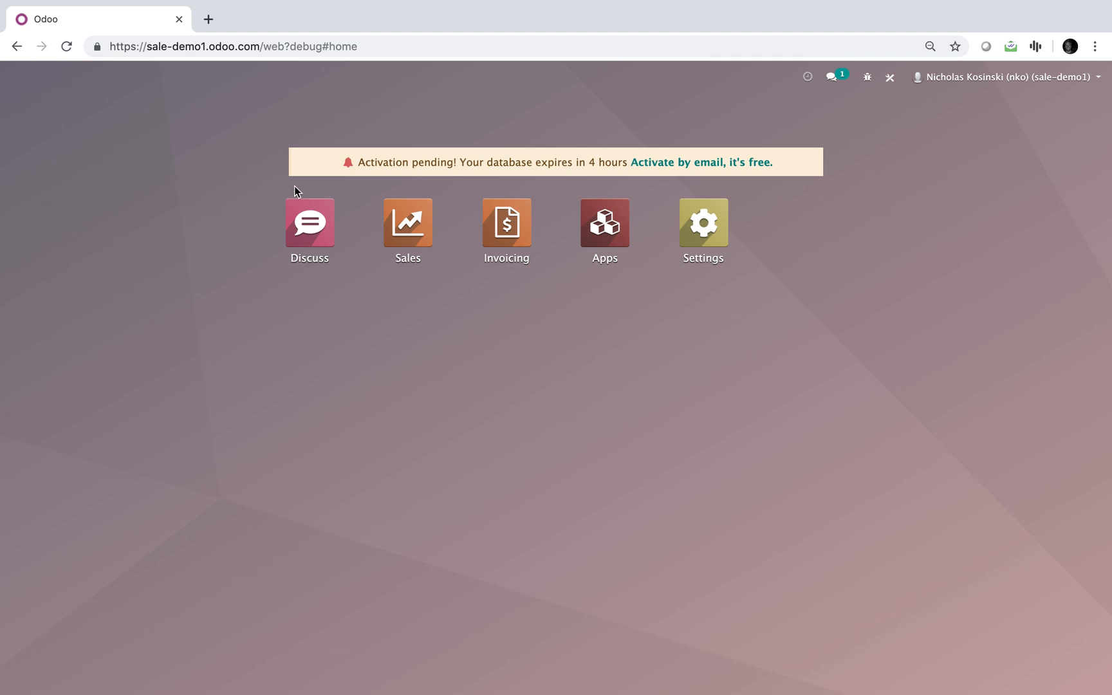
Step: Open the Settings app dashboard
left_click(703, 222)
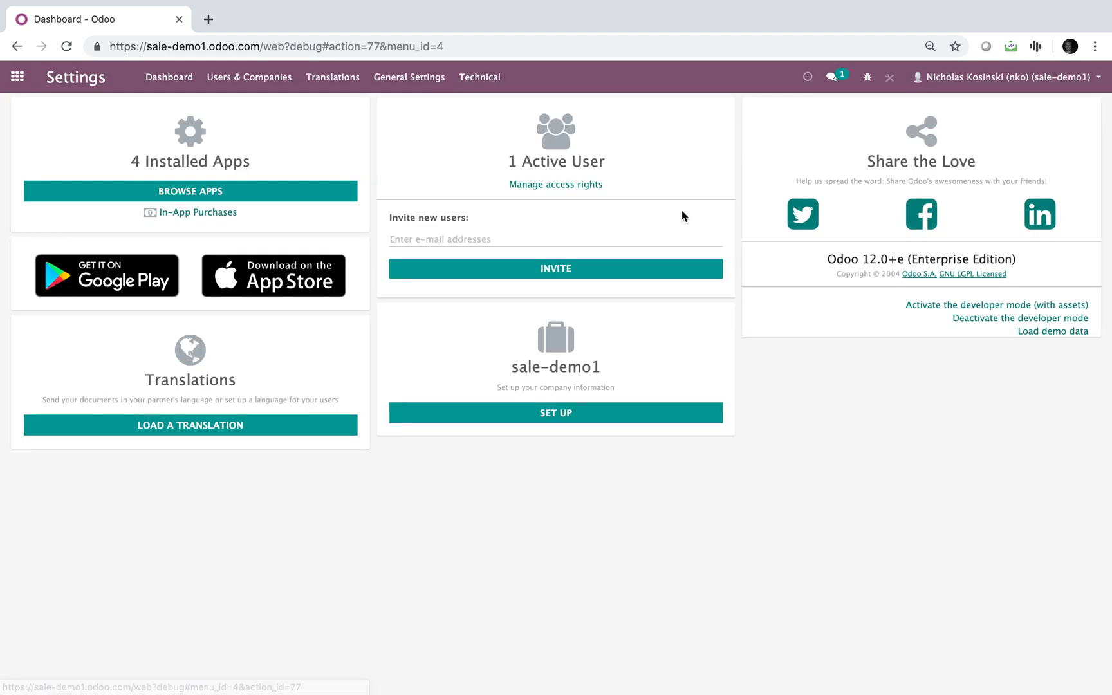
mouse_move(996, 305)
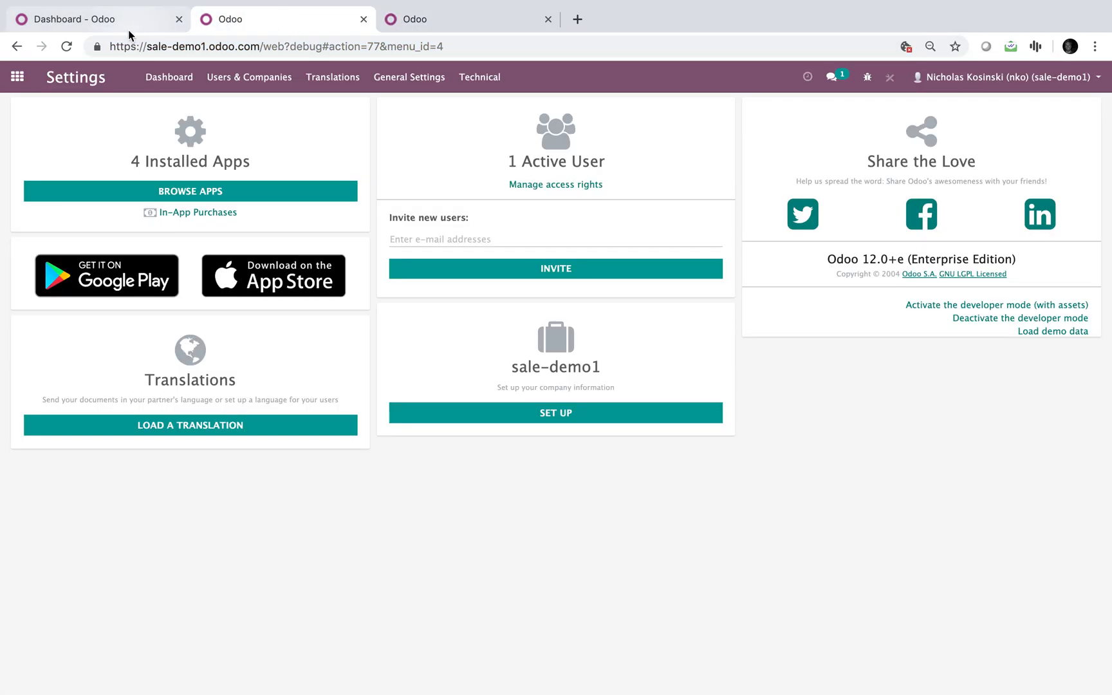
mouse_move(17, 77)
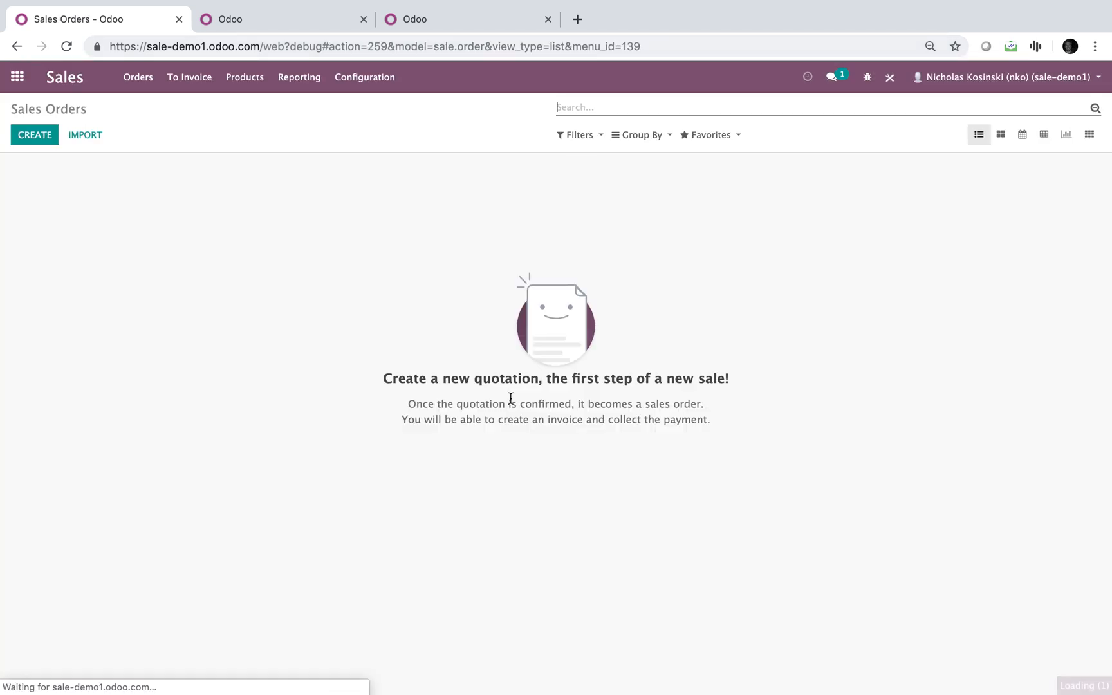
Step: Create a quotation for 'Customer', reset zoom, and head back to the app menu
left_click(35, 135)
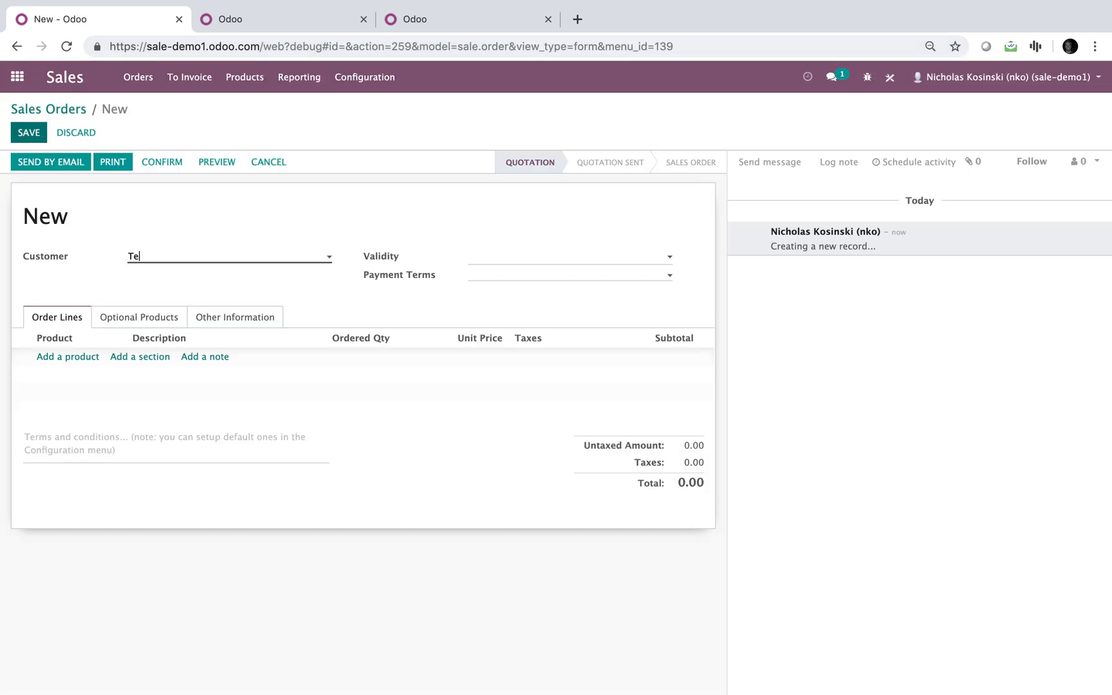
type("Customer")
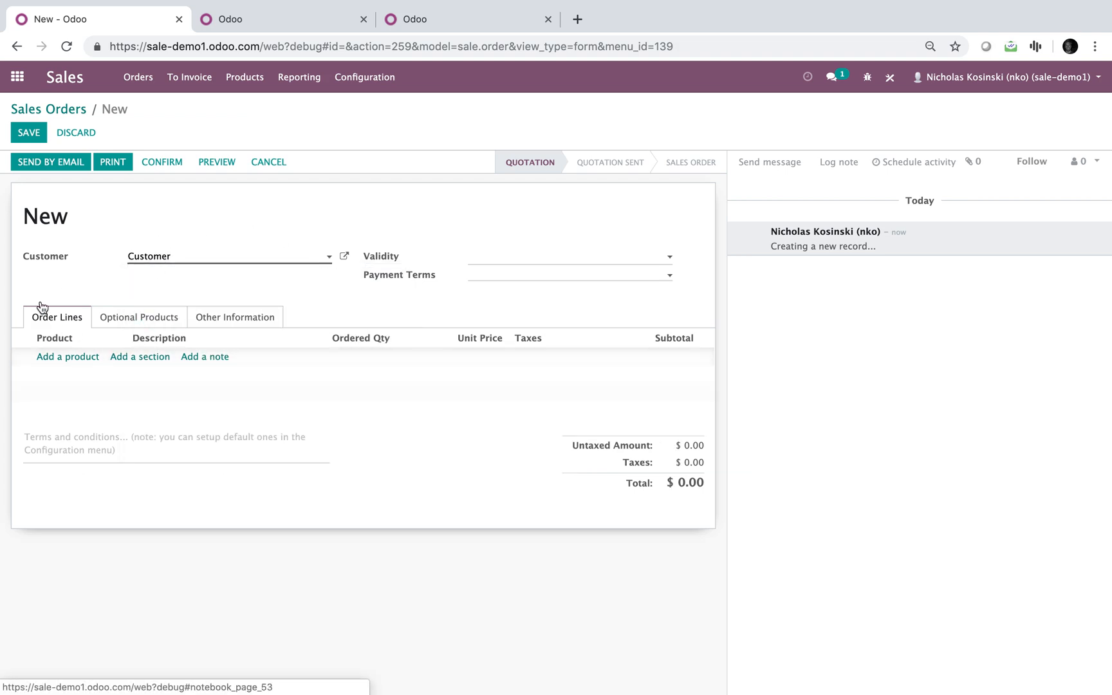
key("ctrl+minus")
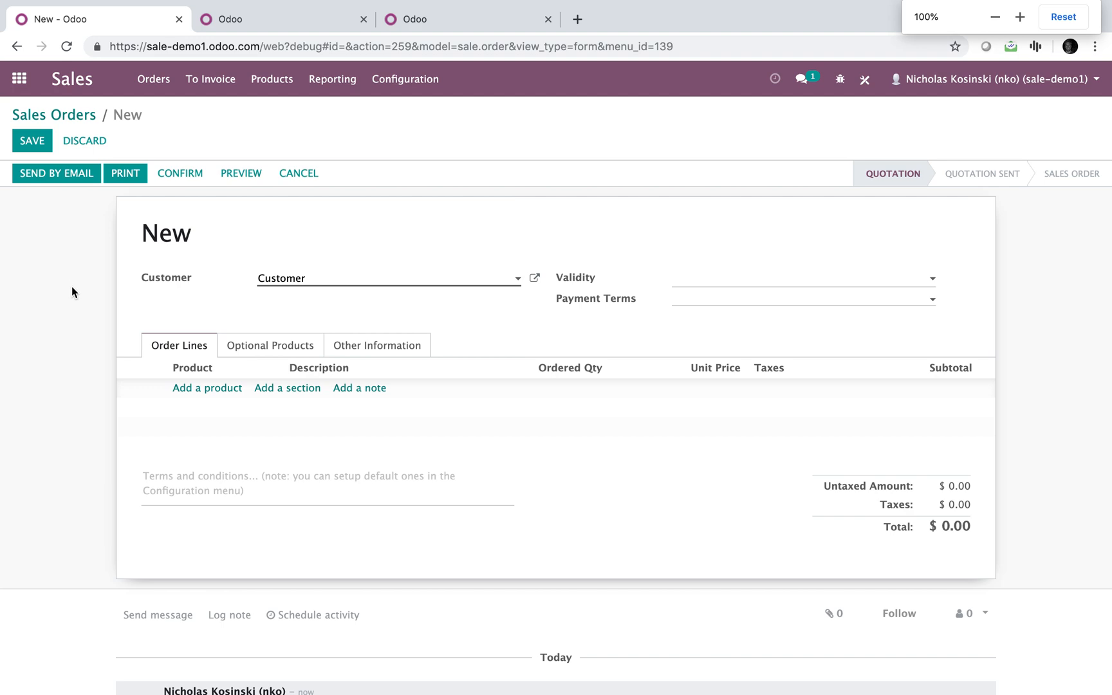
mouse_move(109, 421)
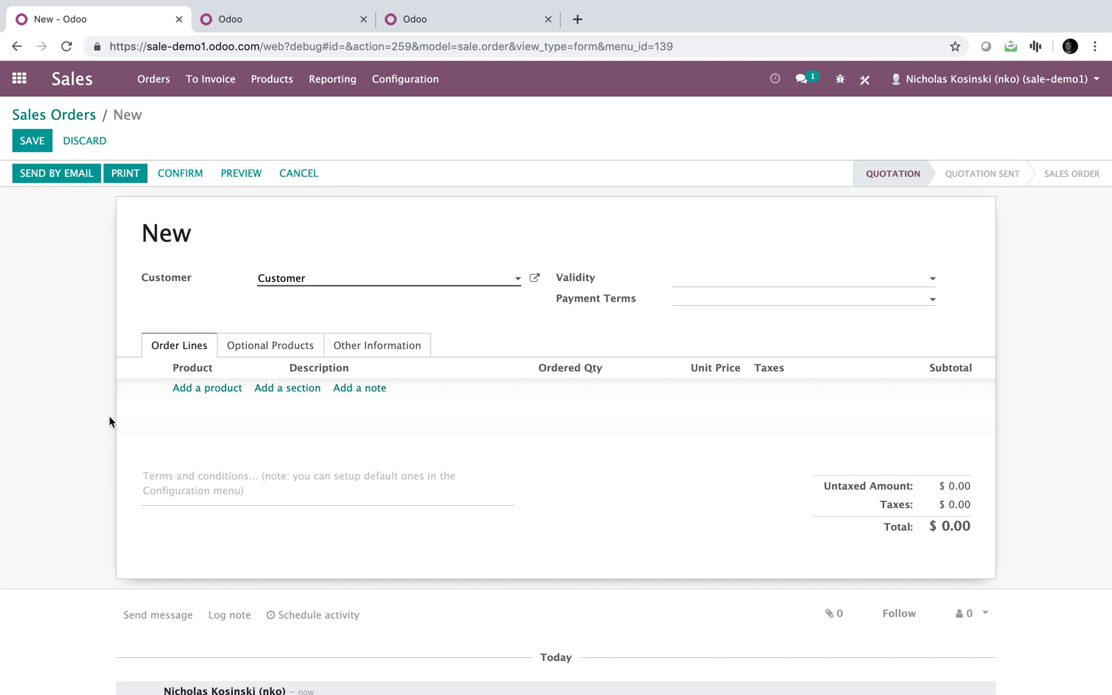
mouse_move(1086, 561)
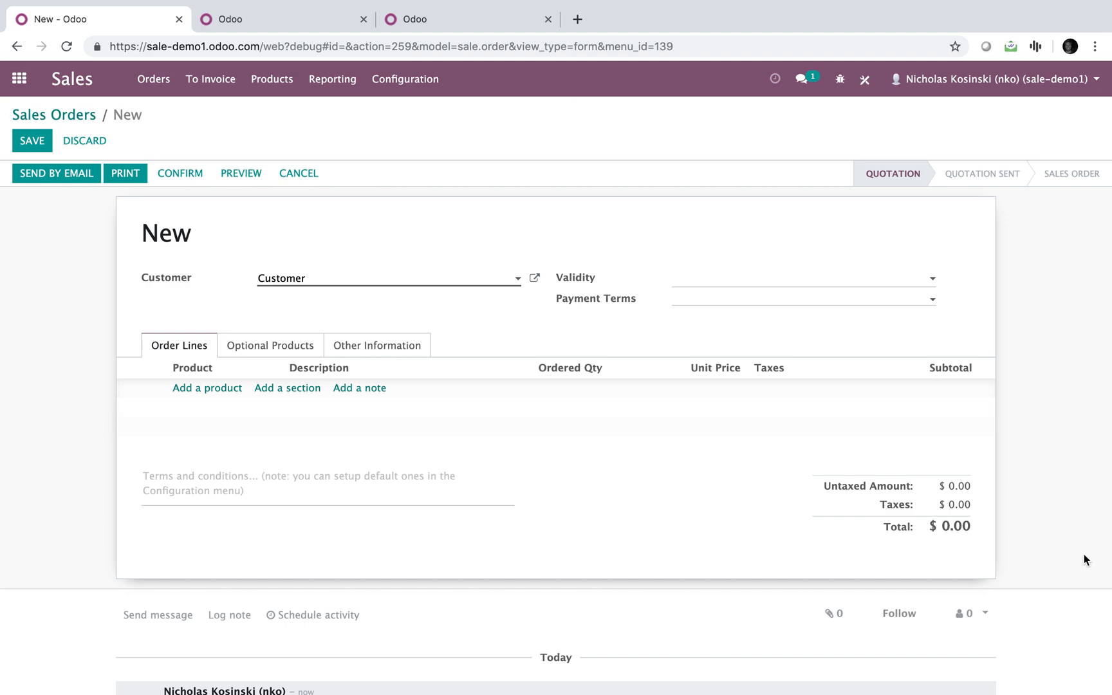
mouse_move(21, 691)
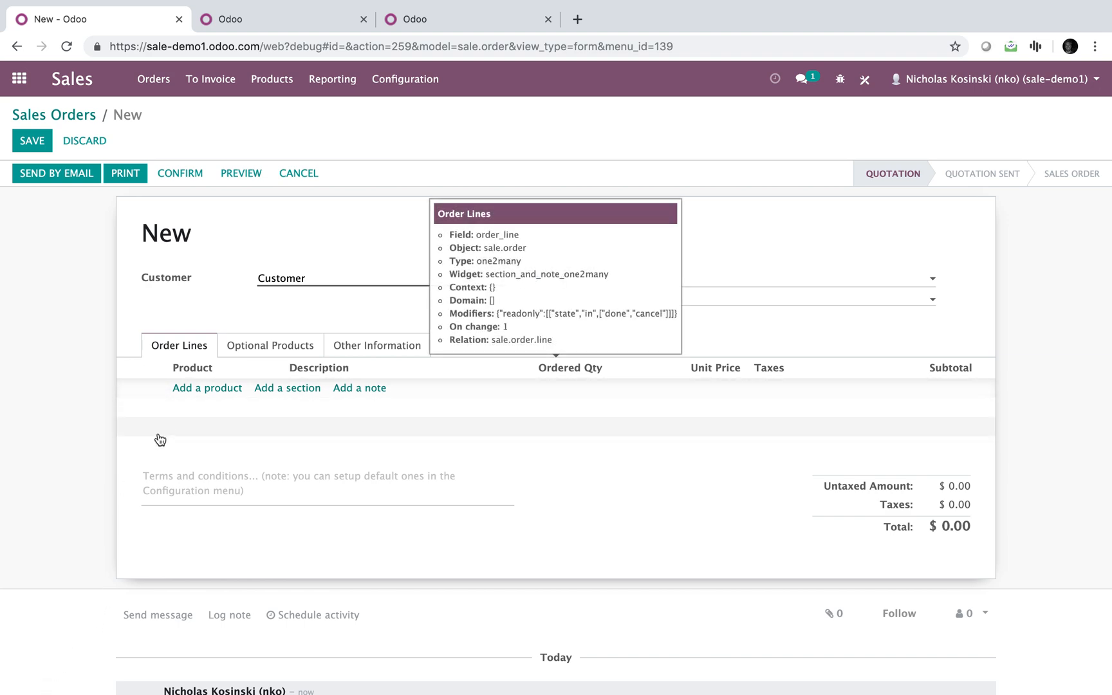
mouse_move(169, 450)
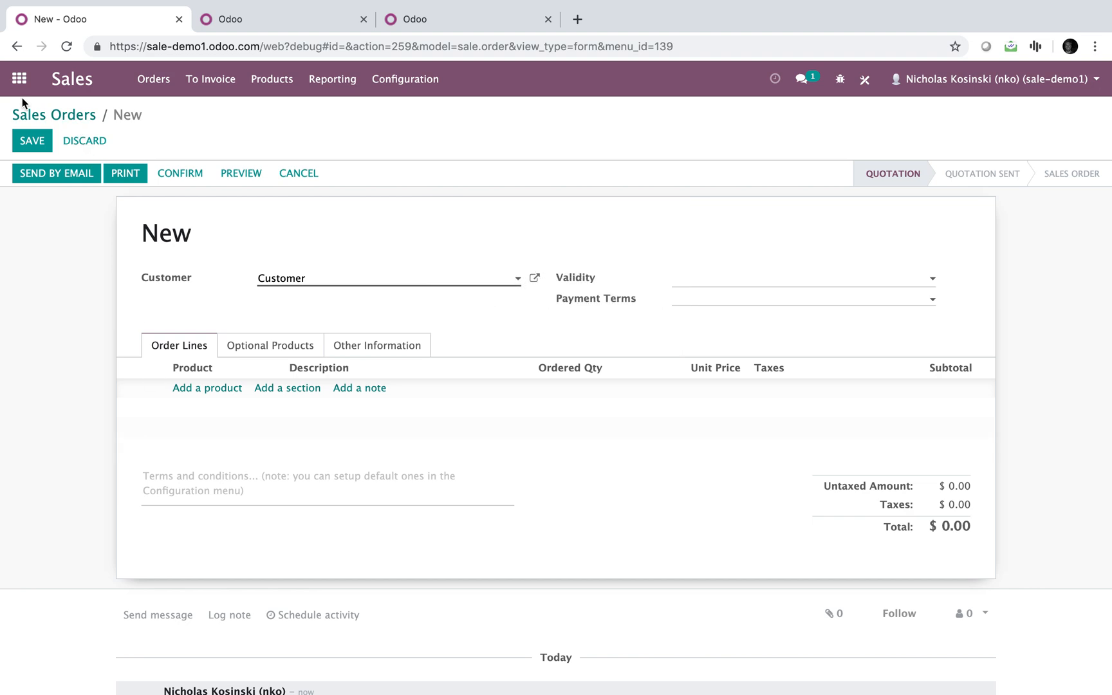
left_click(84, 140)
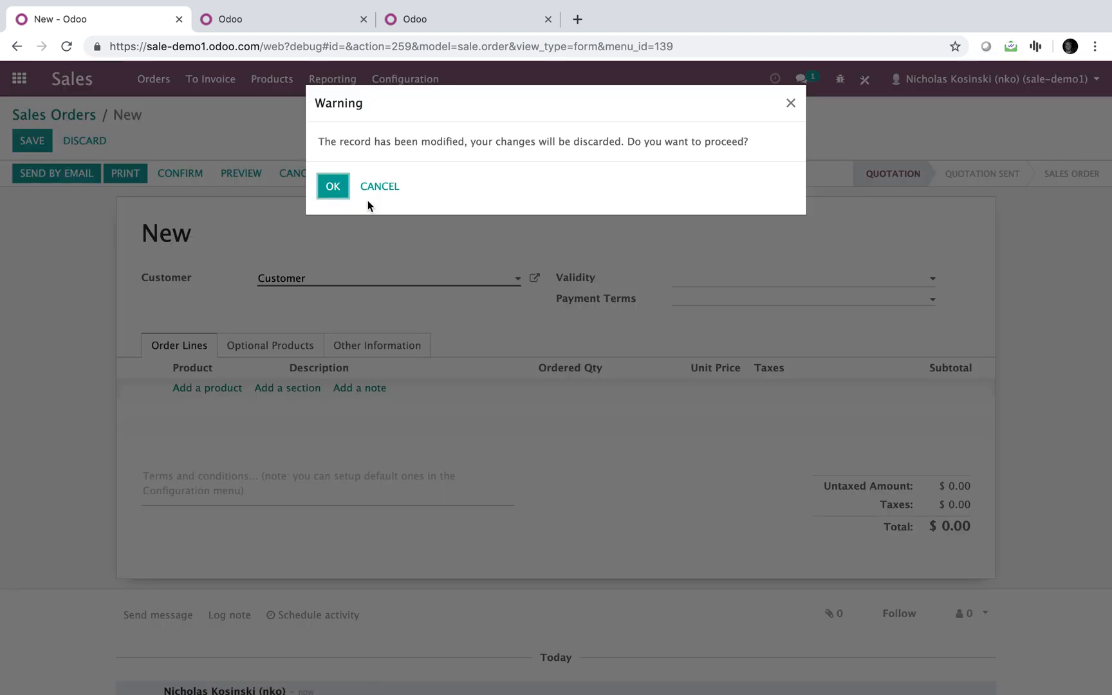
Step: Discard the draft quotation and open the technical Models list via the 'models' search
left_click(332, 186)
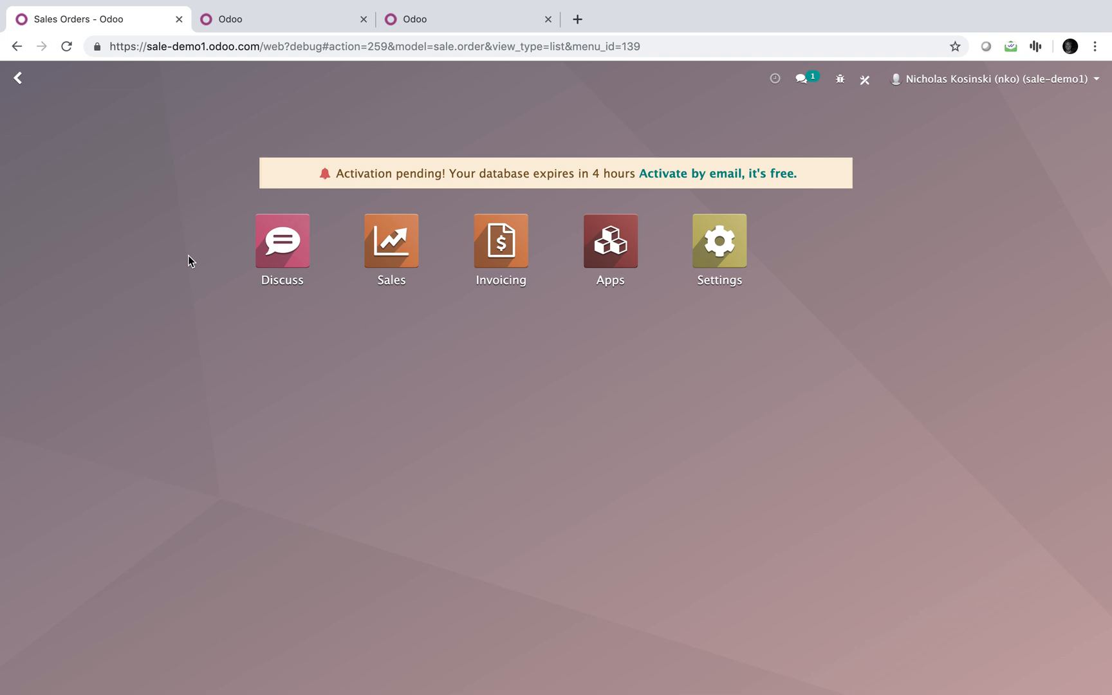
type("models")
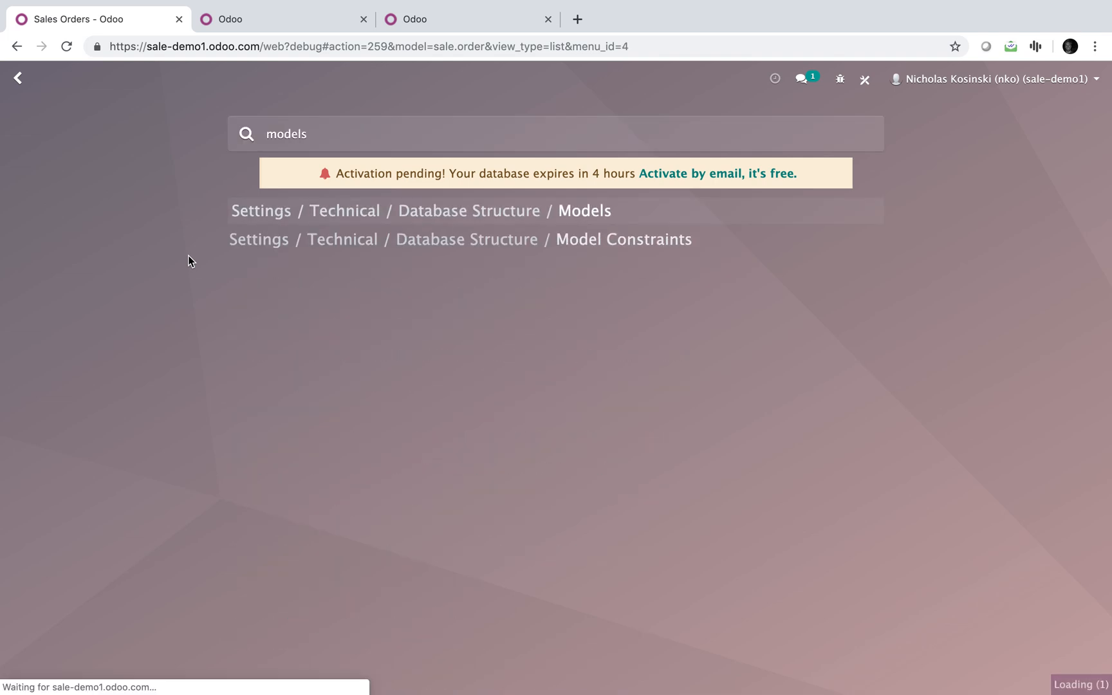
left_click(584, 211)
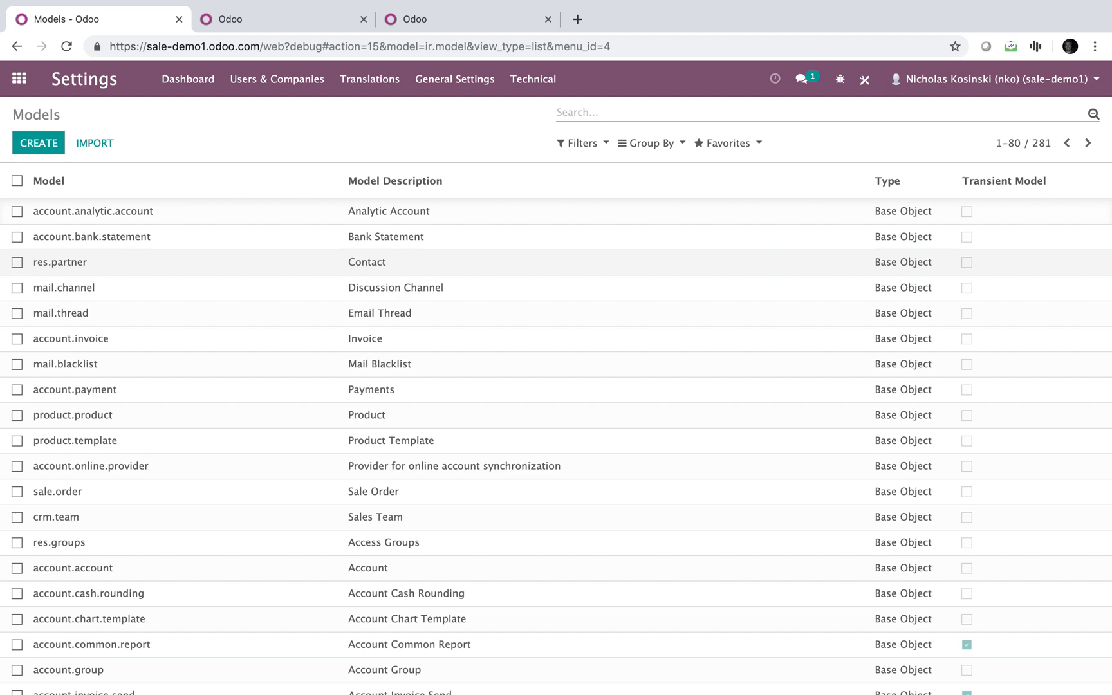
Step: Filter the Models list by sale.order and sale.order.line
type("sale.orde")
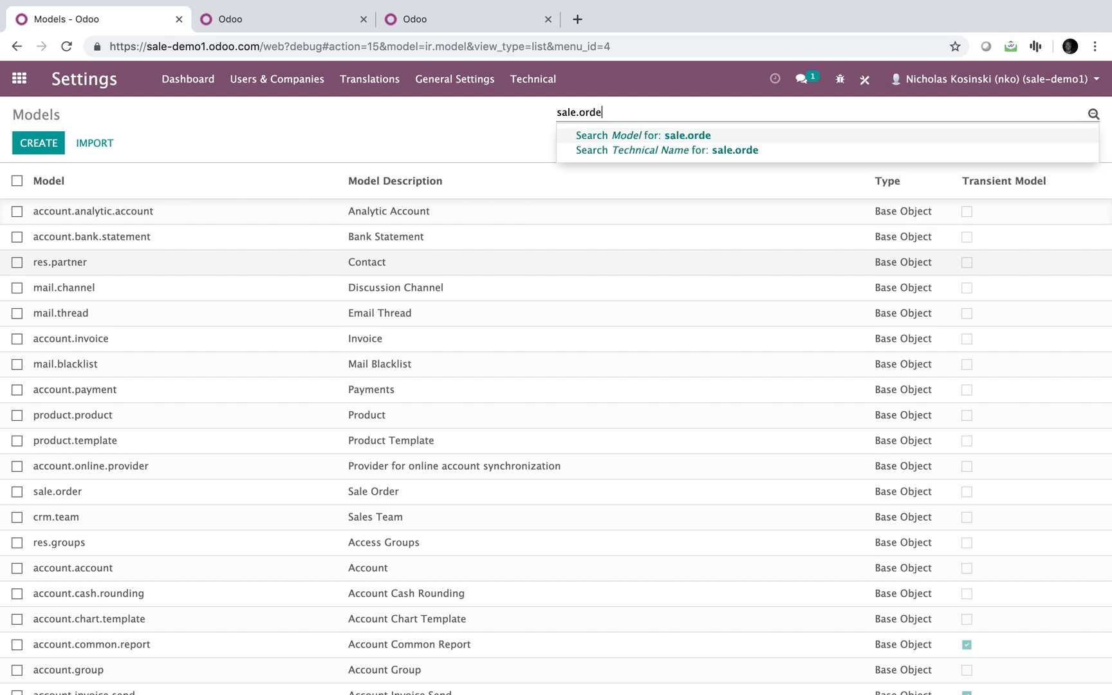
left_click(645, 135)
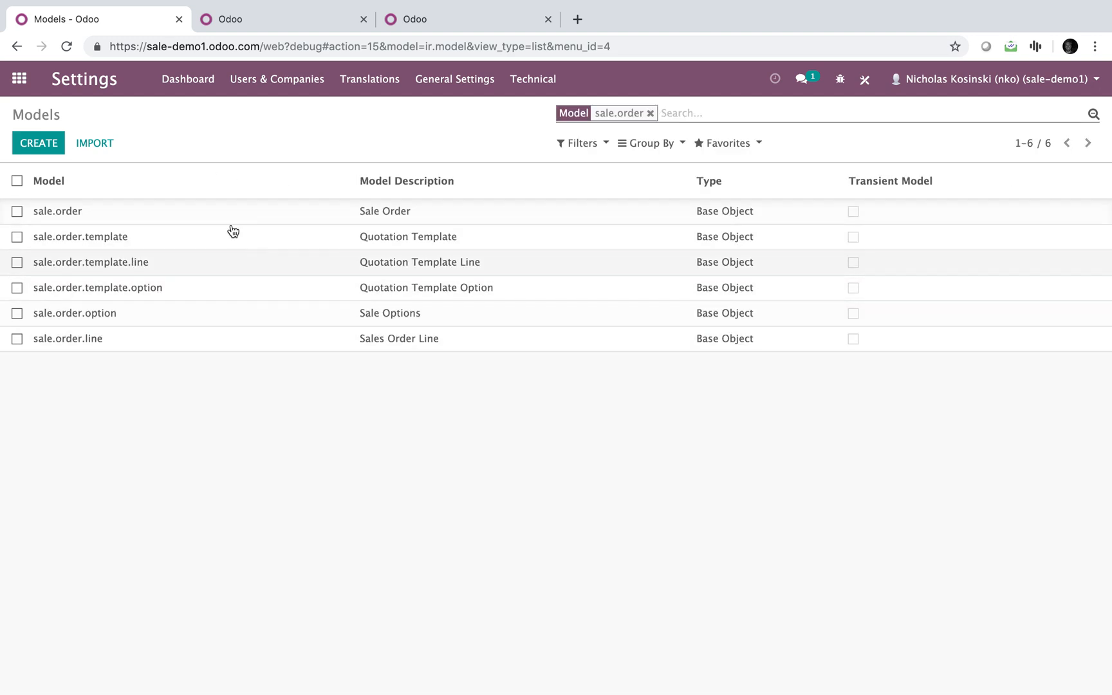
type("sale.order.lk")
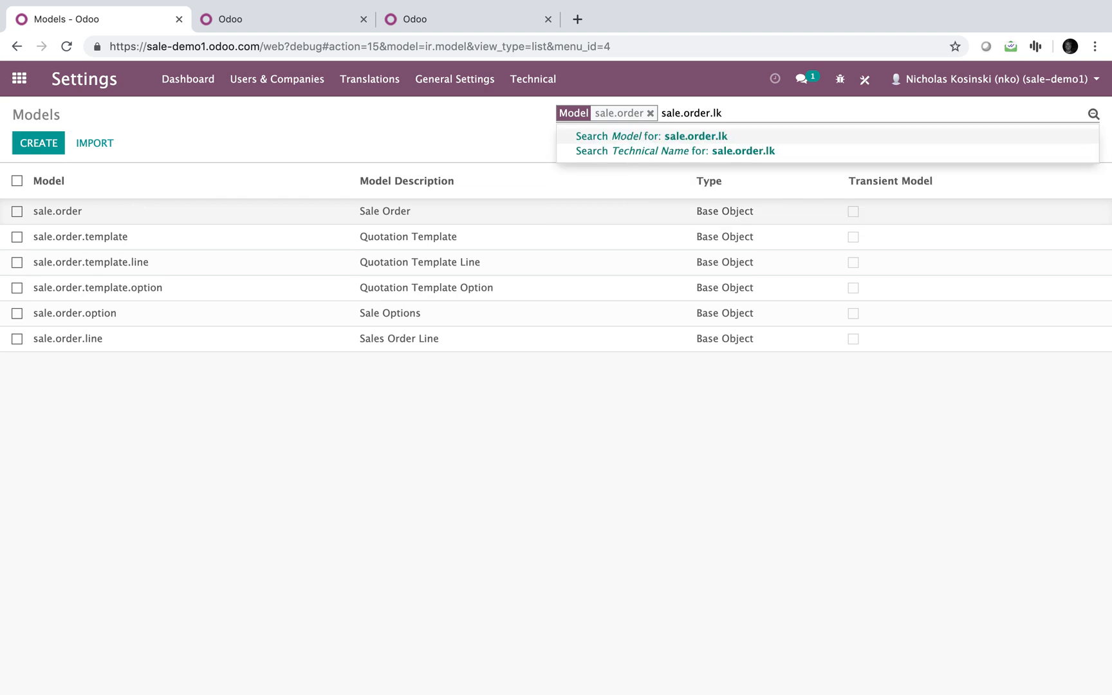
left_click(651, 135)
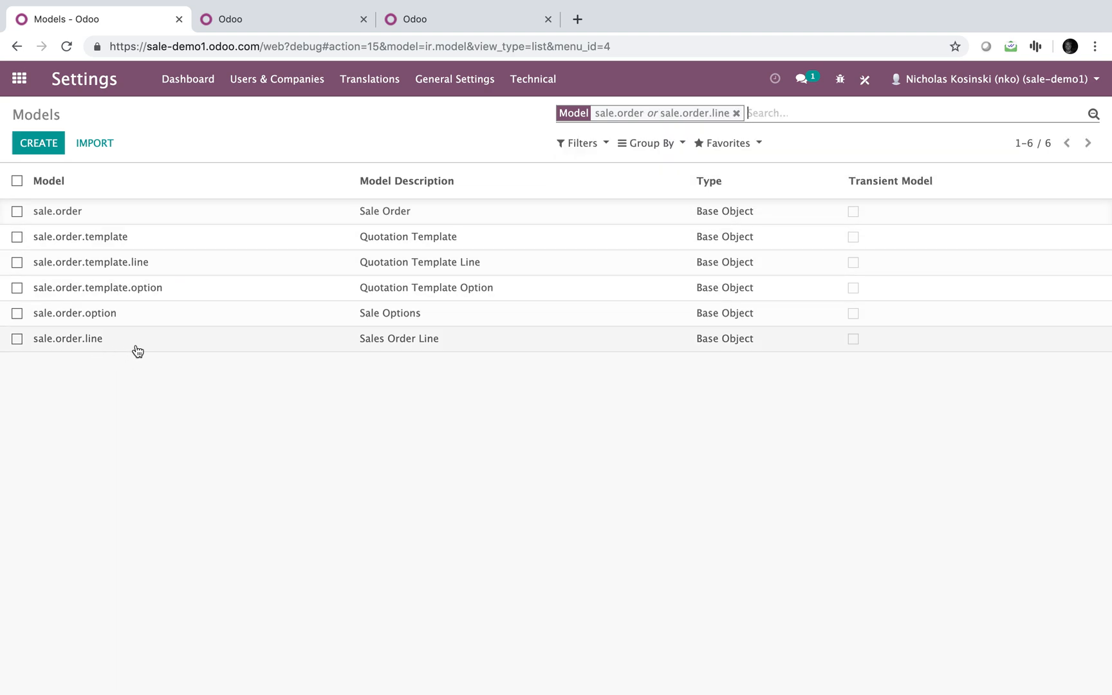
mouse_move(396, 349)
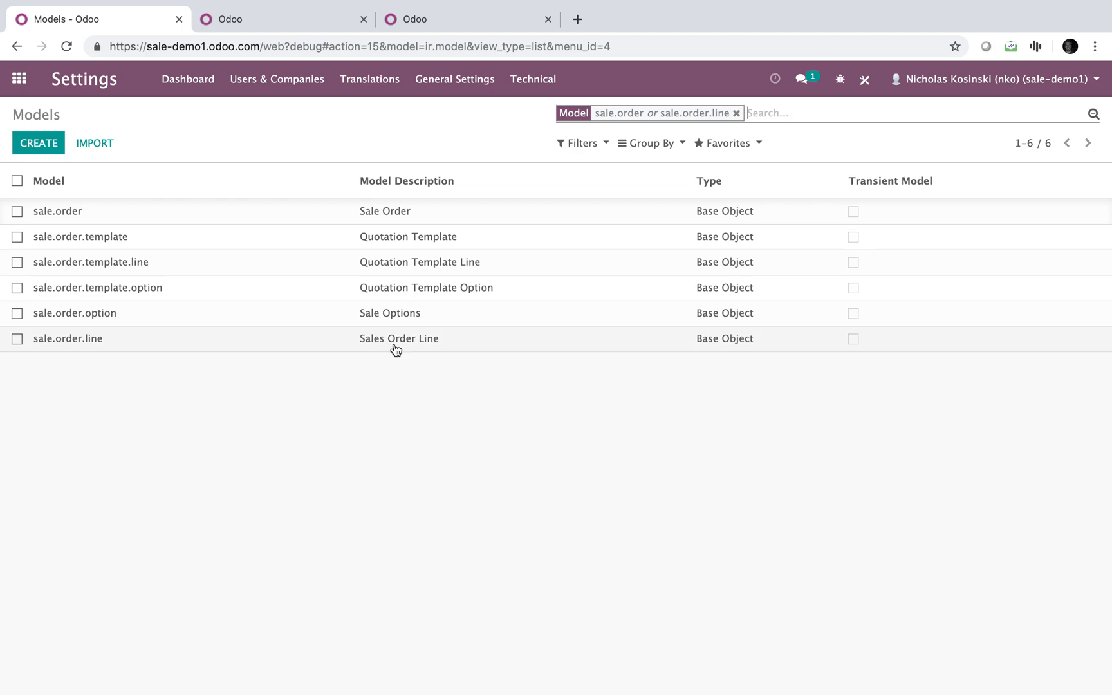
mouse_move(390, 211)
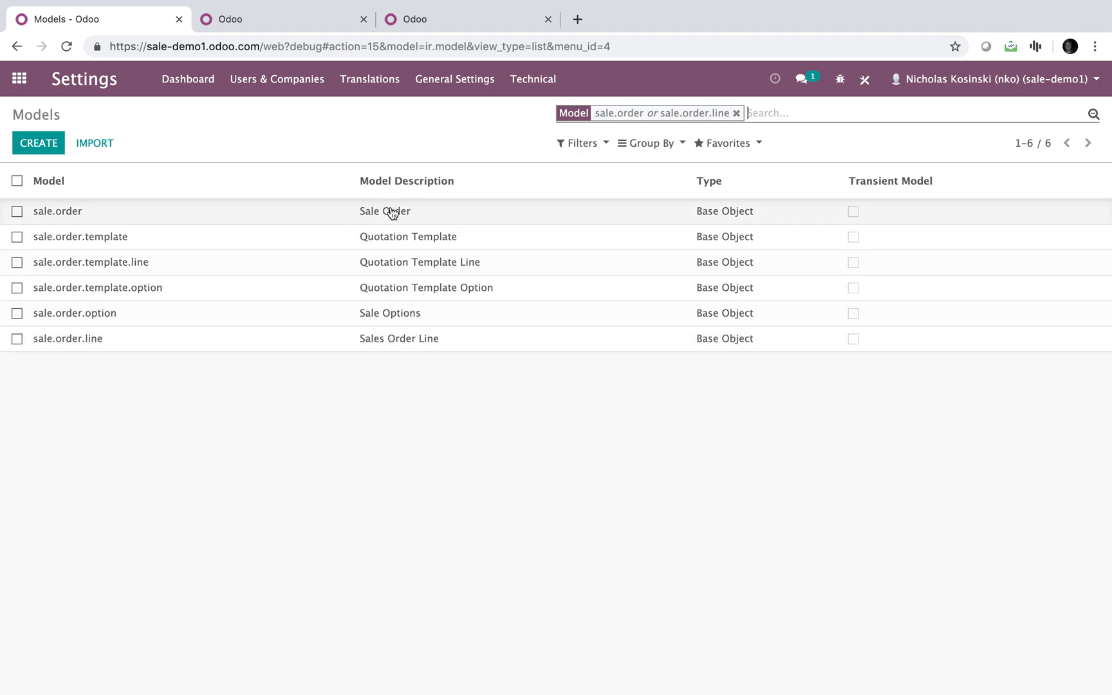
Step: Open the sale.order.line model record, browse its Fields tab, and switch to edit mode
left_click(68, 339)
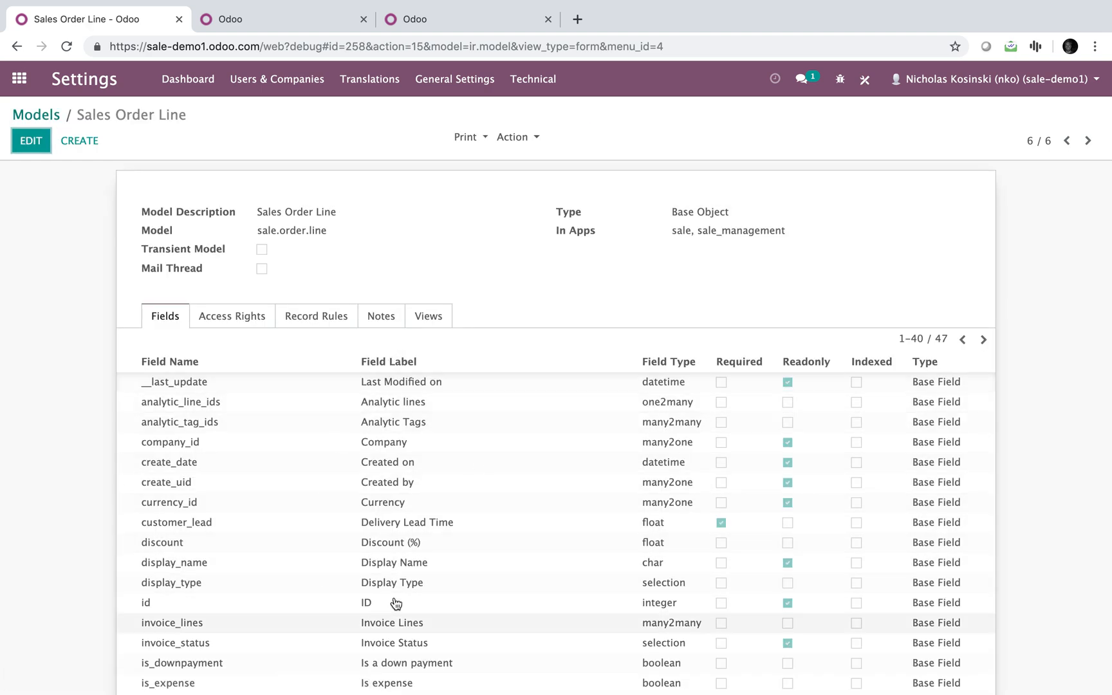
scroll("down", 3)
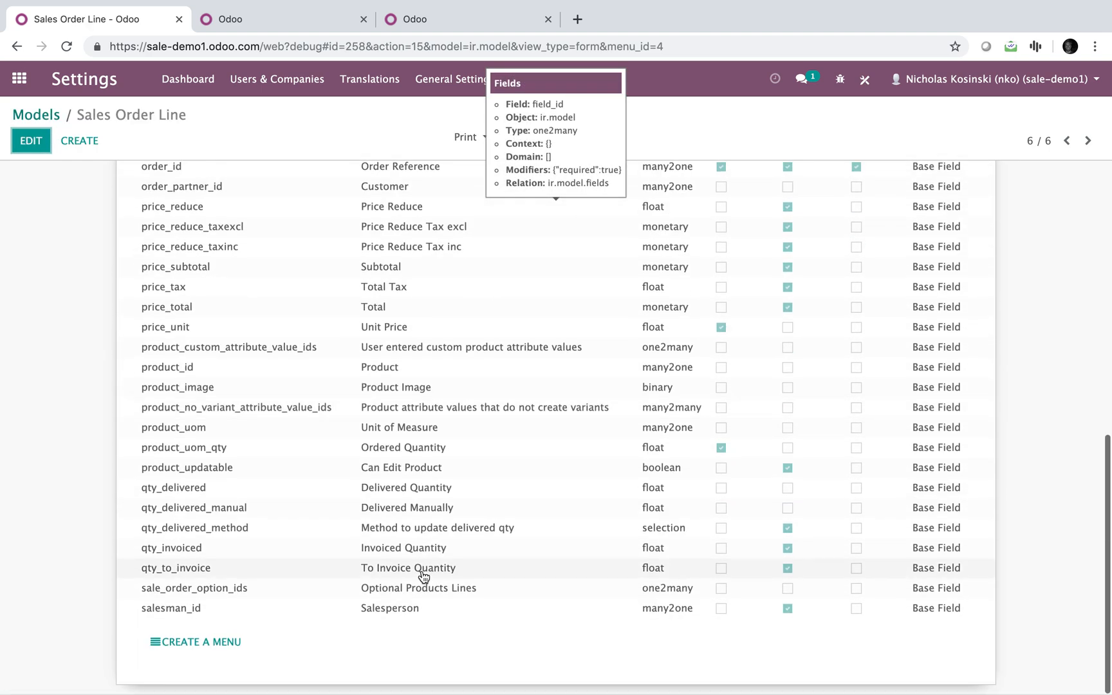
scroll("up", 3)
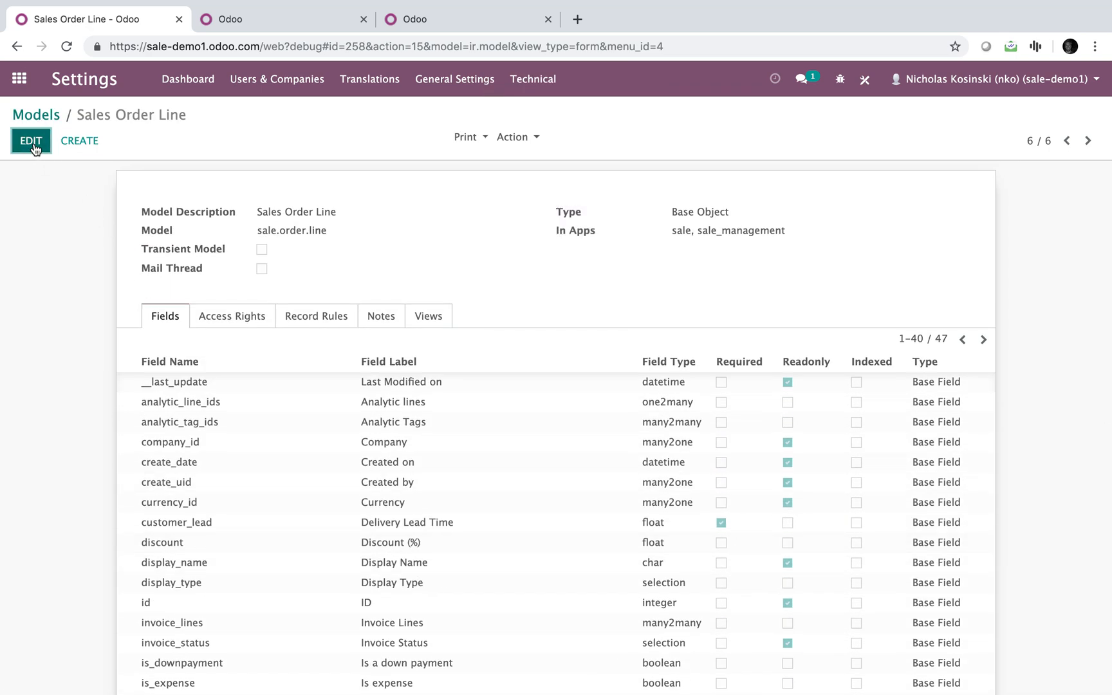
left_click(30, 141)
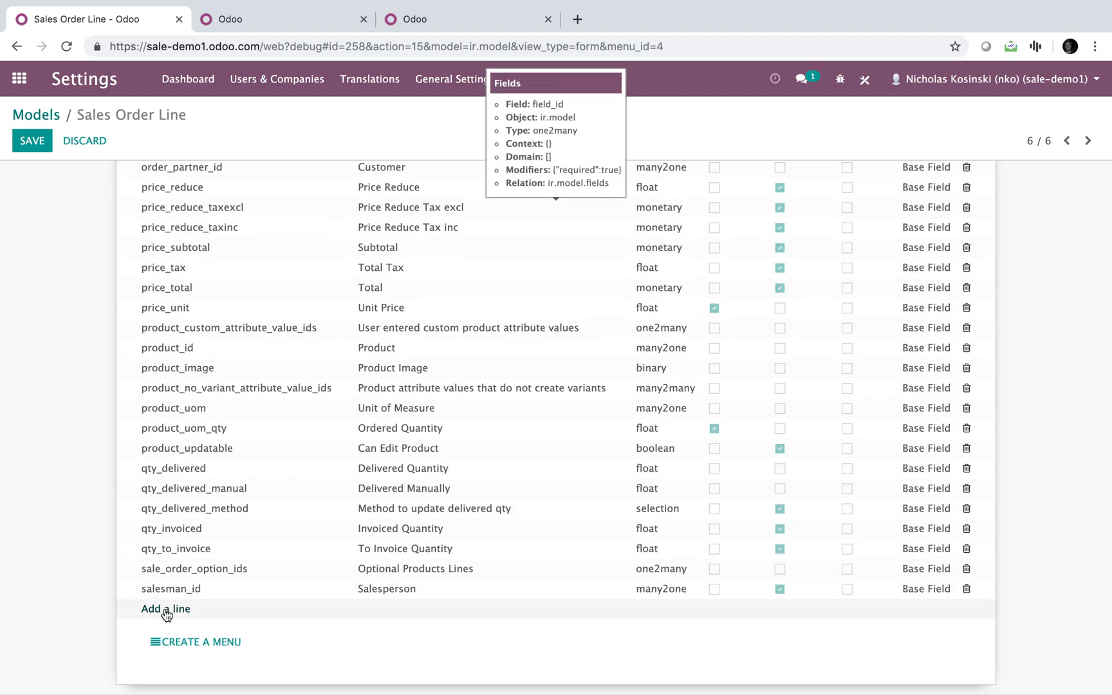
Step: Define field x_notes_id with label Notes and type text, then Save & Close
left_click(166, 609)
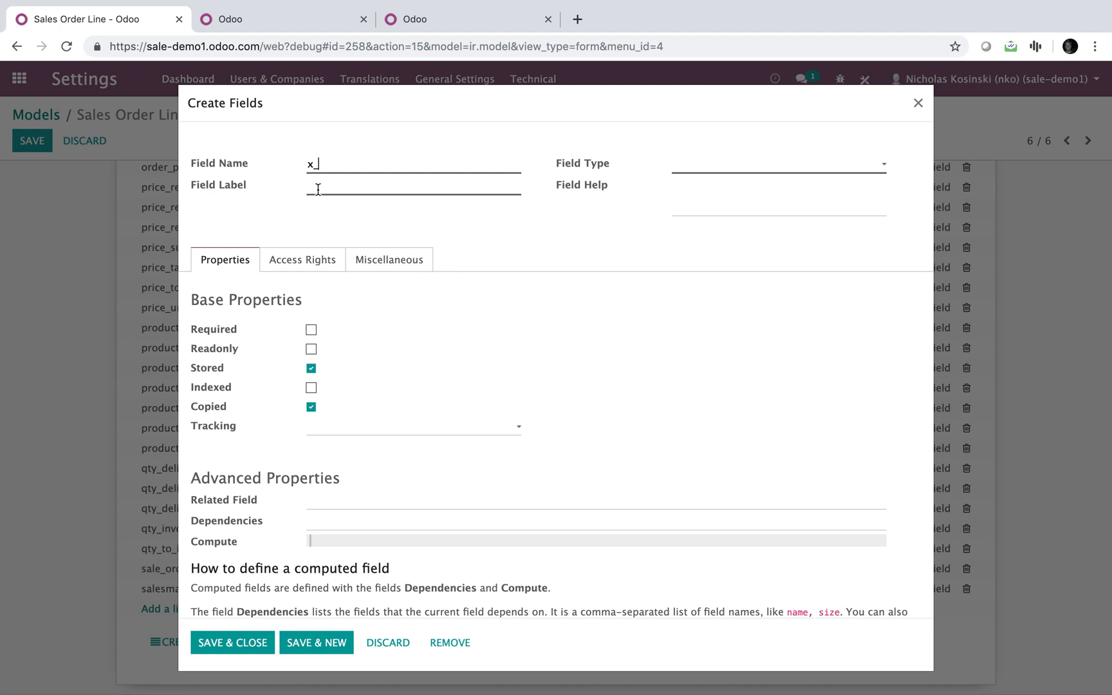
type("c")
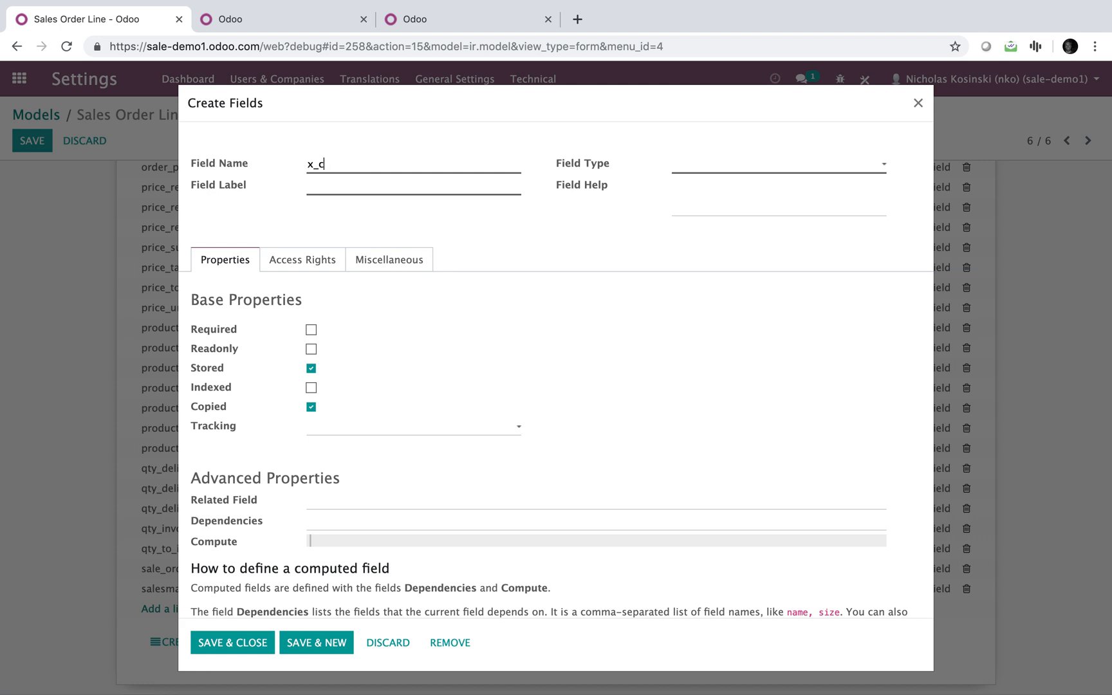
key("Backspace")
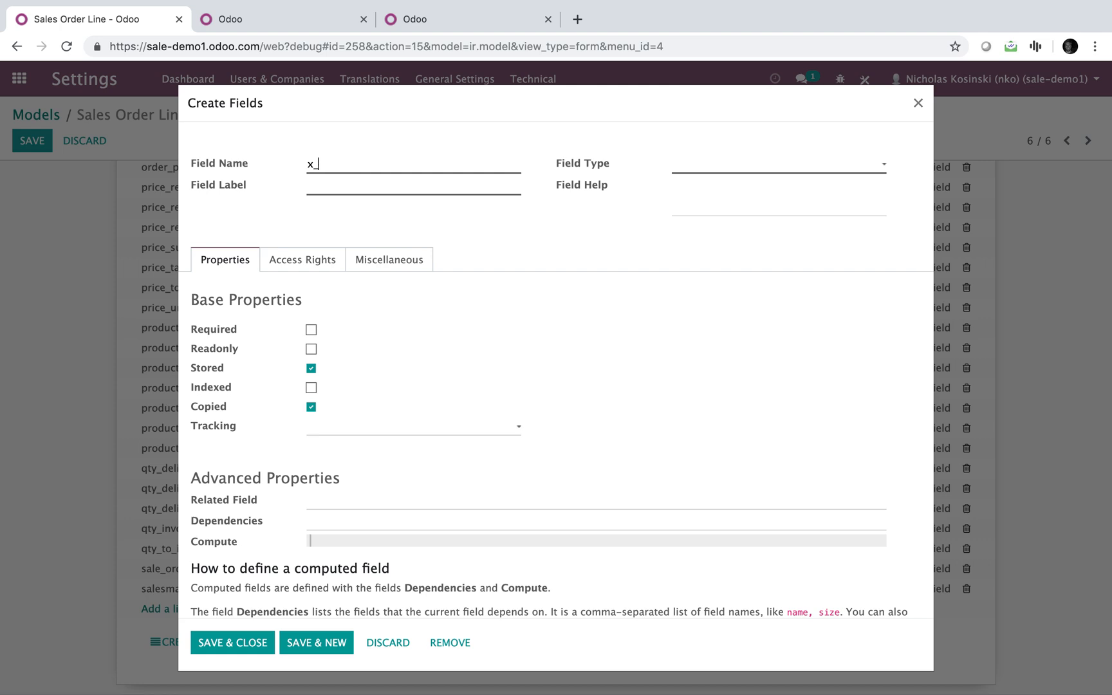
type("notes_id")
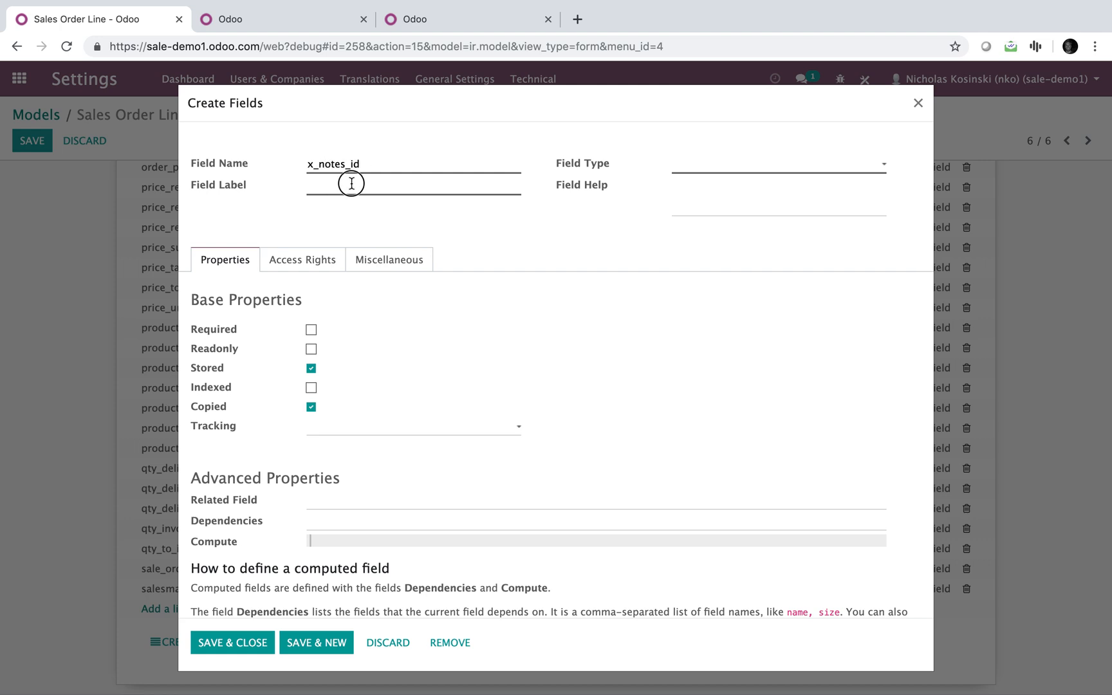
type("N")
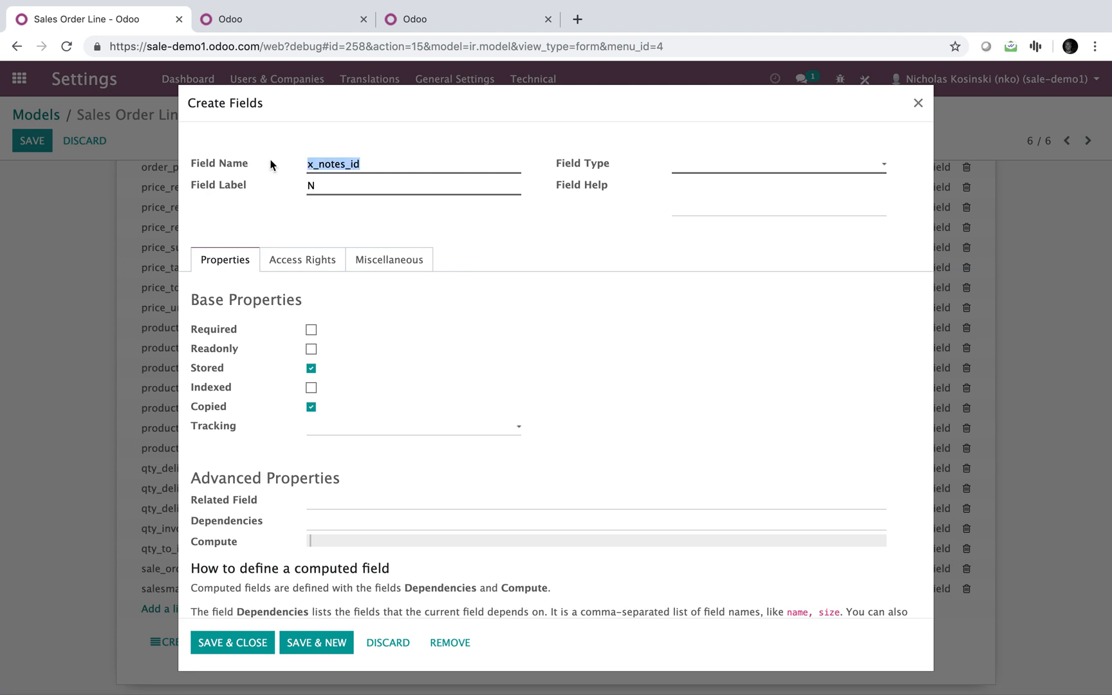
type("otes")
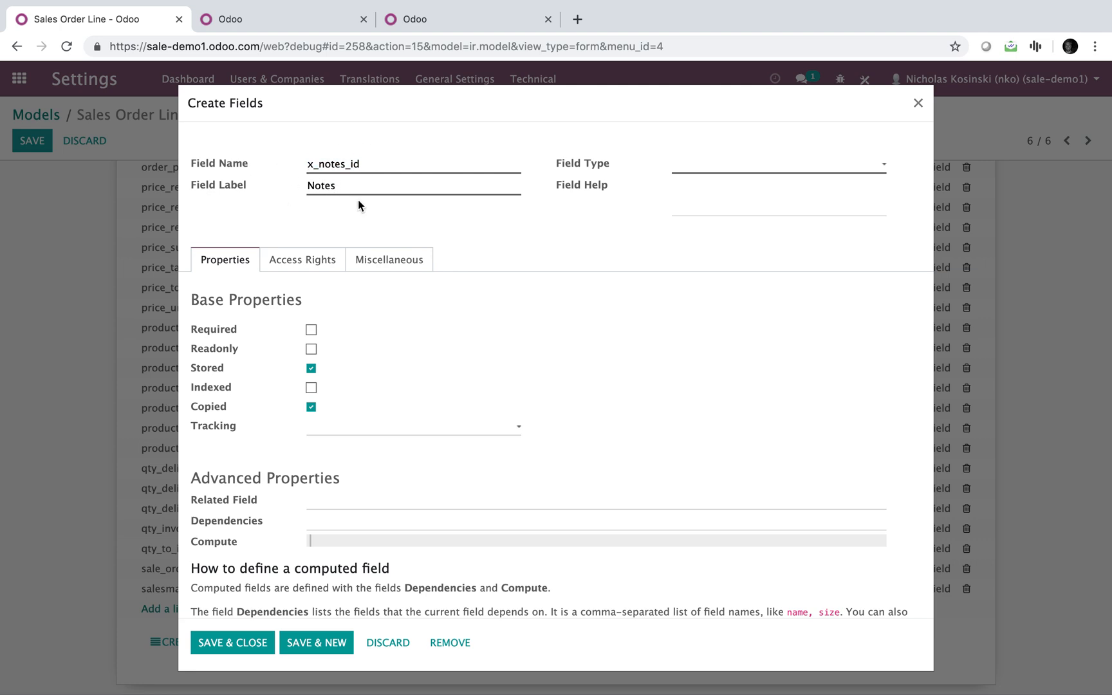
mouse_move(700, 162)
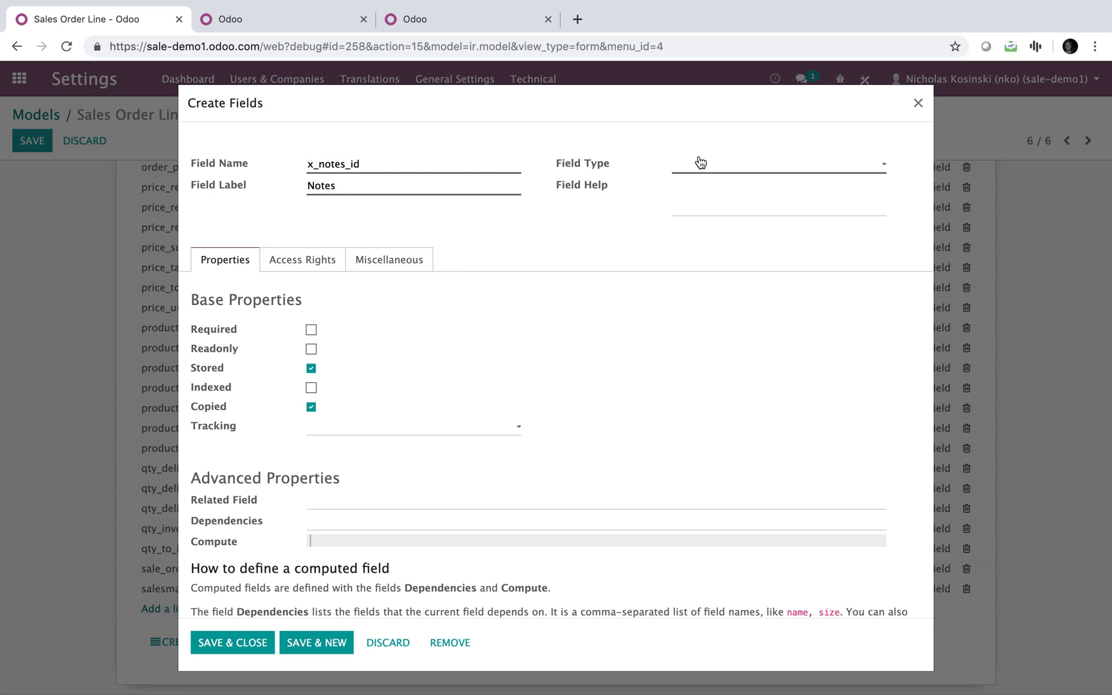
left_click(777, 163)
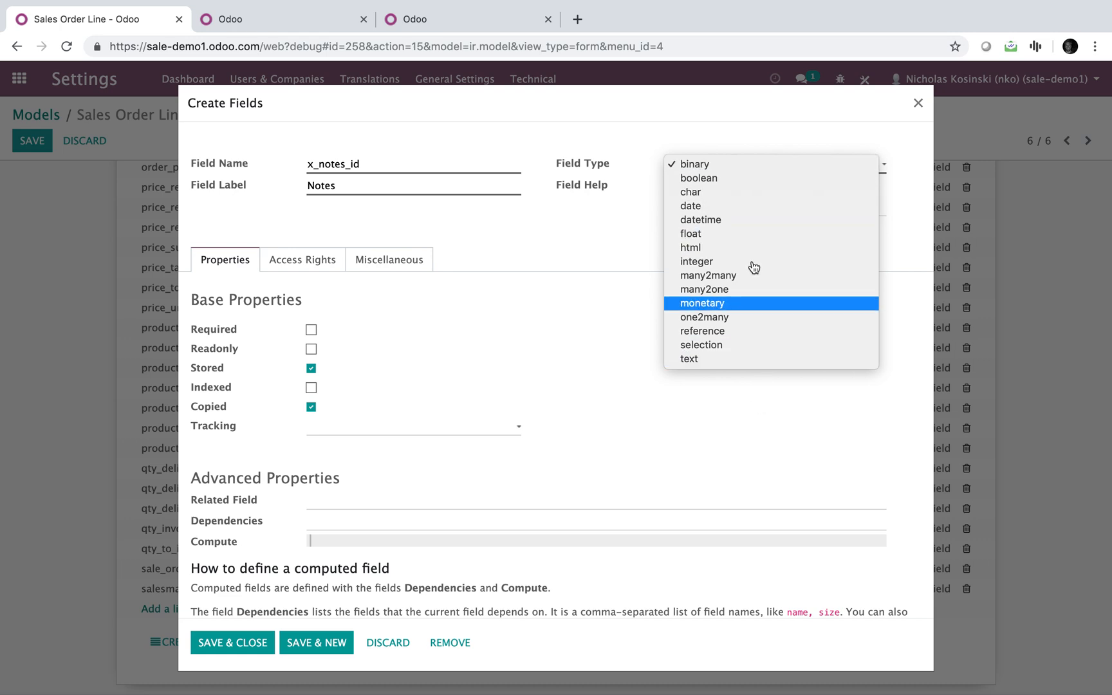
mouse_move(738, 359)
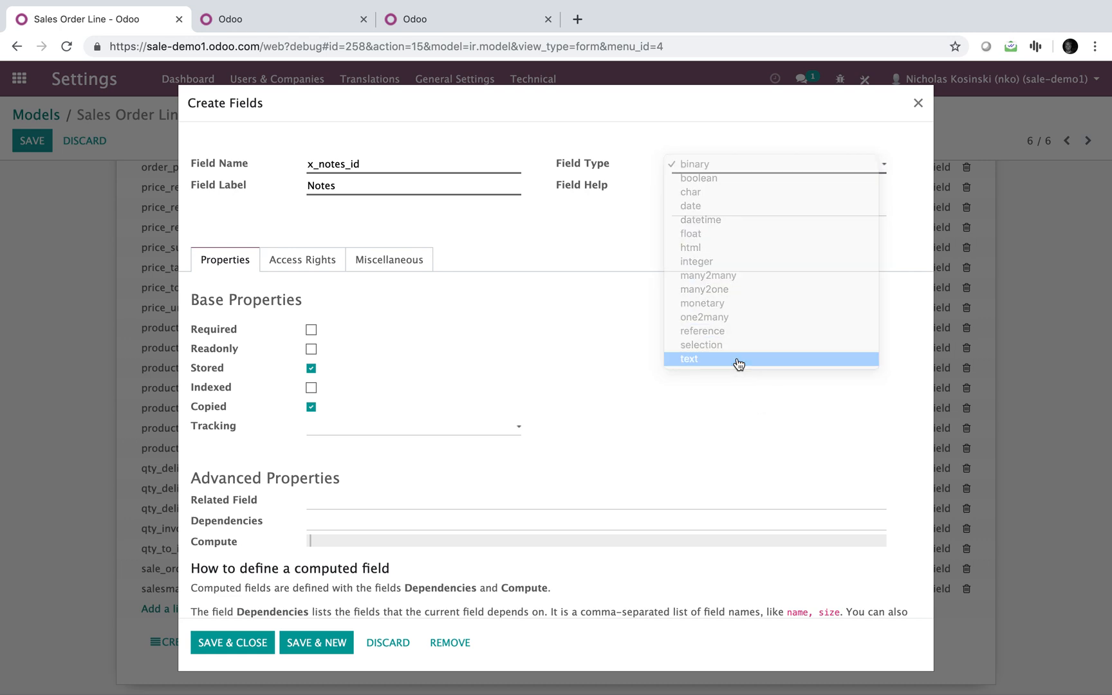
left_click(688, 359)
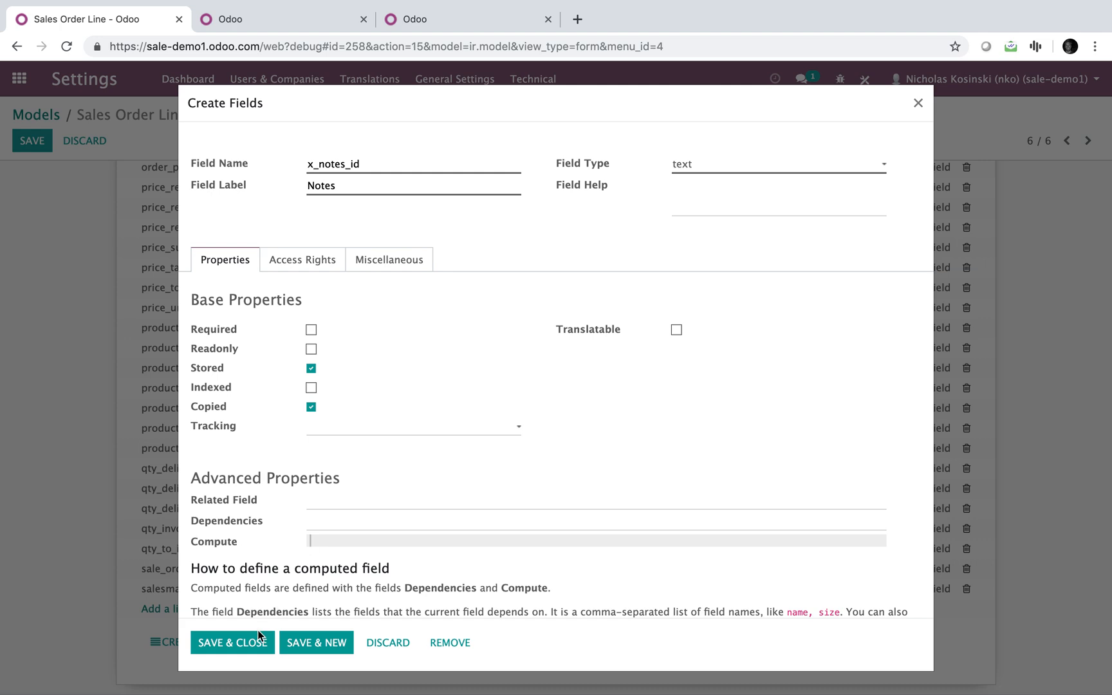
left_click(232, 643)
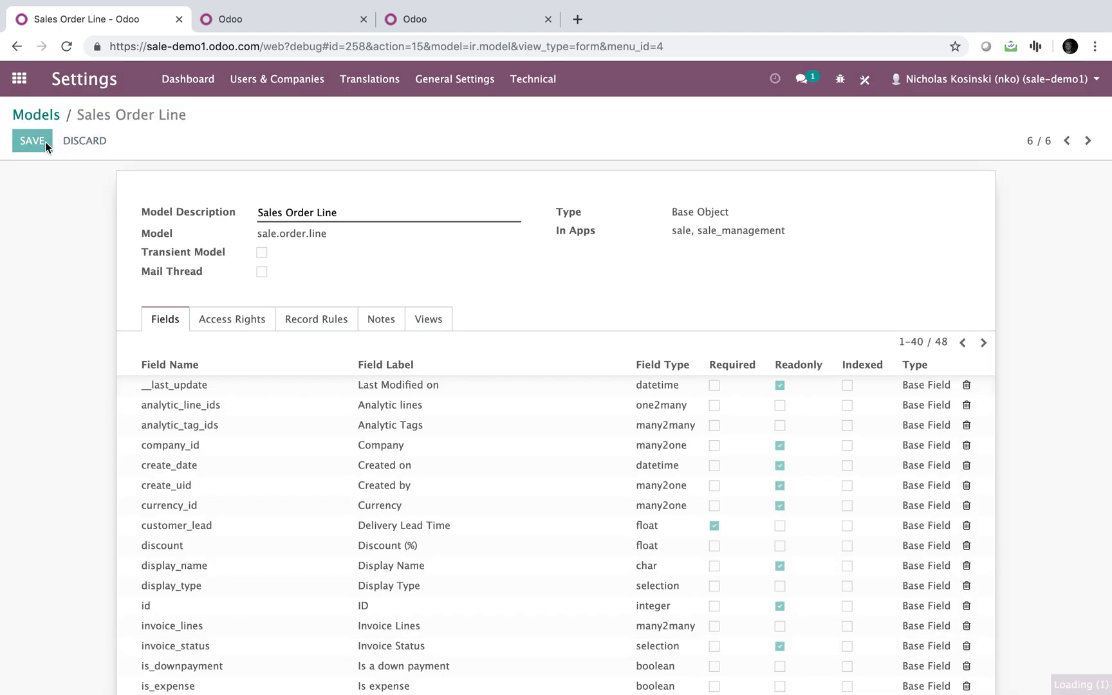
Step: Save the Sales Order Line model record
left_click(31, 141)
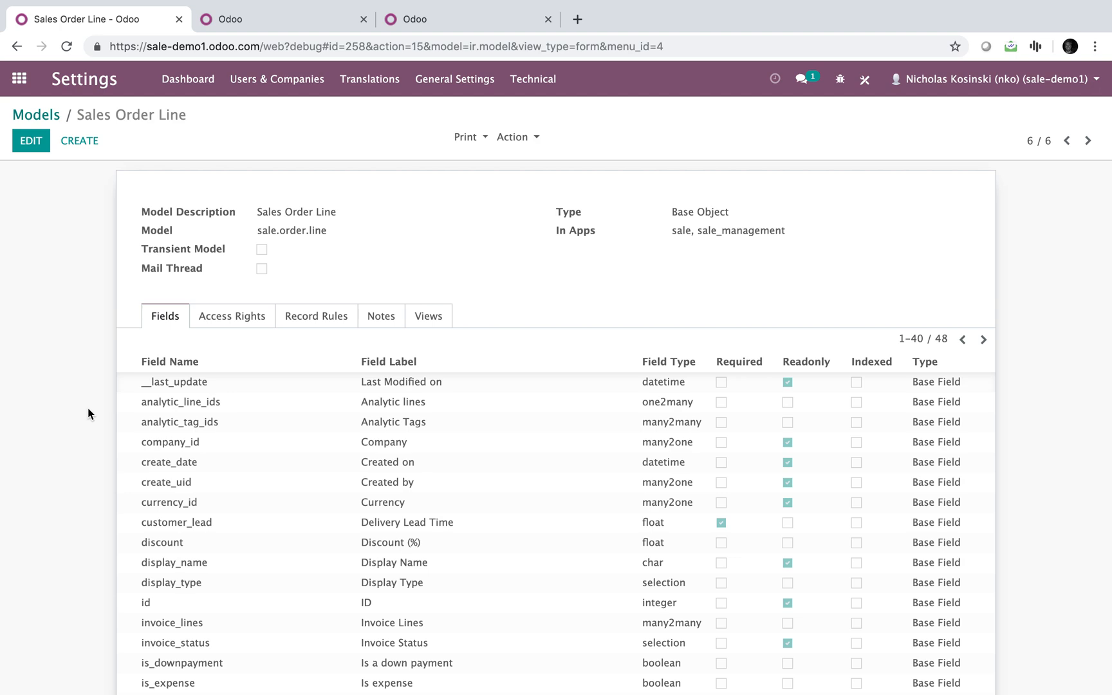
mouse_move(76, 224)
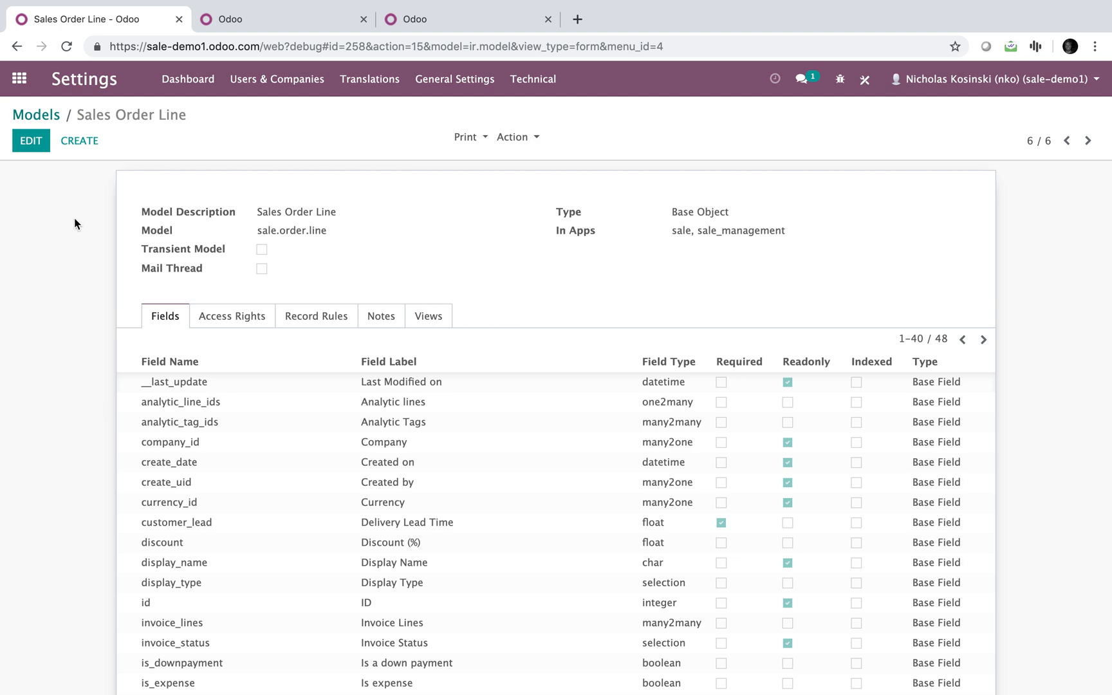
Step: Add field x_referral_id labelled Referral, type many2one to res.partner, and Save & Close
left_click(31, 140)
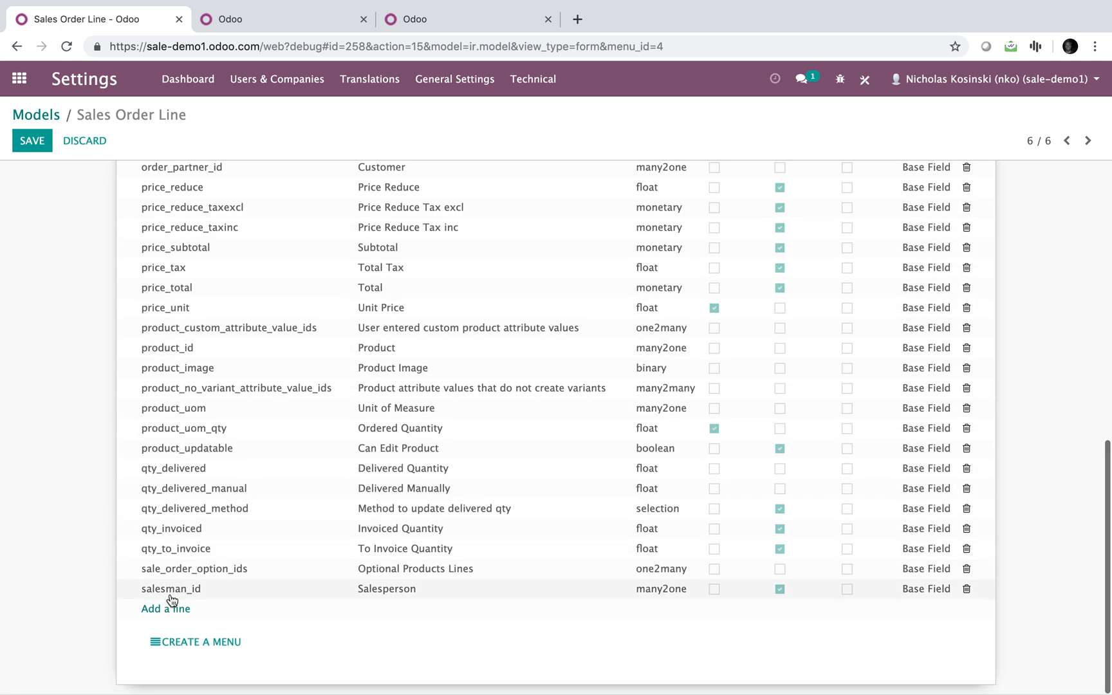
left_click(166, 609)
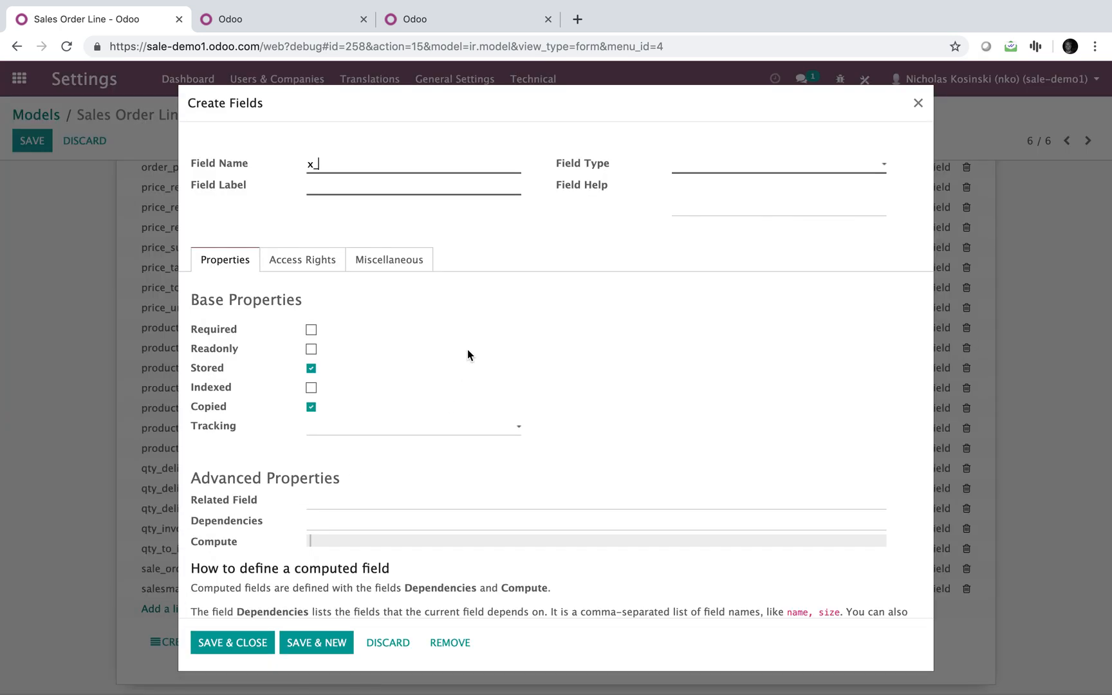
type("refere")
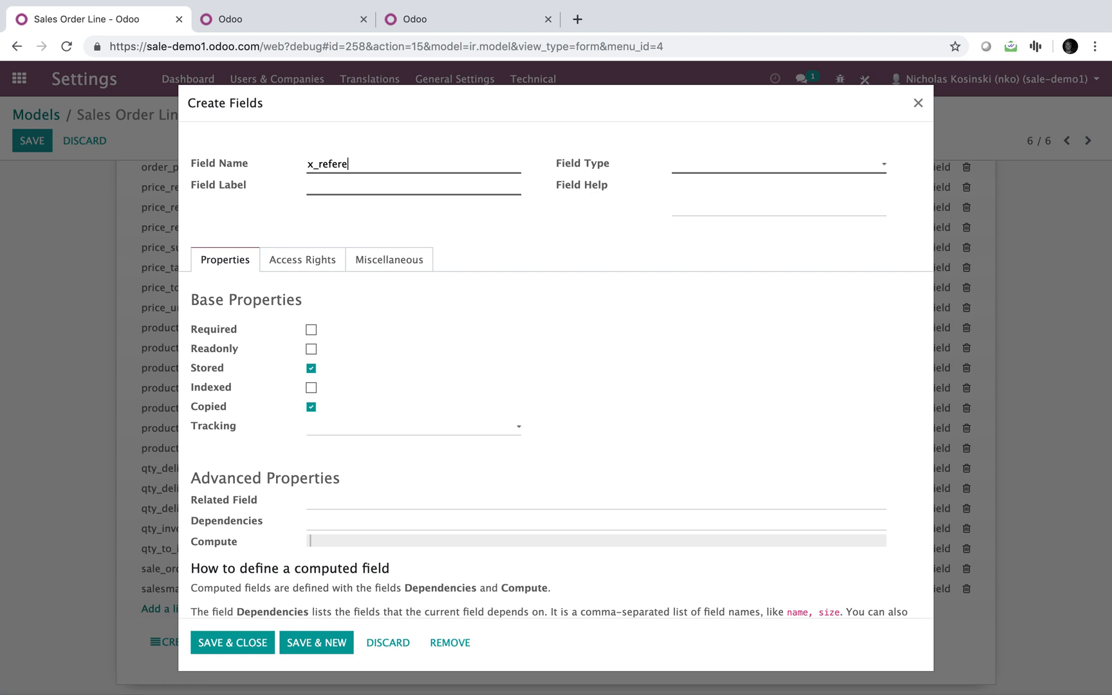
key("Backspace")
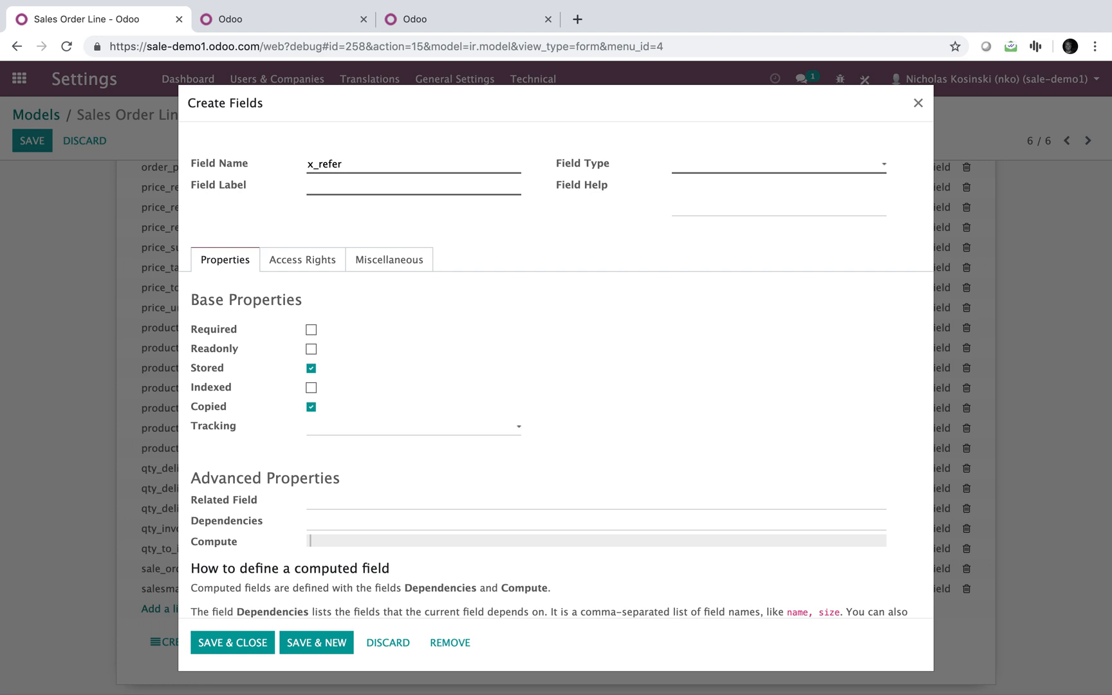
type("ral")
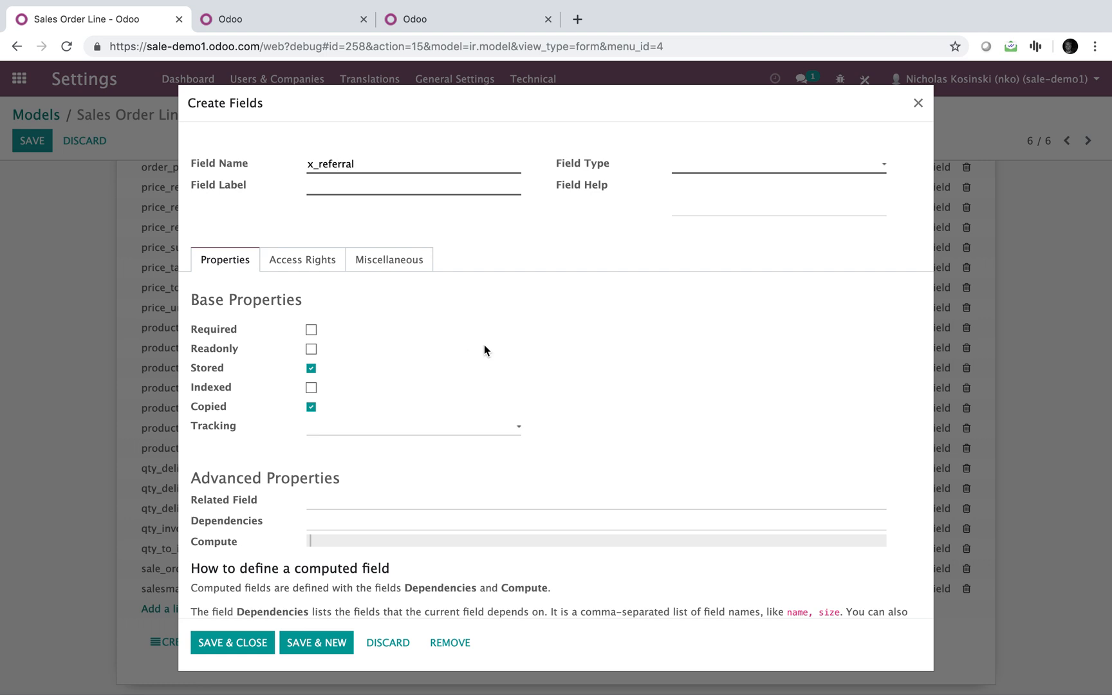
type("_id")
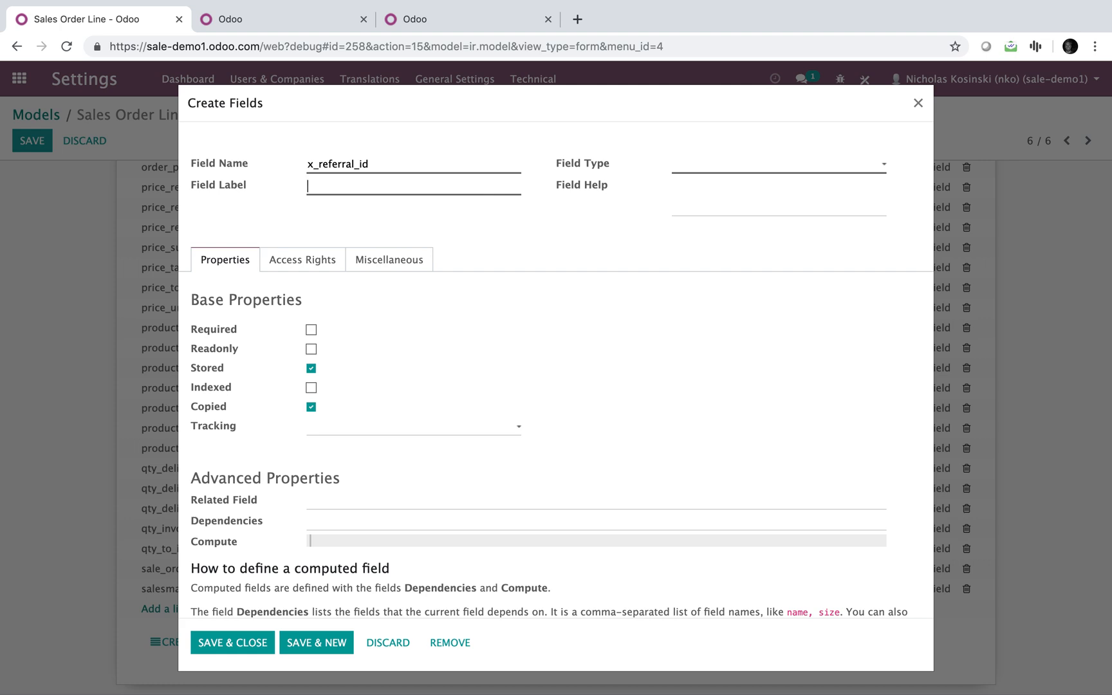
left_click(777, 164)
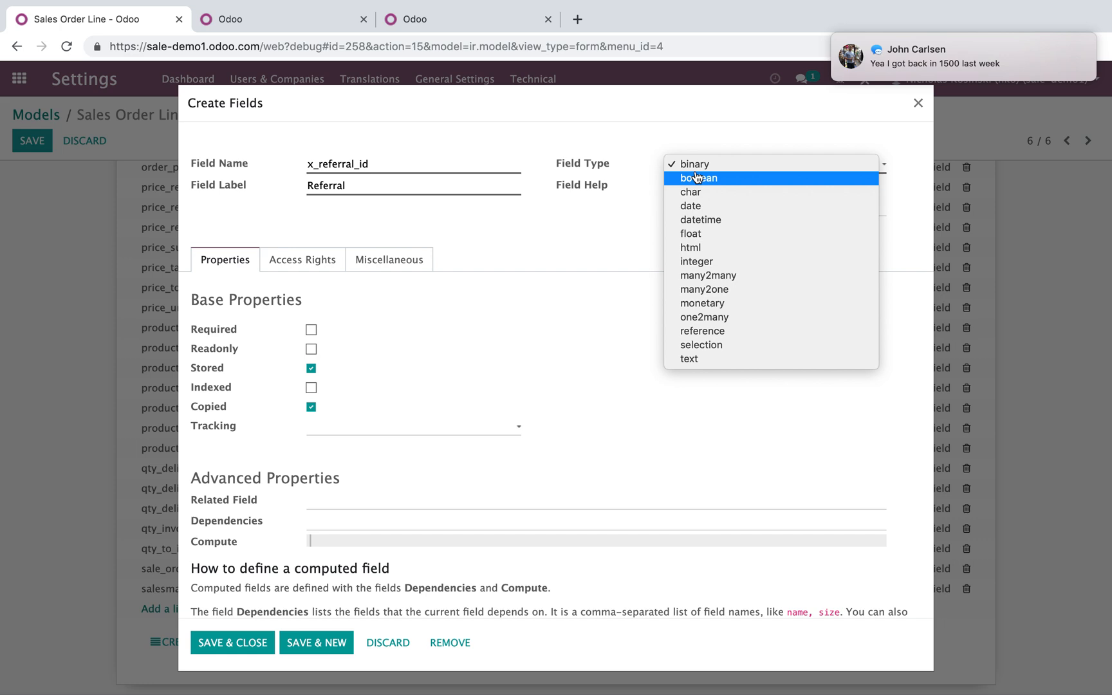
mouse_move(703, 289)
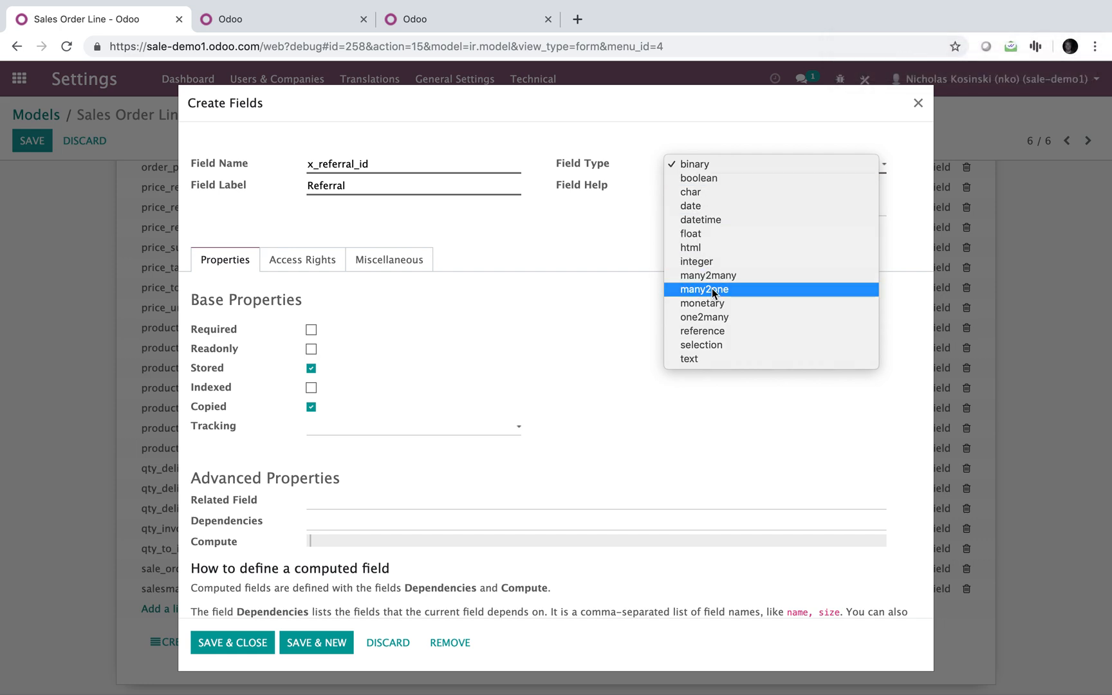
left_click(703, 289)
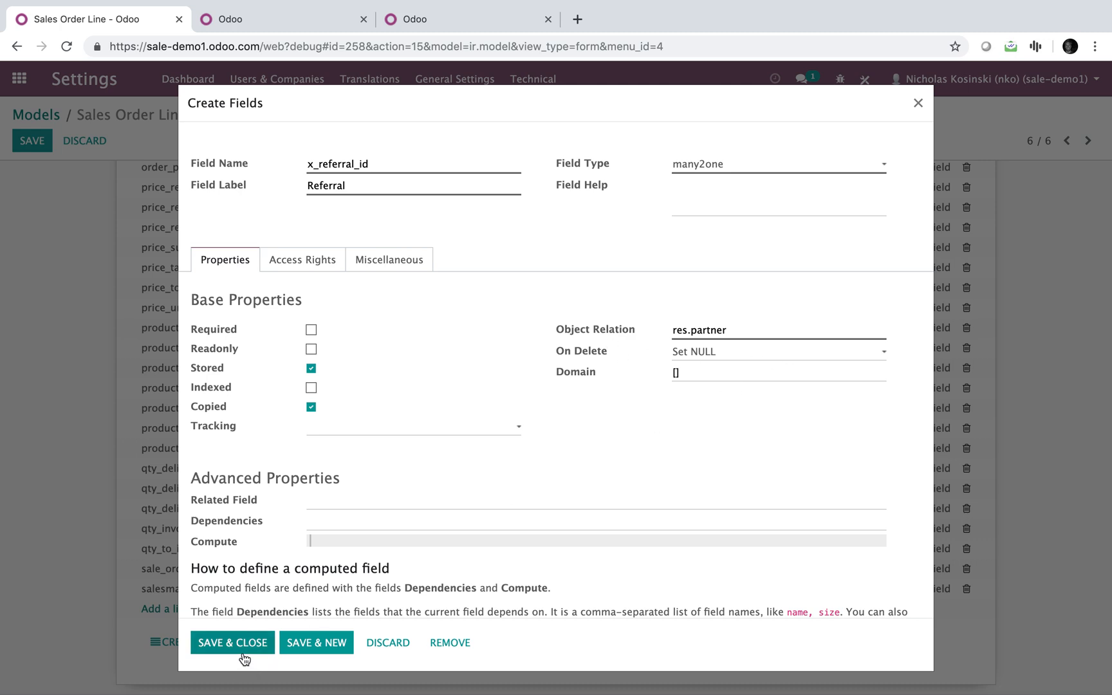
left_click(232, 643)
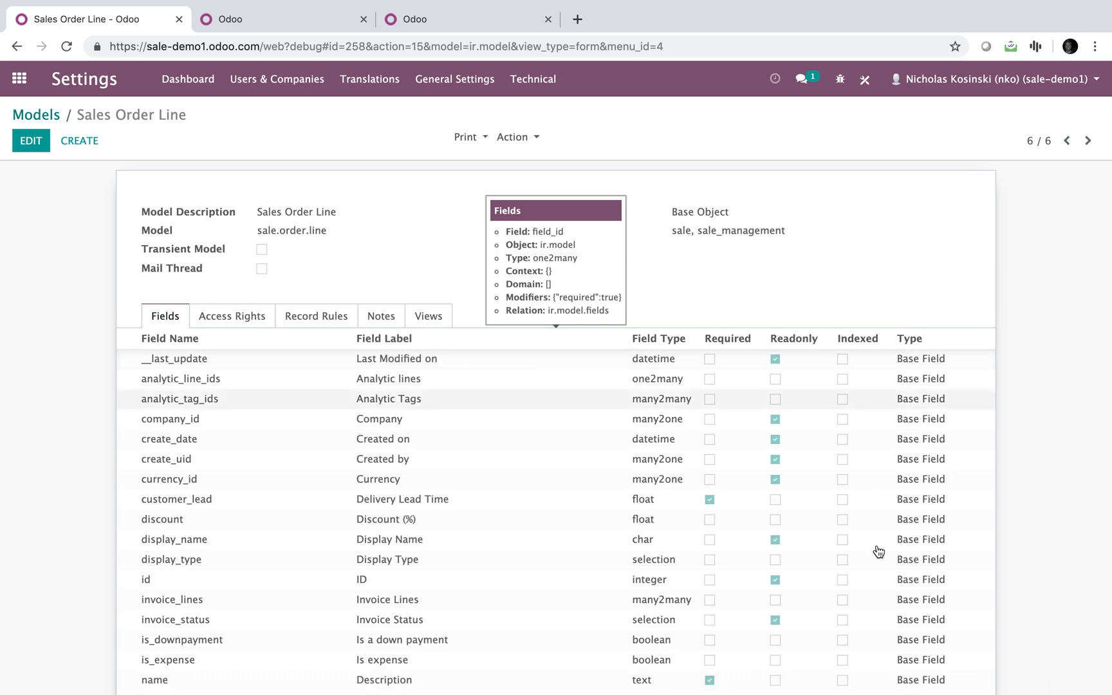
Step: Check the custom fields, then go to Sales Orders and create a new quotation
scroll("down", 3)
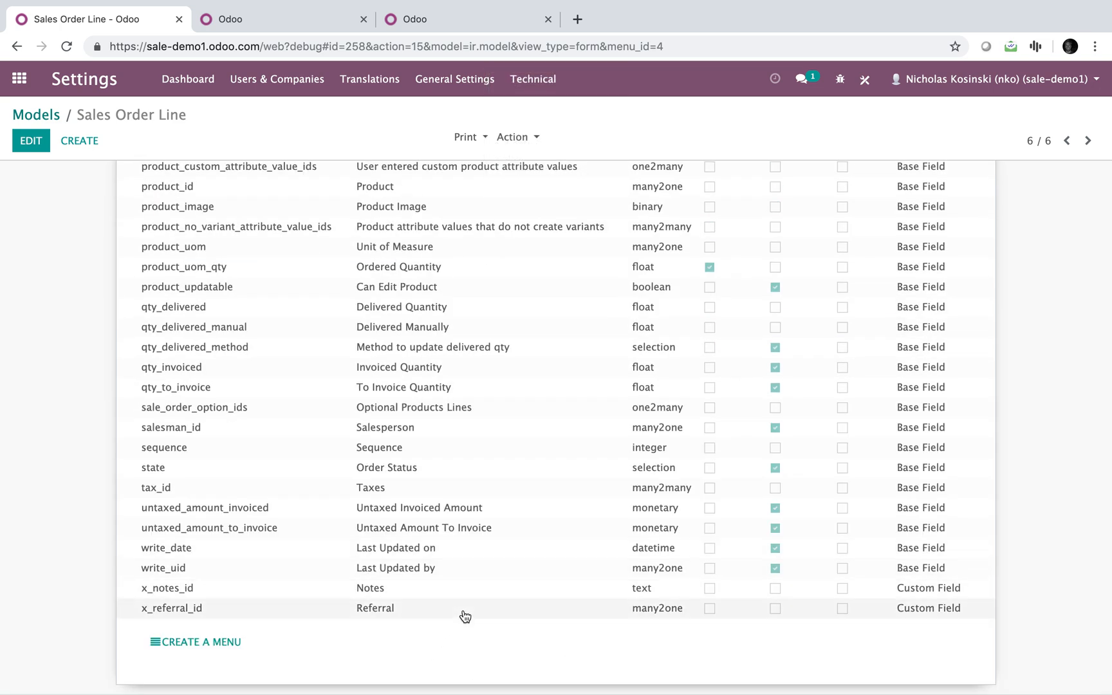
mouse_move(479, 611)
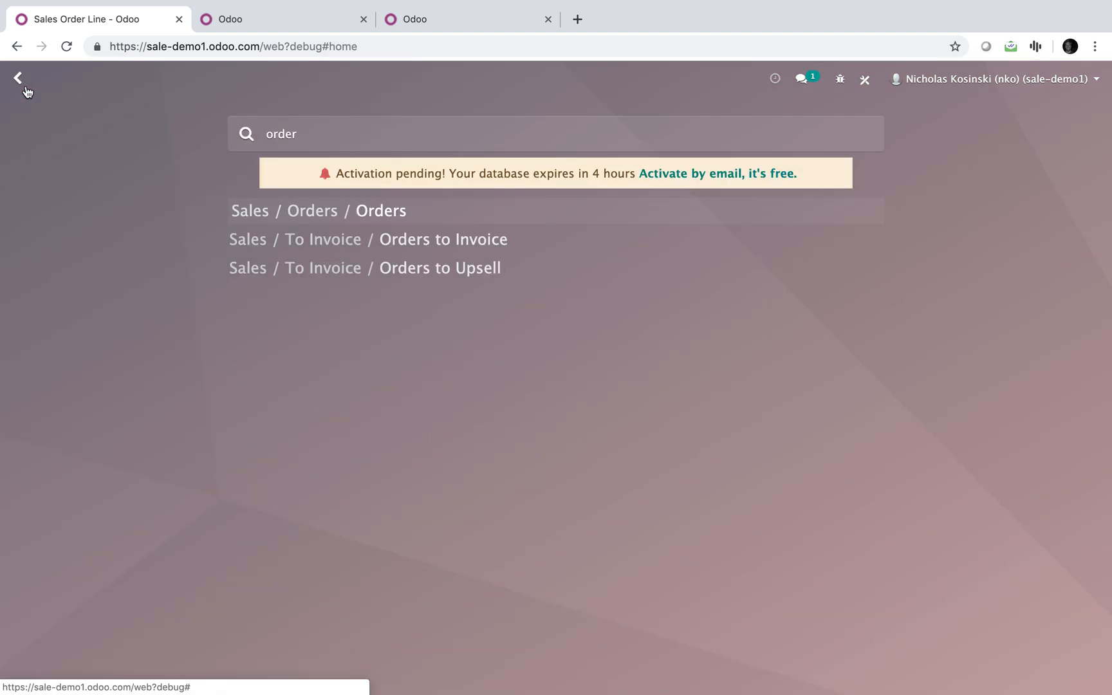
left_click(312, 211)
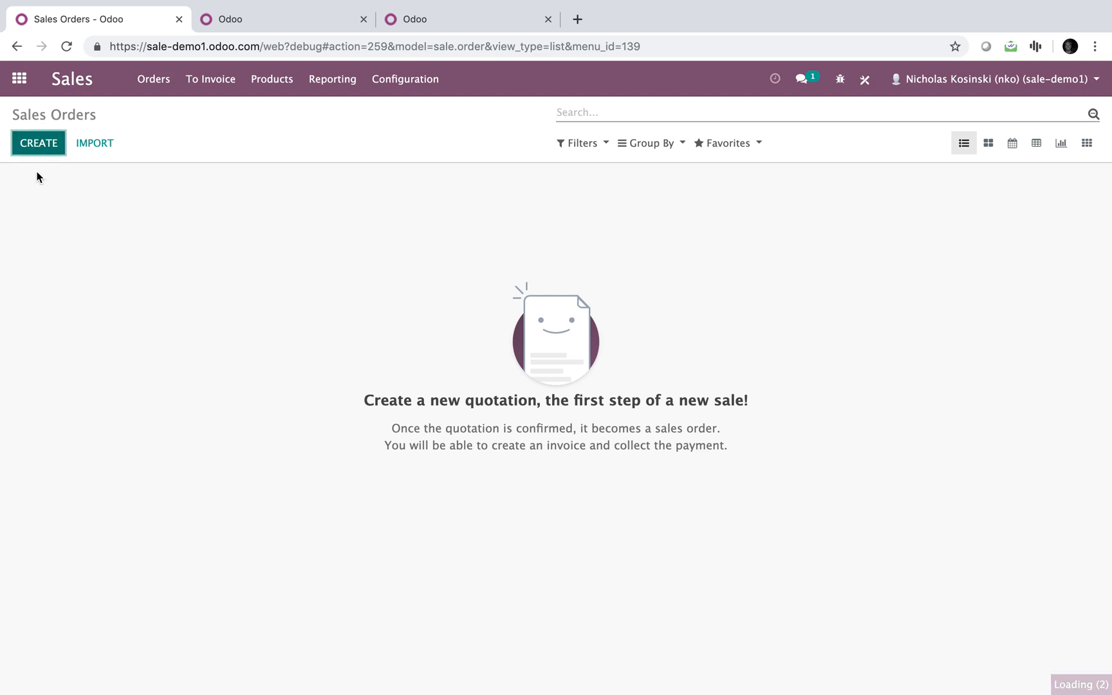
left_click(39, 143)
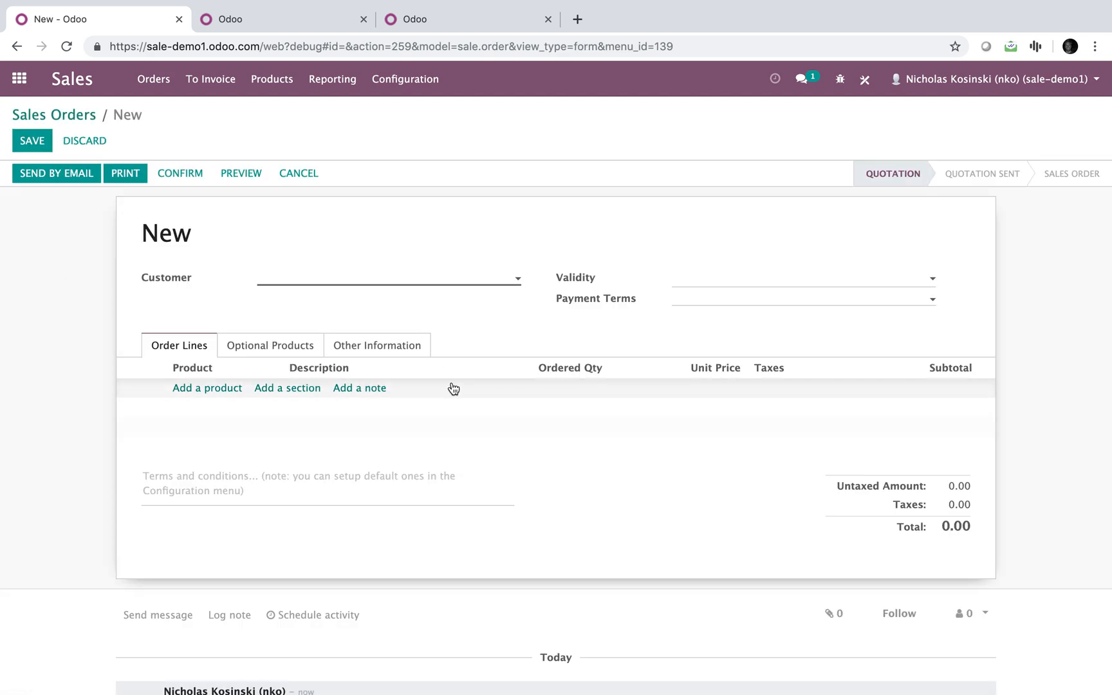
mouse_move(865, 79)
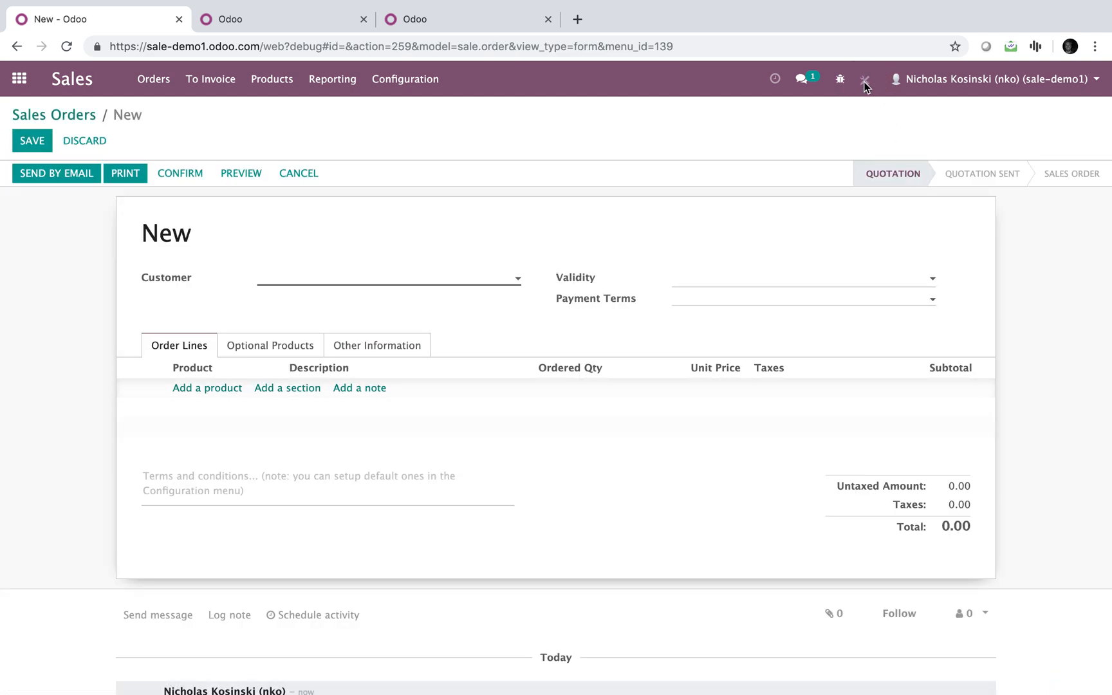
Step: Use Studio's Edit List View to add Notes to Order Lines, then close Studio
left_click(864, 79)
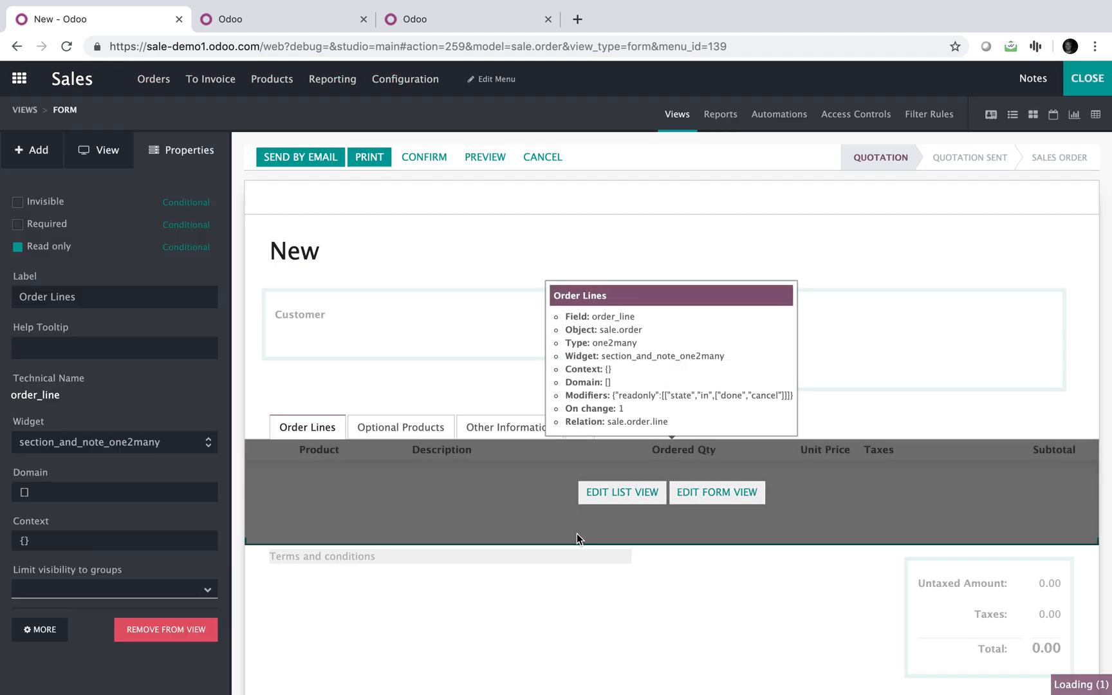
left_click(620, 492)
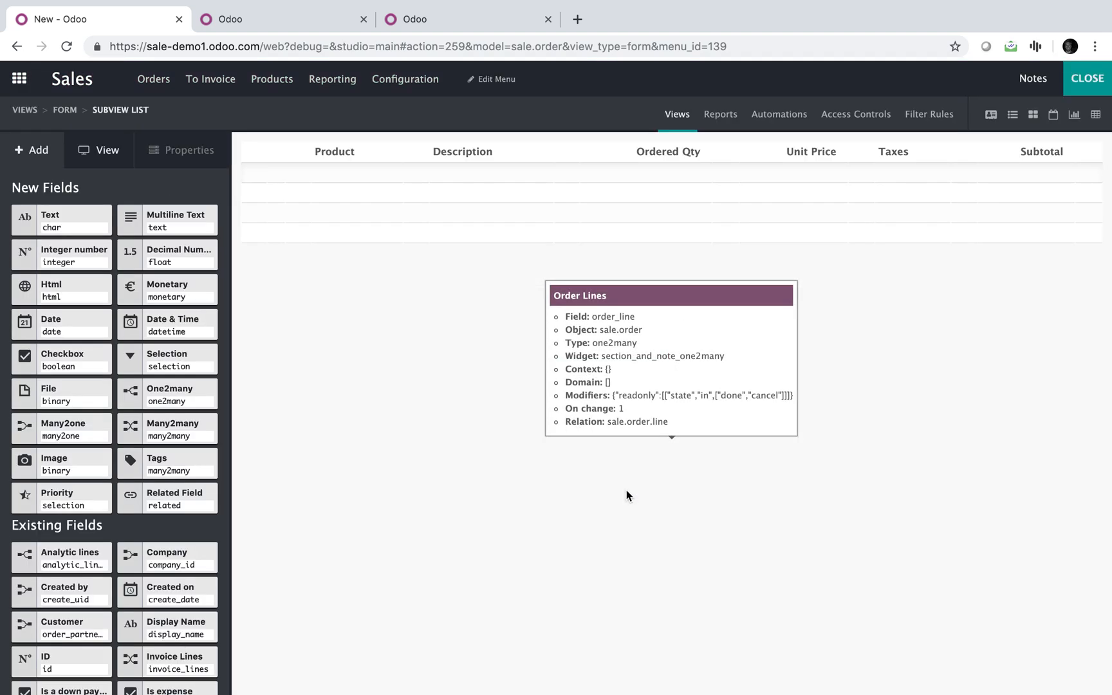
mouse_move(1087, 78)
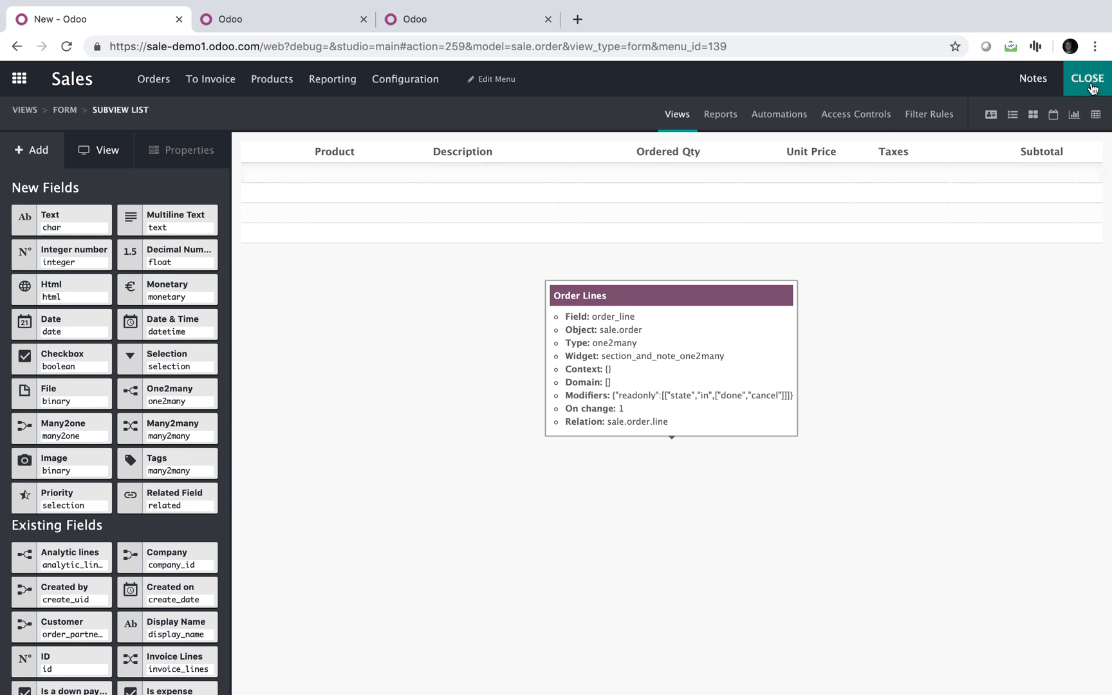
left_click(1086, 78)
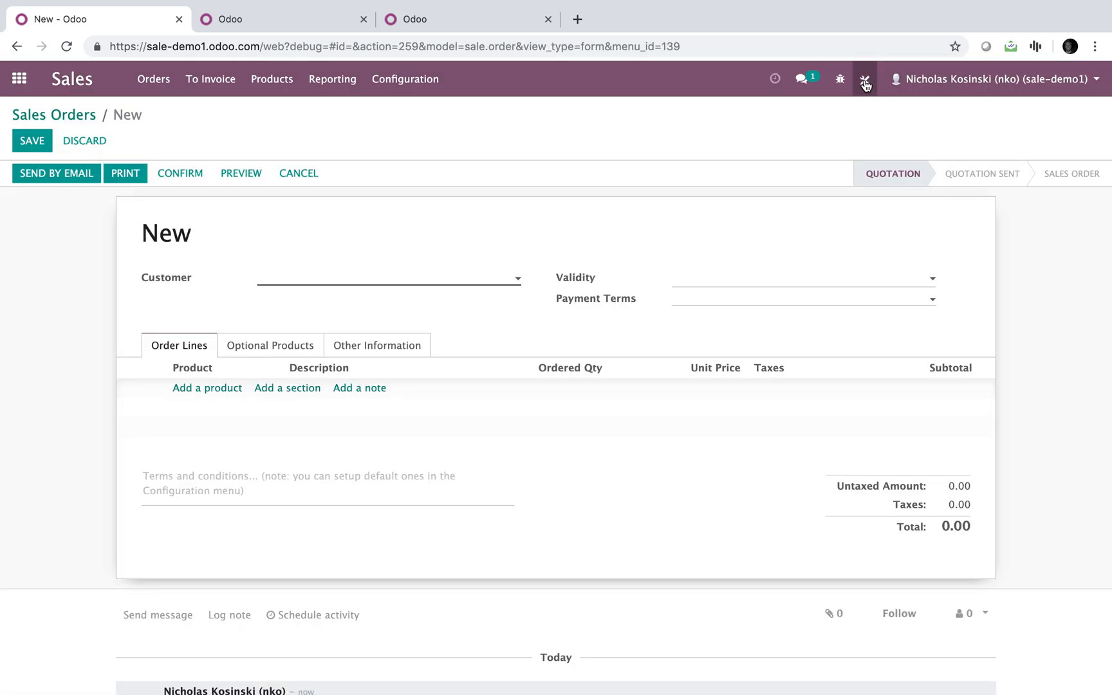
left_click(865, 79)
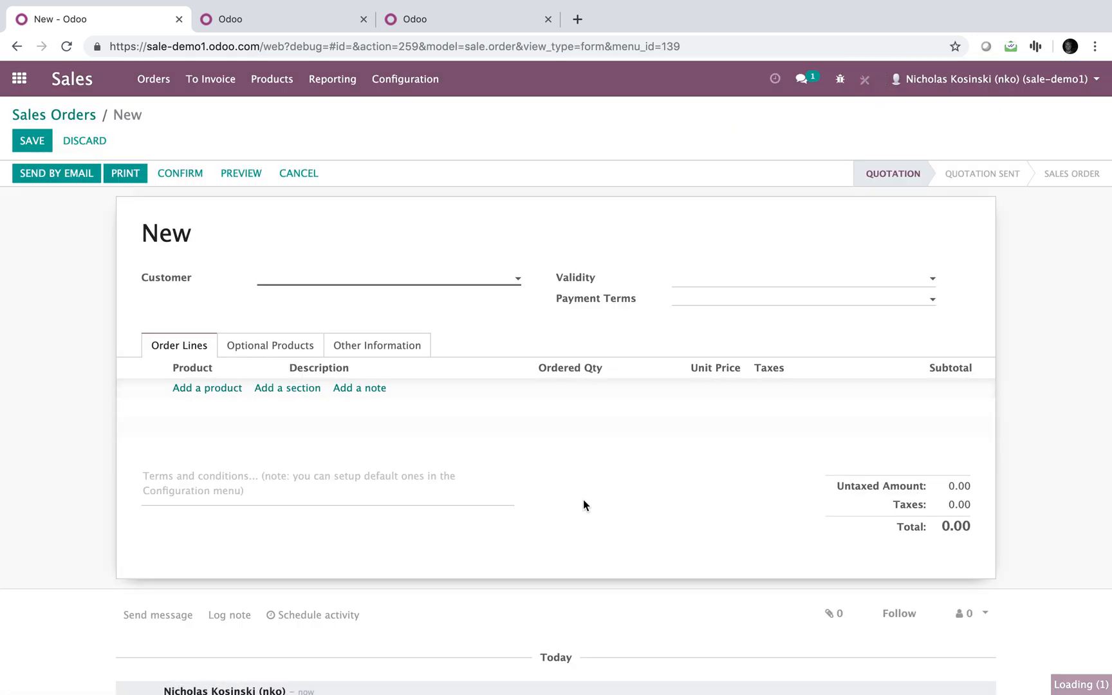
left_click(840, 79)
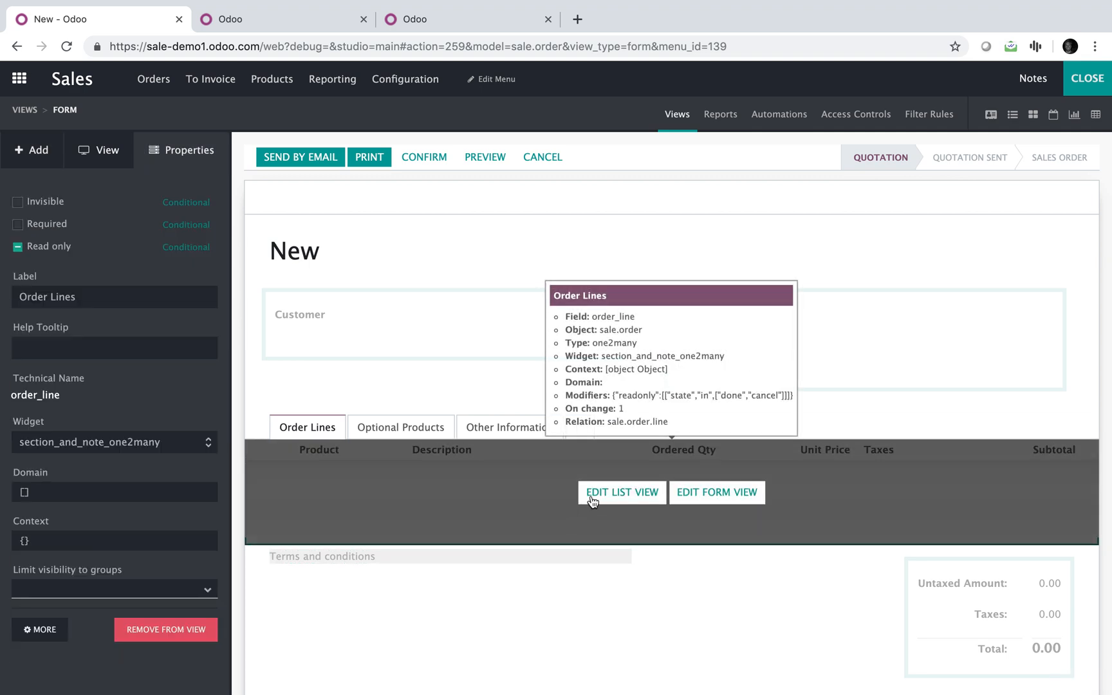
left_click(622, 493)
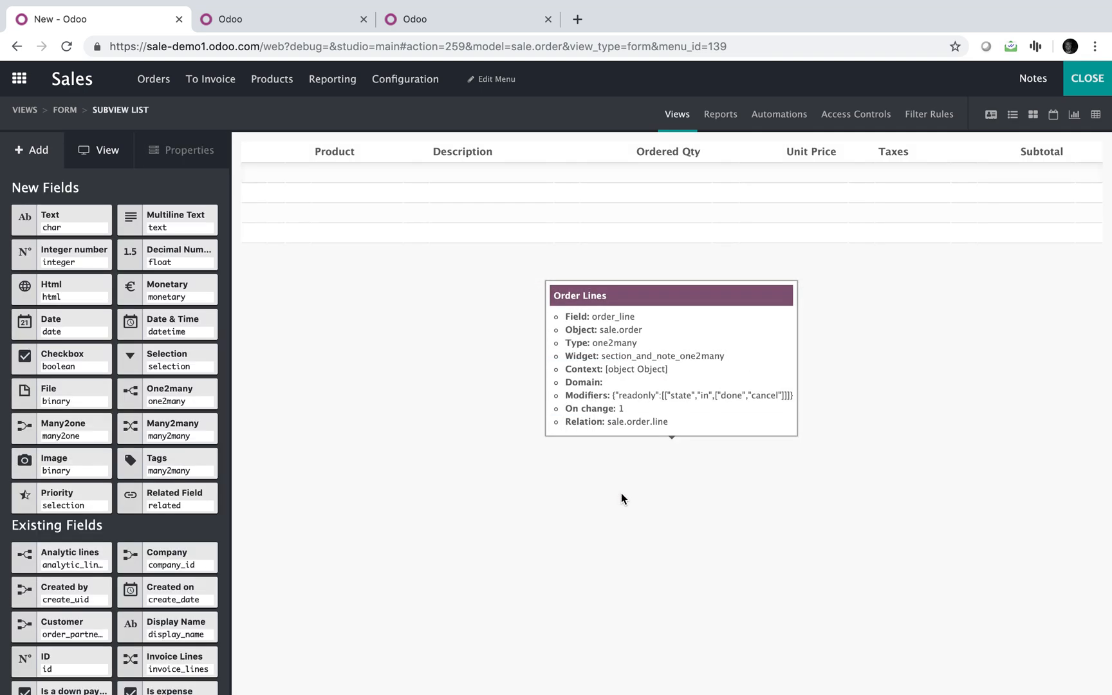
scroll("down", 3)
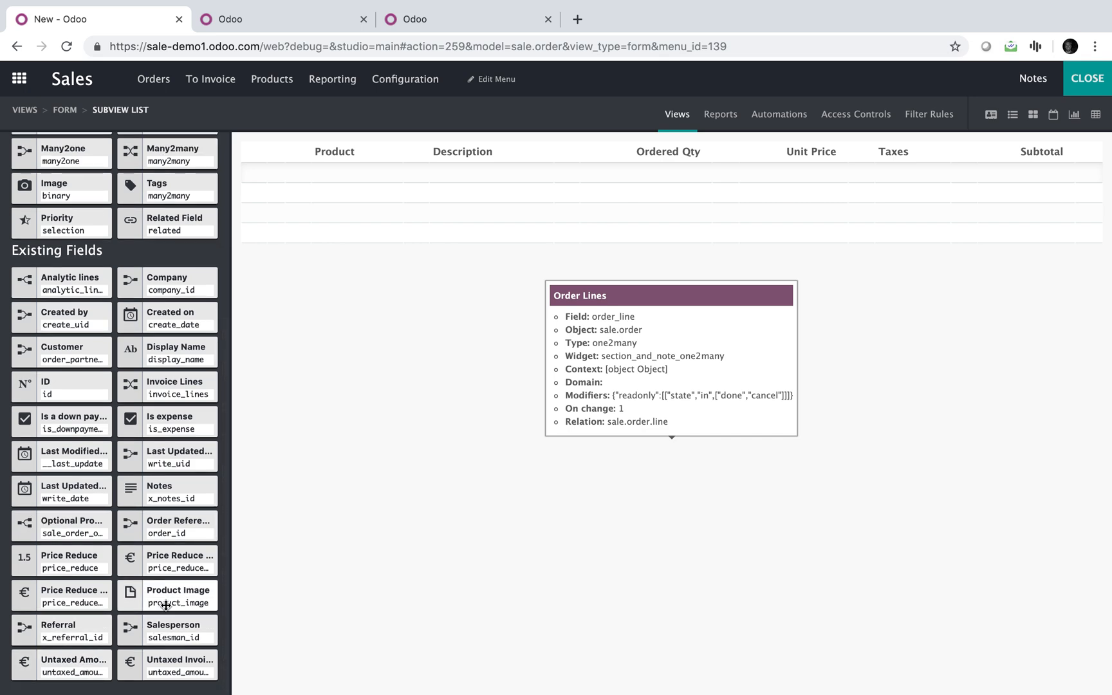
mouse_move(180, 561)
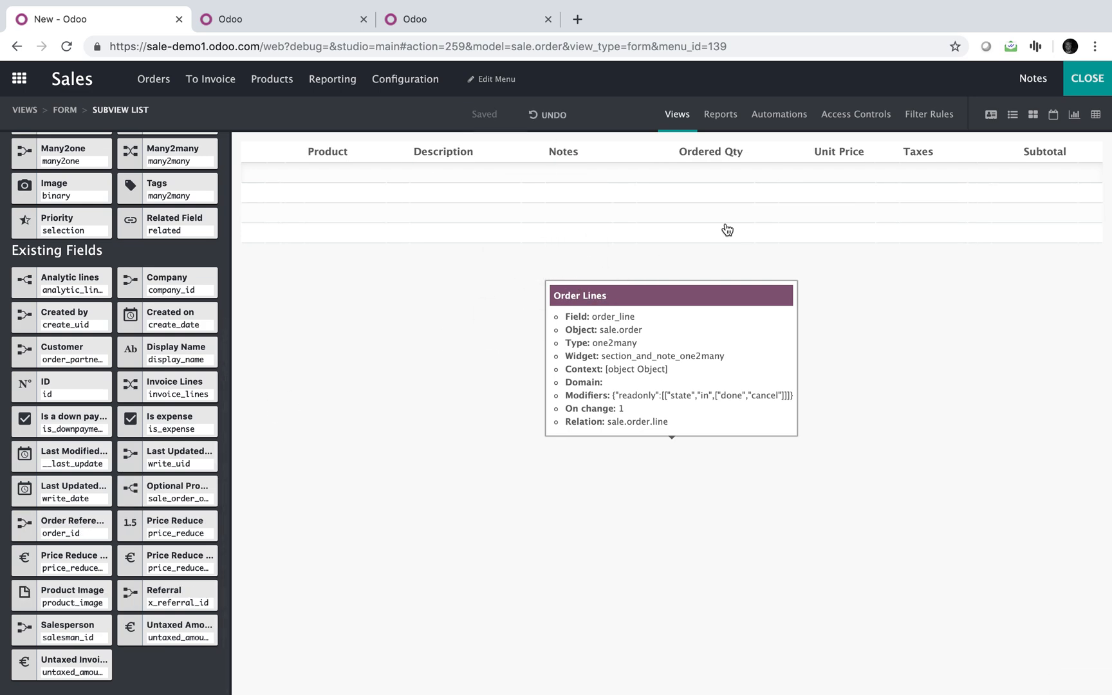
left_click(1087, 78)
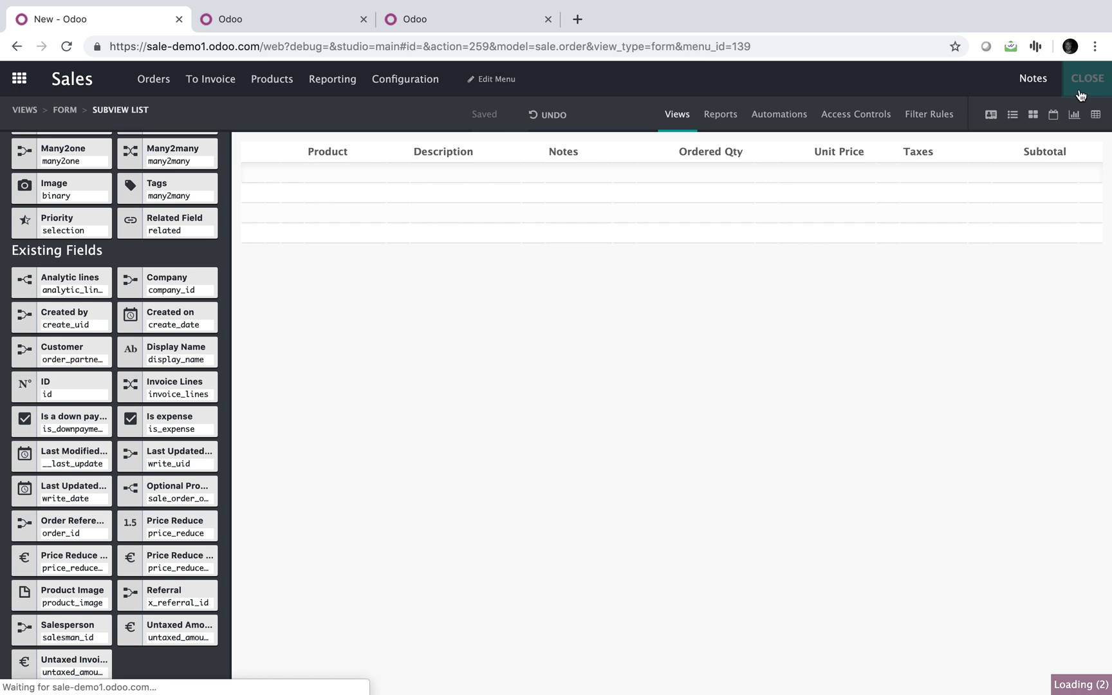
left_click(1085, 78)
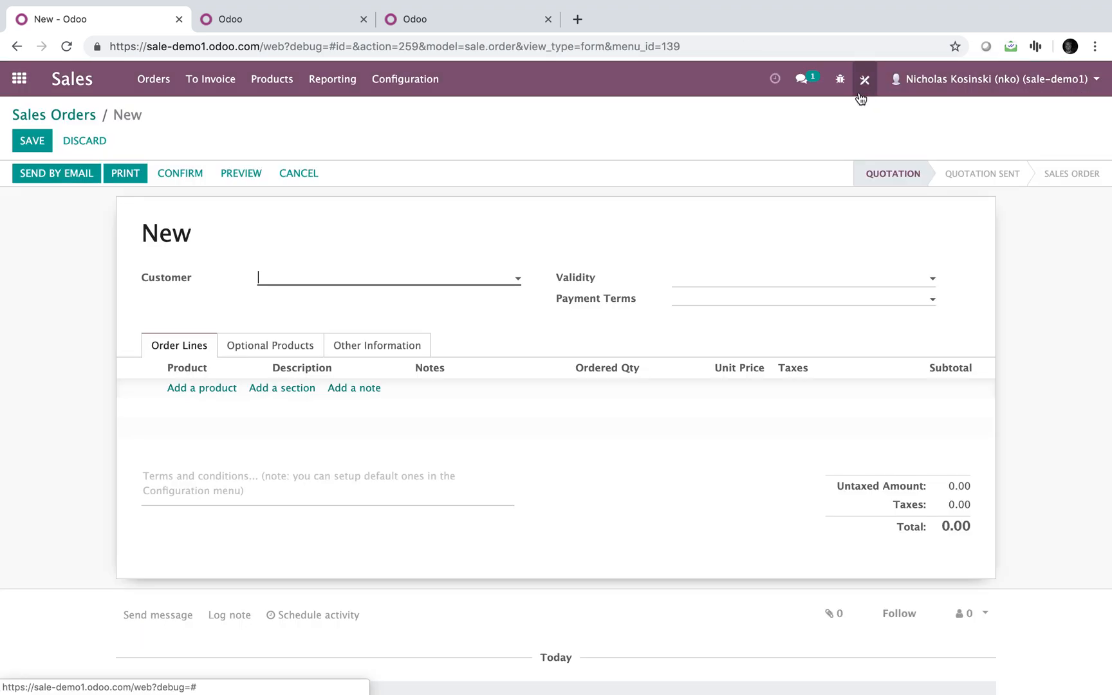
Step: Open the sales order Form view definition from the debug menu and find the order lines tree
left_click(864, 78)
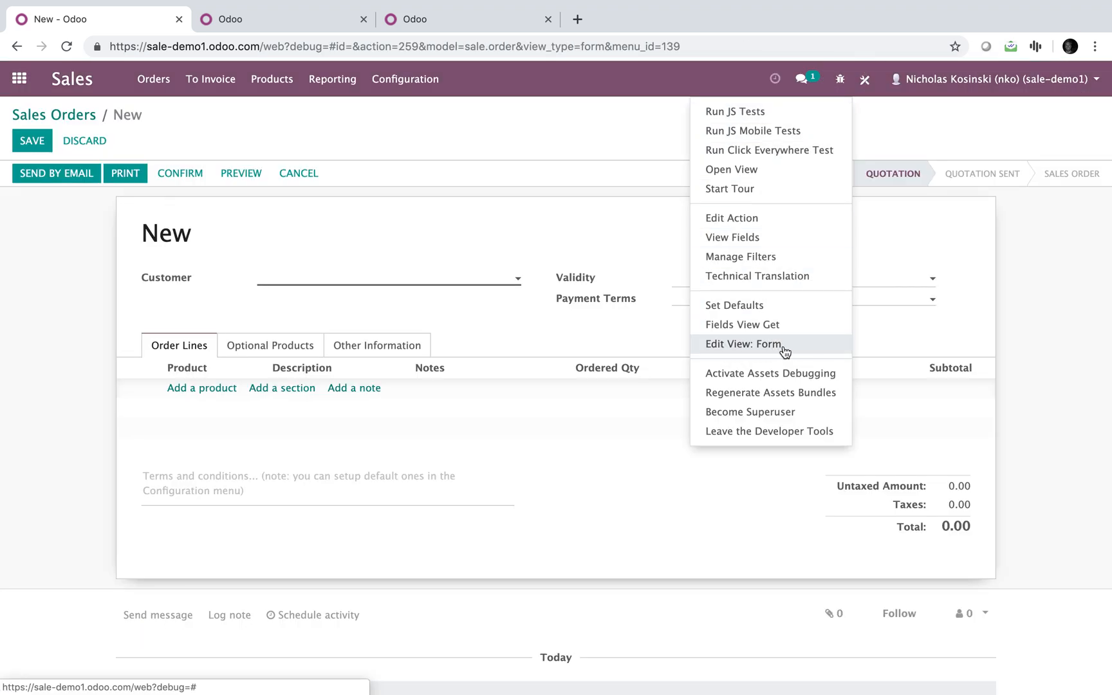
left_click(743, 344)
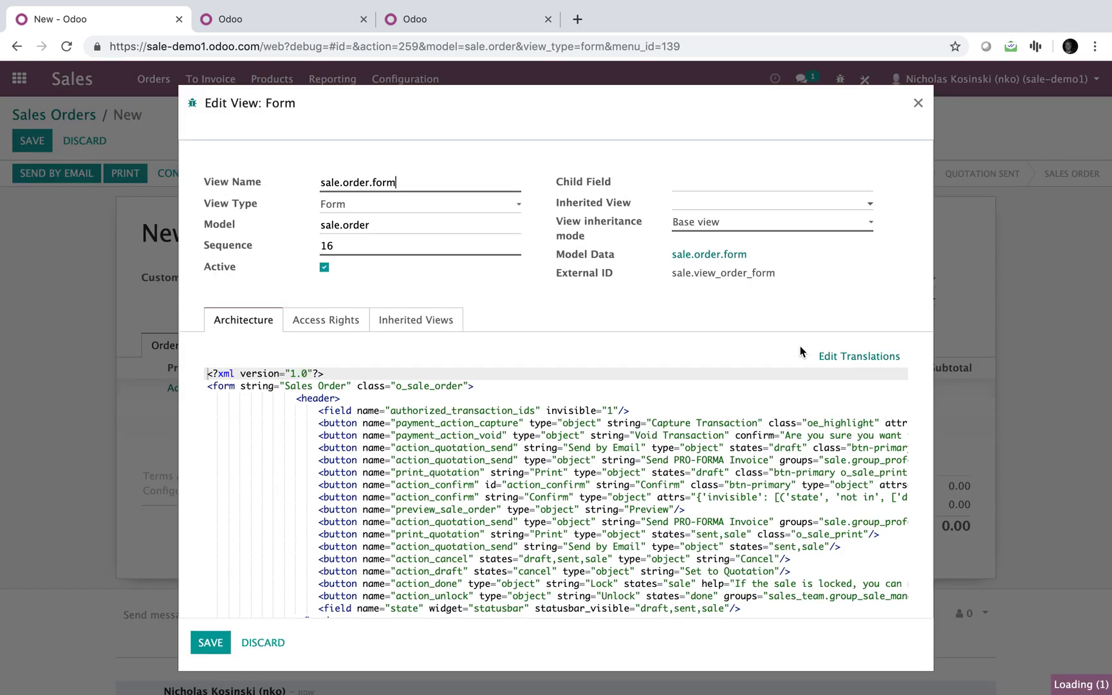
scroll("down", 3)
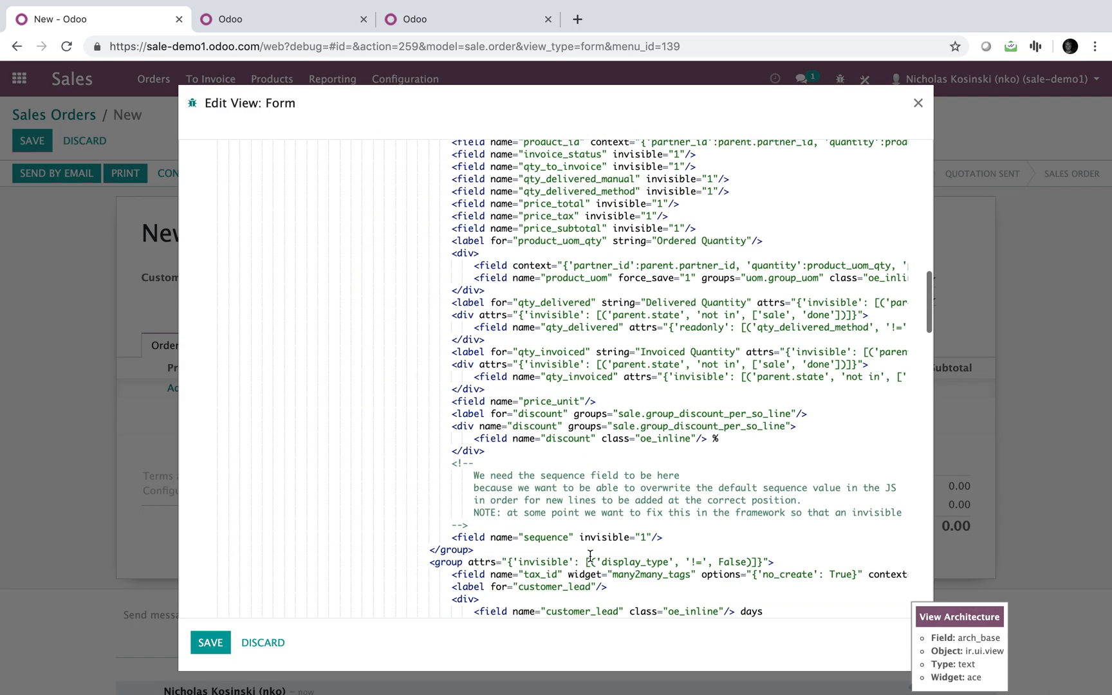
scroll("up", 3)
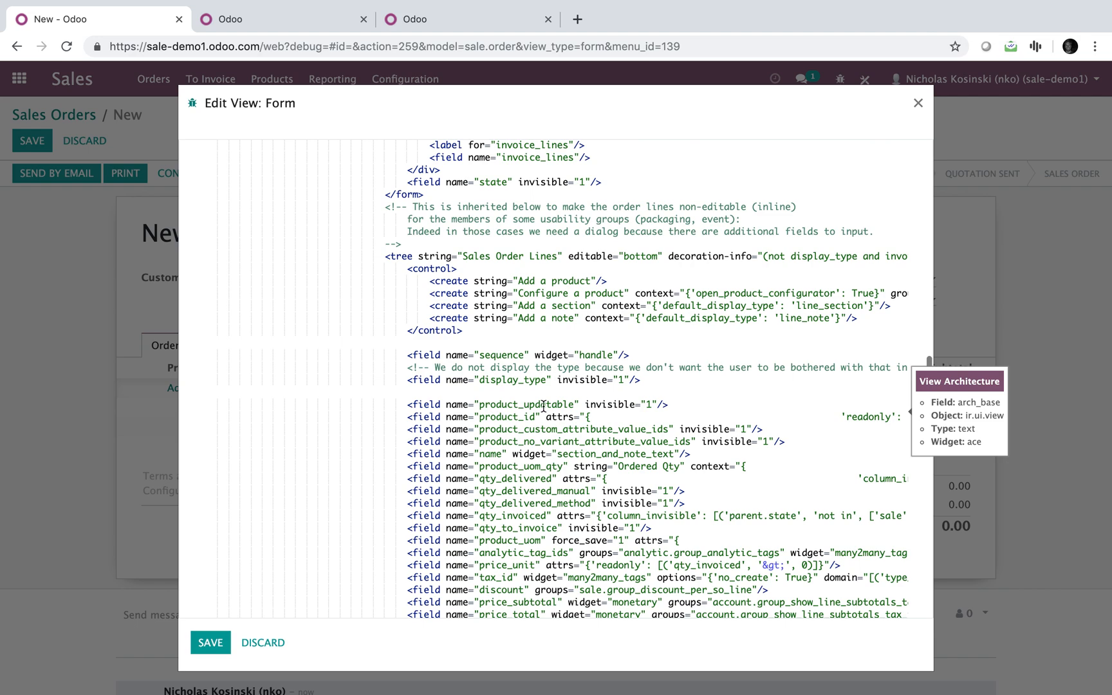
scroll("down", 3)
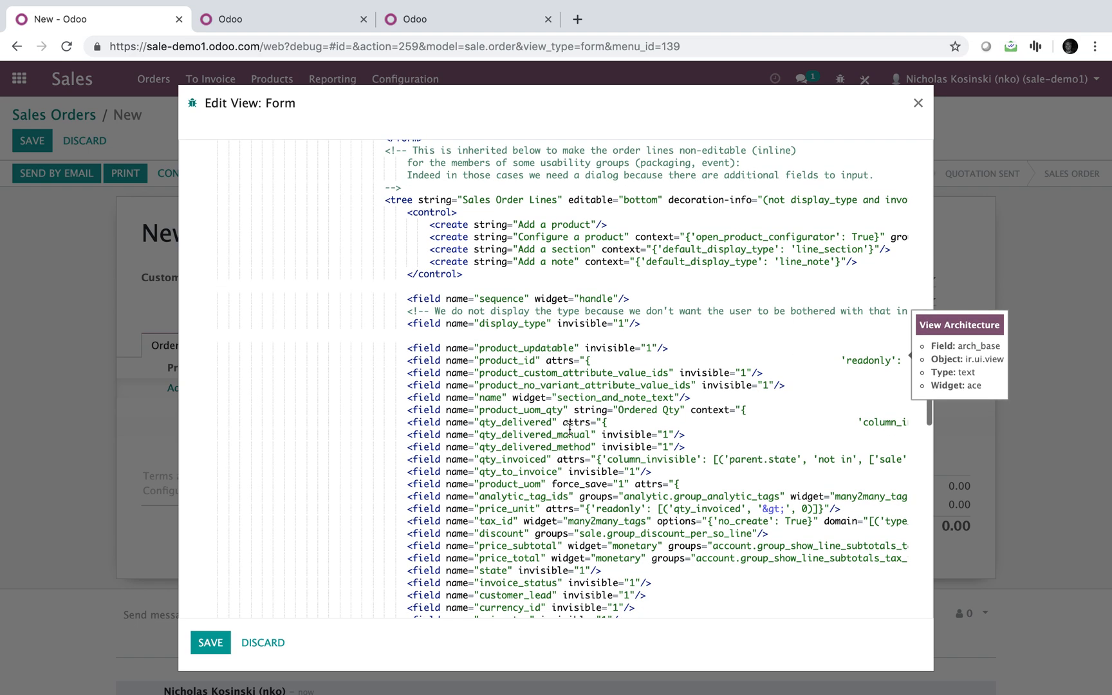
mouse_move(492, 479)
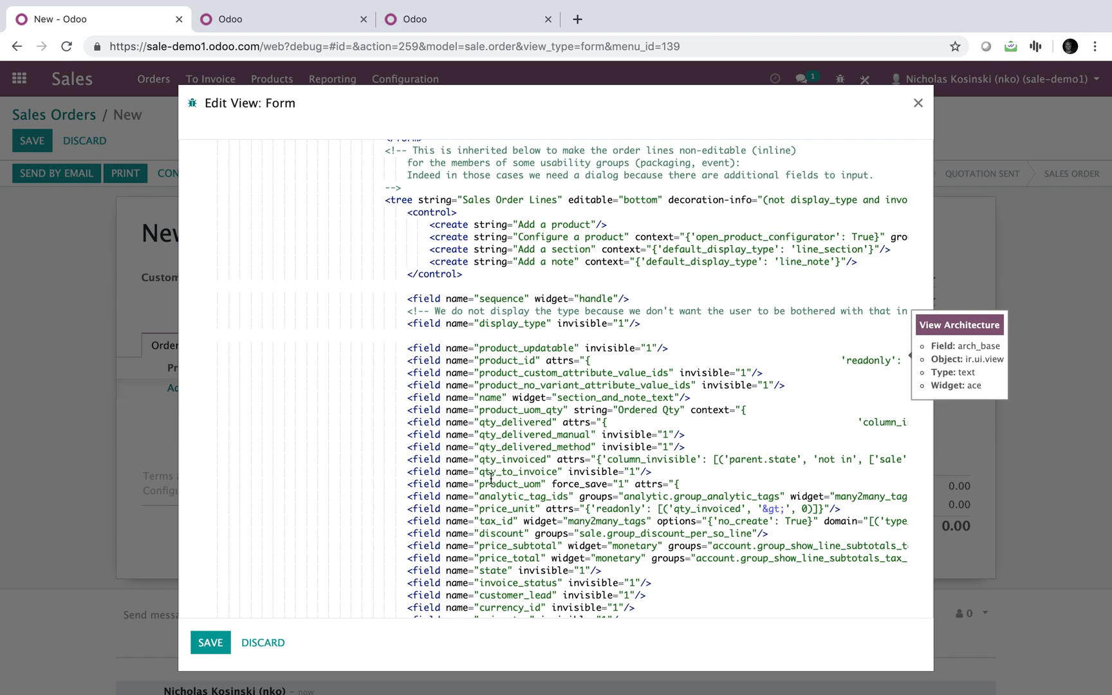
scroll("down", 3)
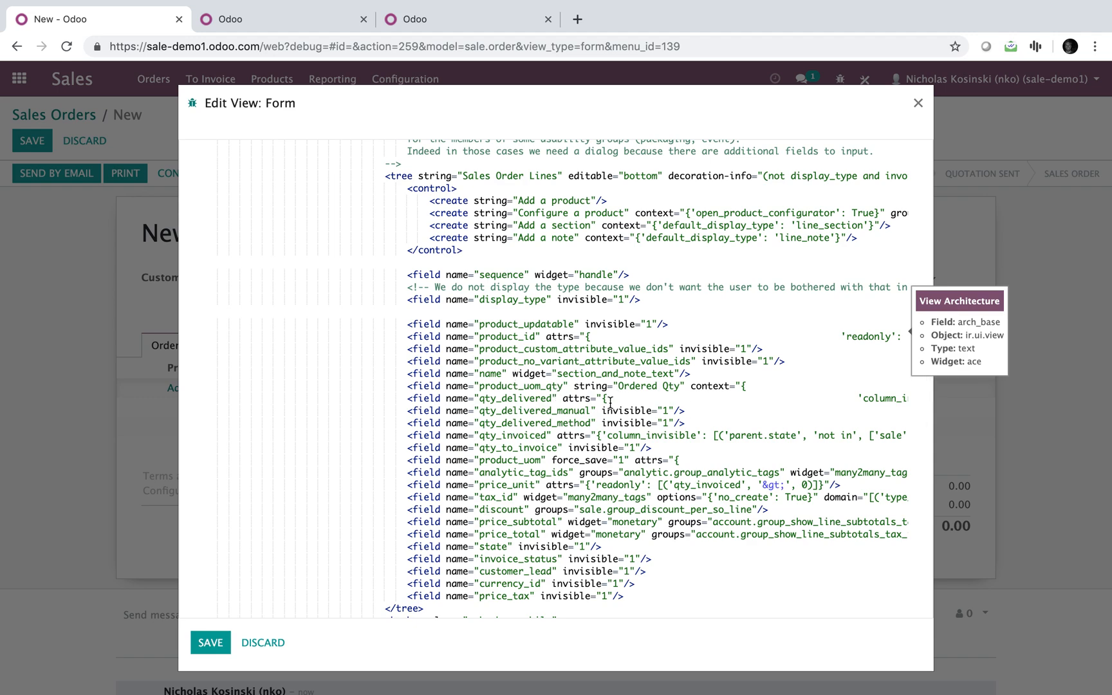
mouse_move(725, 390)
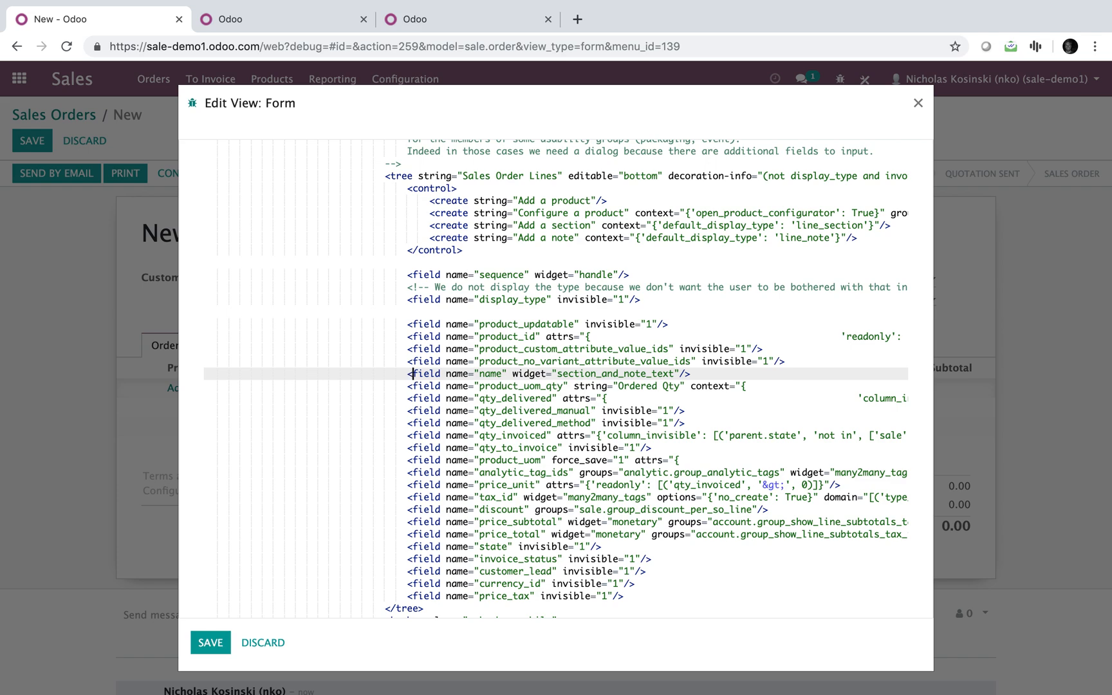
Step: Insert <field name="x_referral_id"/> after the name field and save the view
left_click(419, 387)
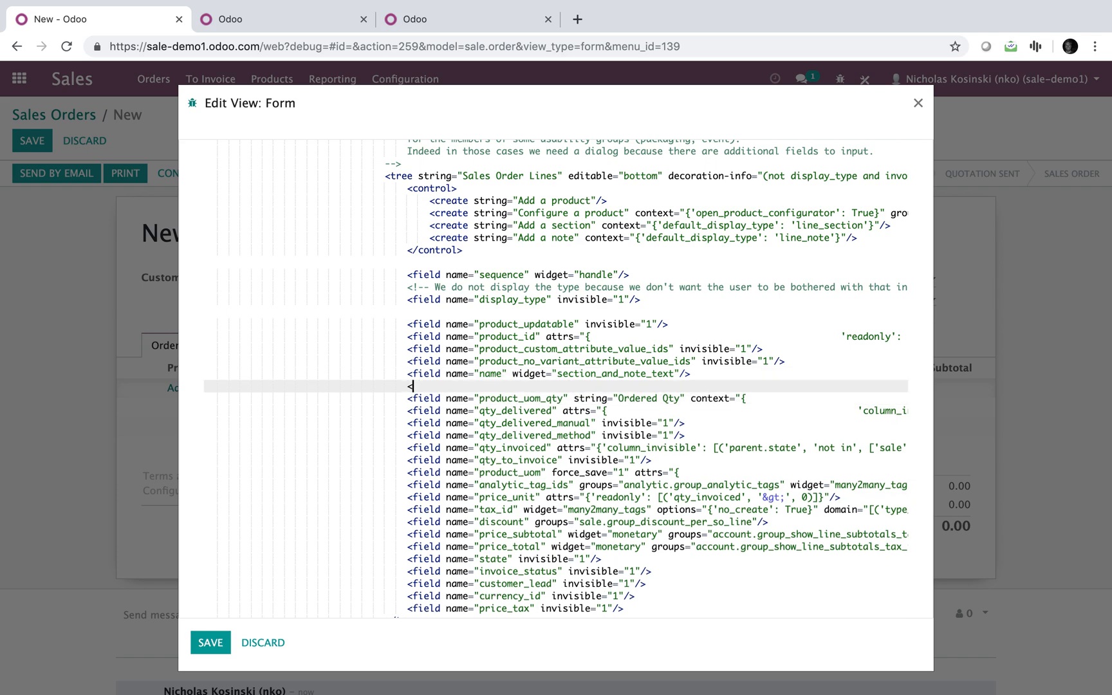
type("<field name=\"")
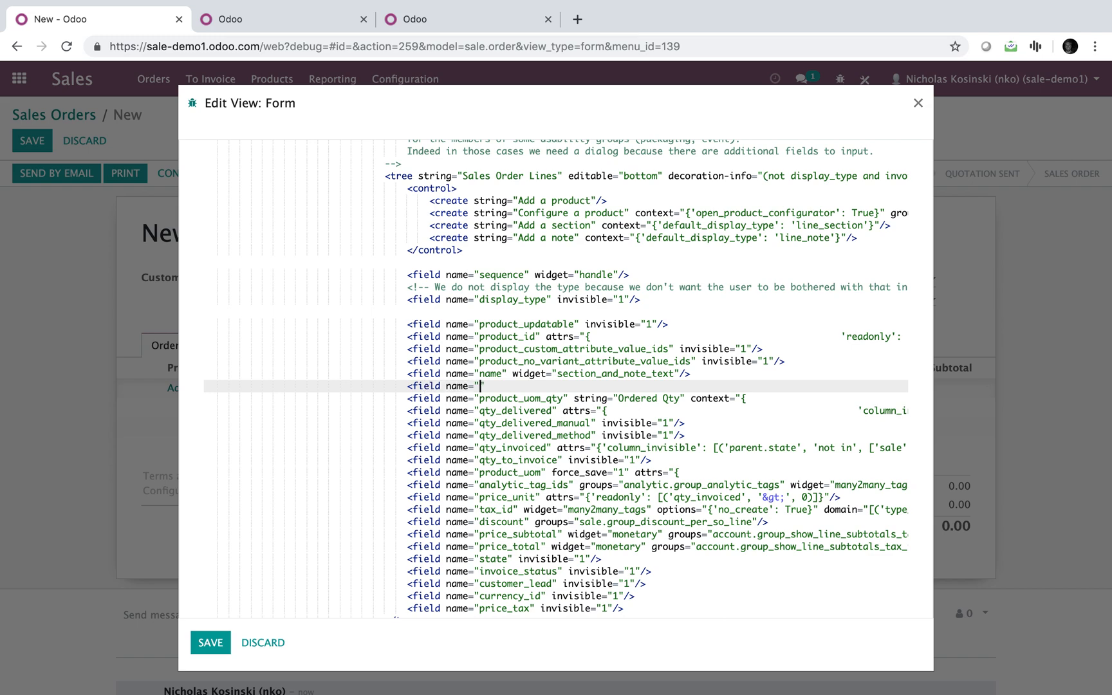
type("x_referral_id\"/>")
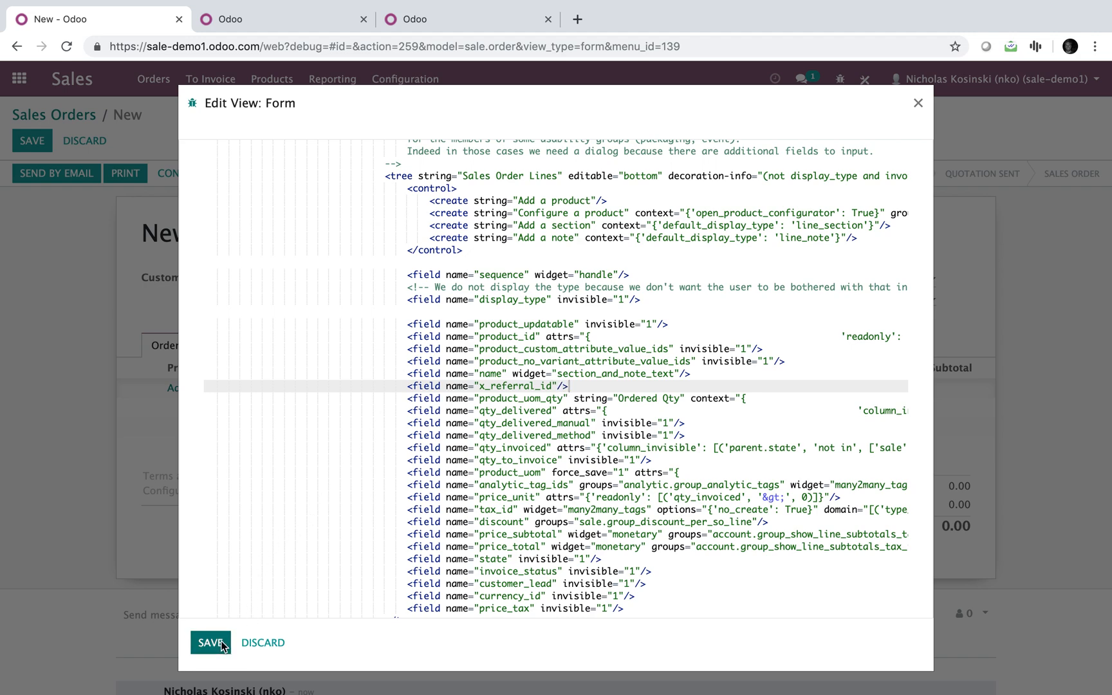
left_click(208, 642)
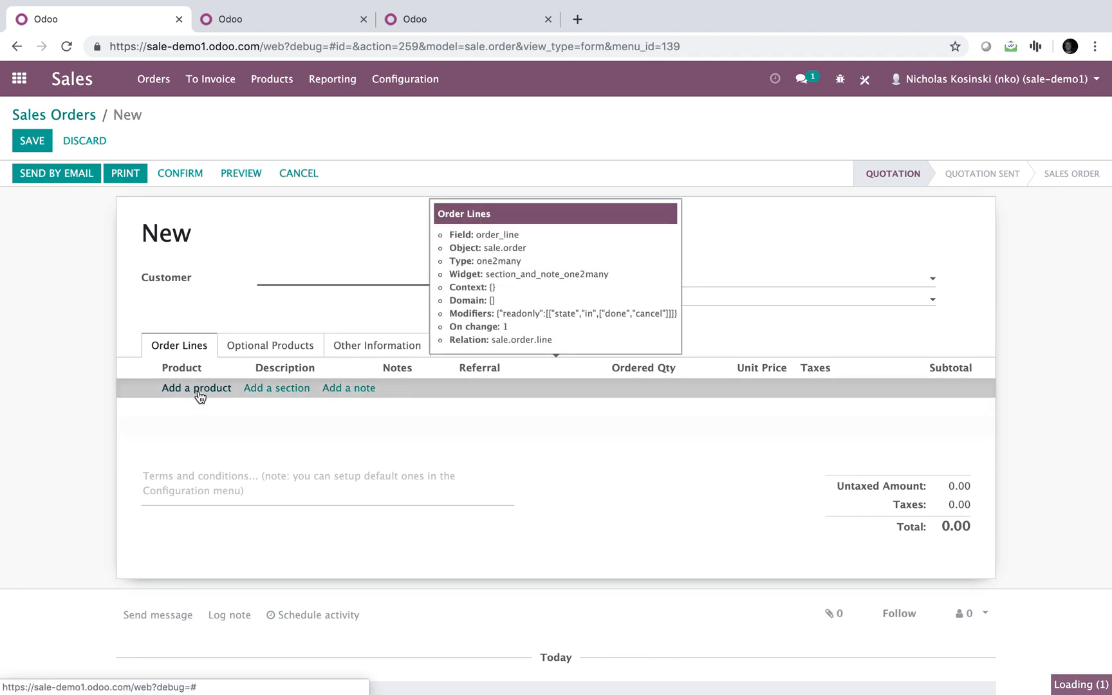
Step: Add an order line with the TEST product to the new quotation
left_click(196, 389)
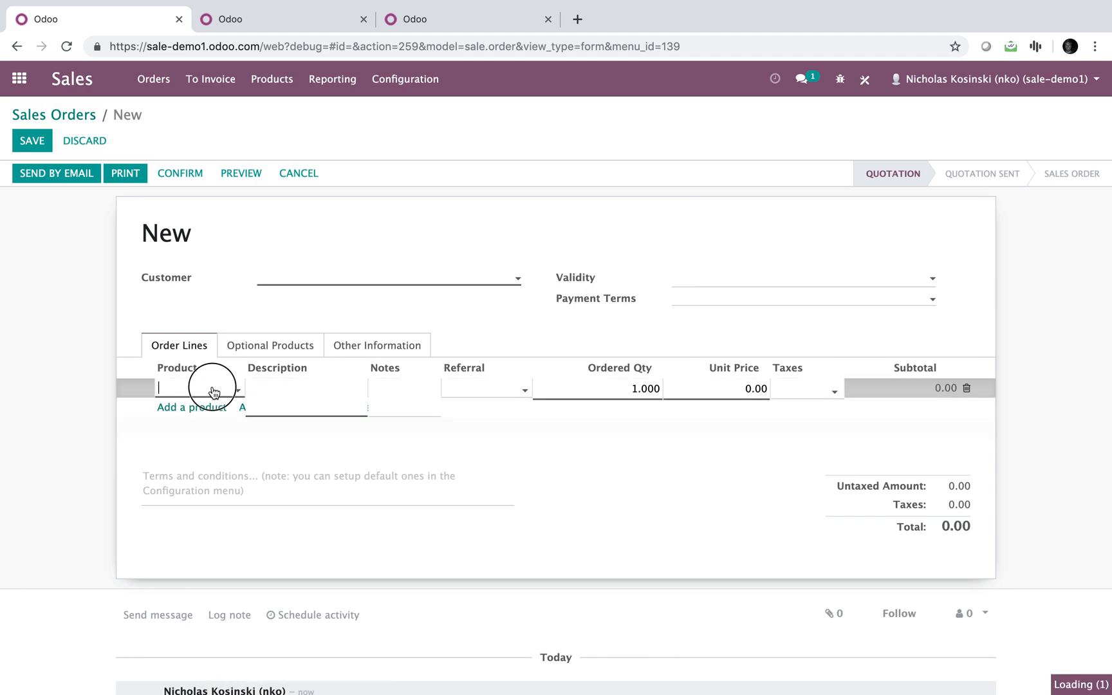
left_click(199, 388)
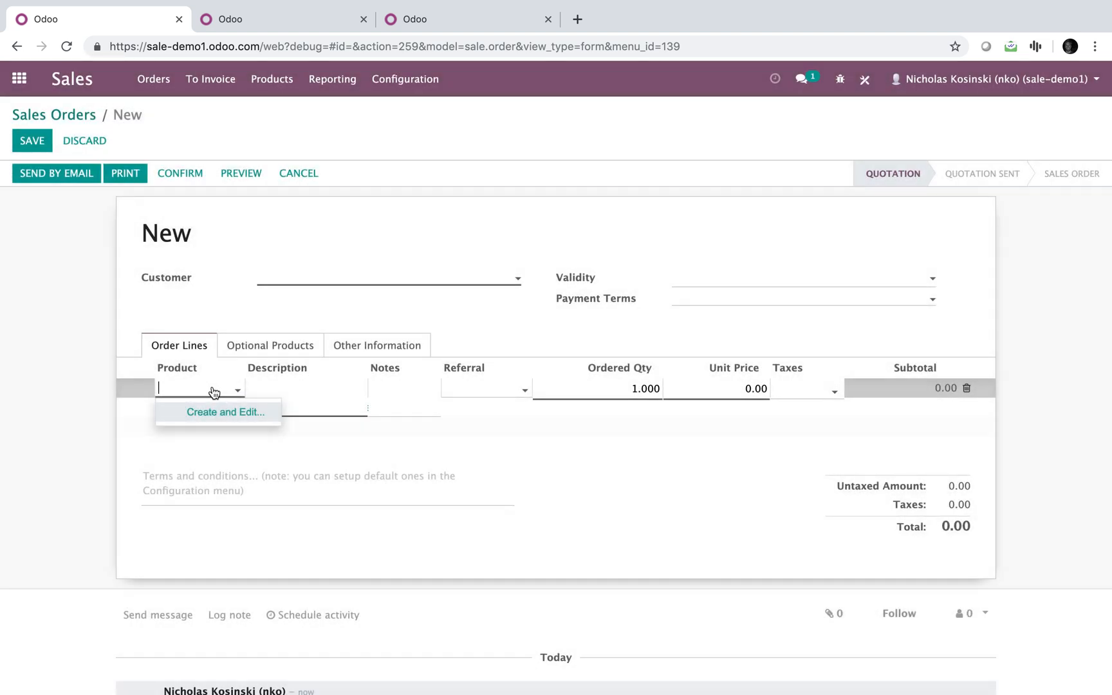
type("TEST")
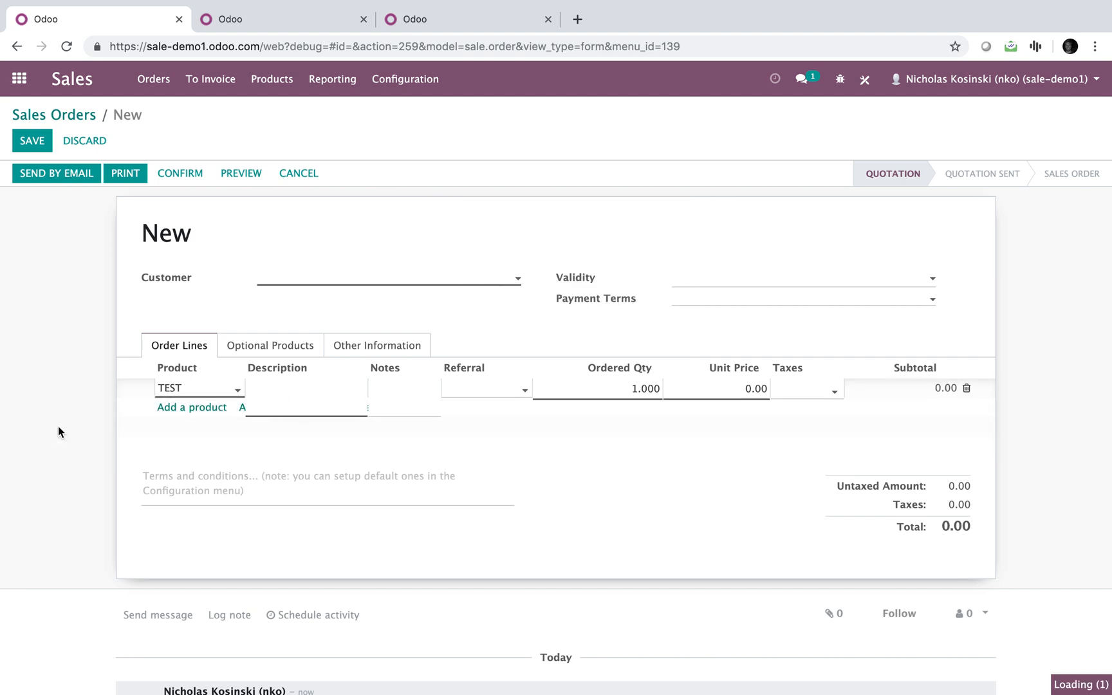
mouse_move(130, 148)
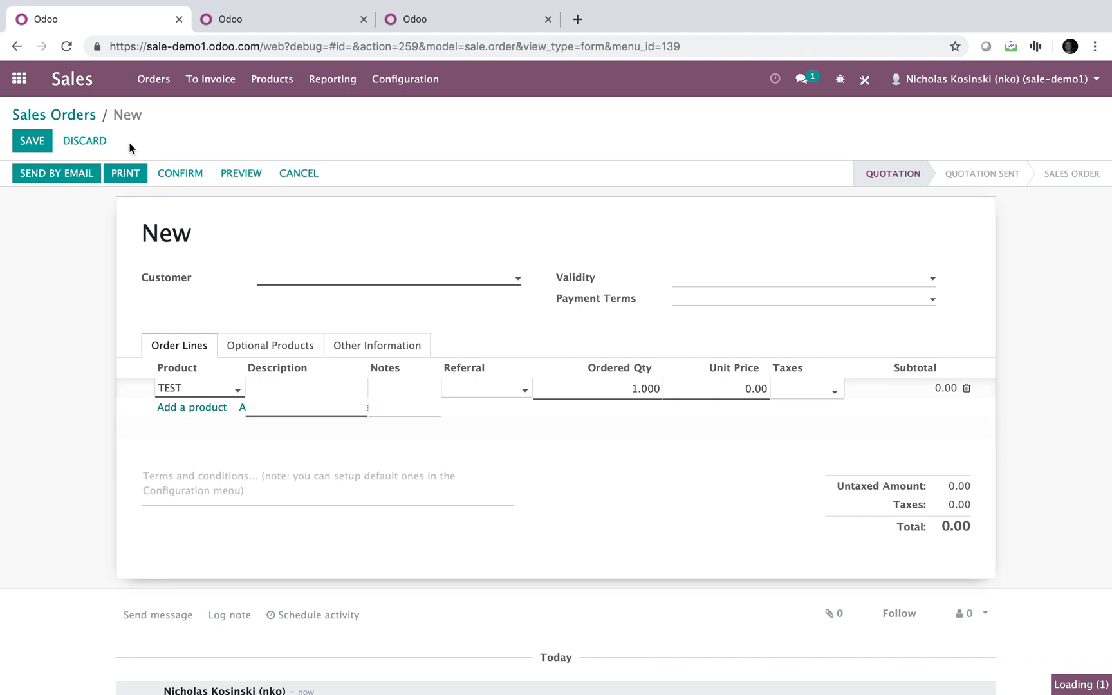
left_click(31, 140)
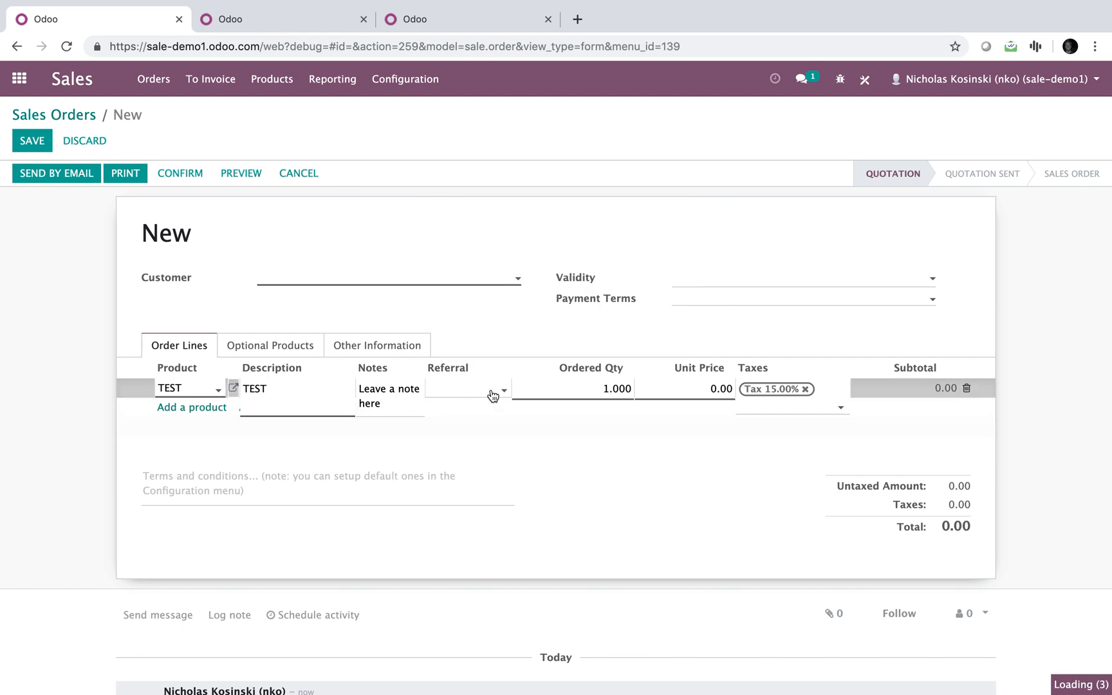
left_click(502, 390)
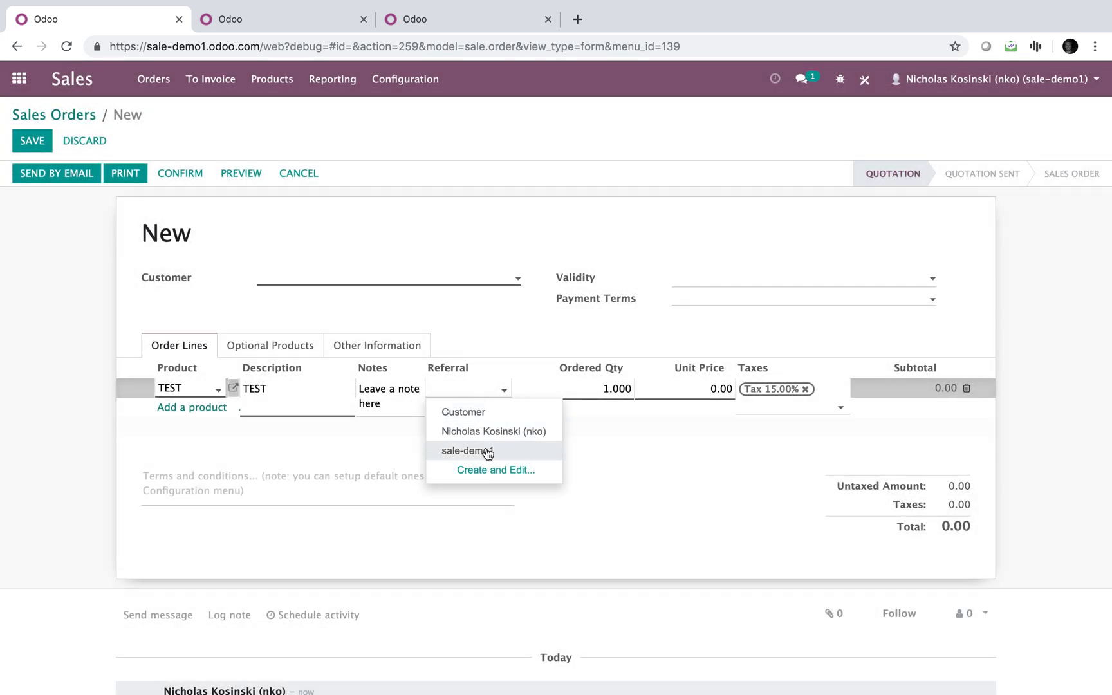
left_click(492, 432)
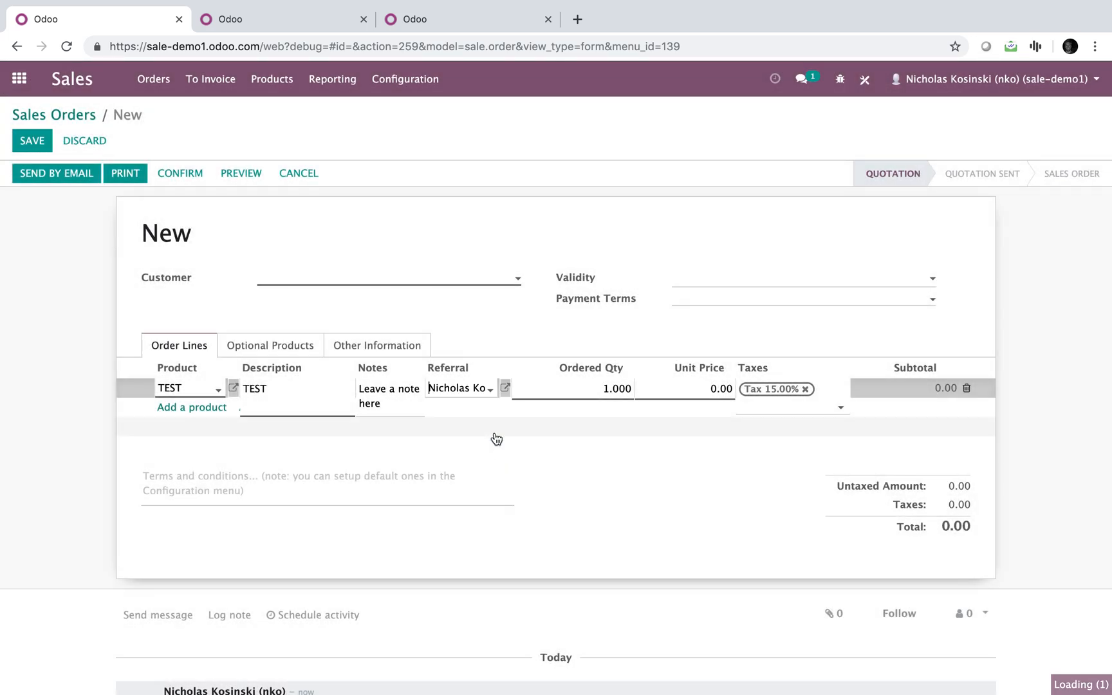
left_click(30, 140)
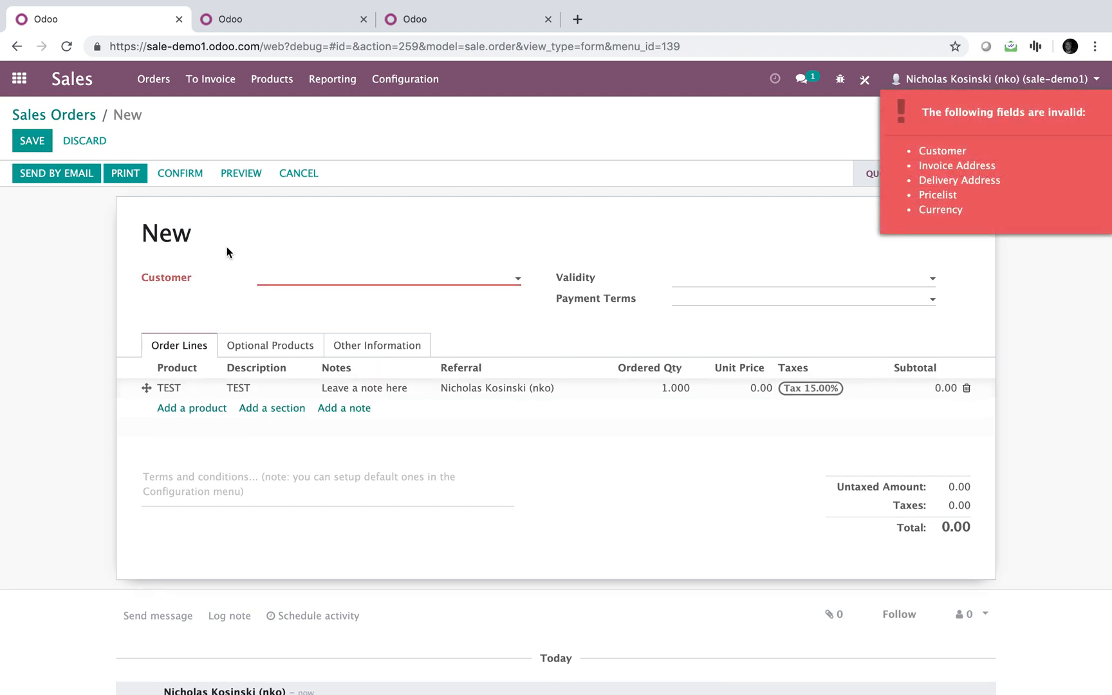
left_click(388, 278)
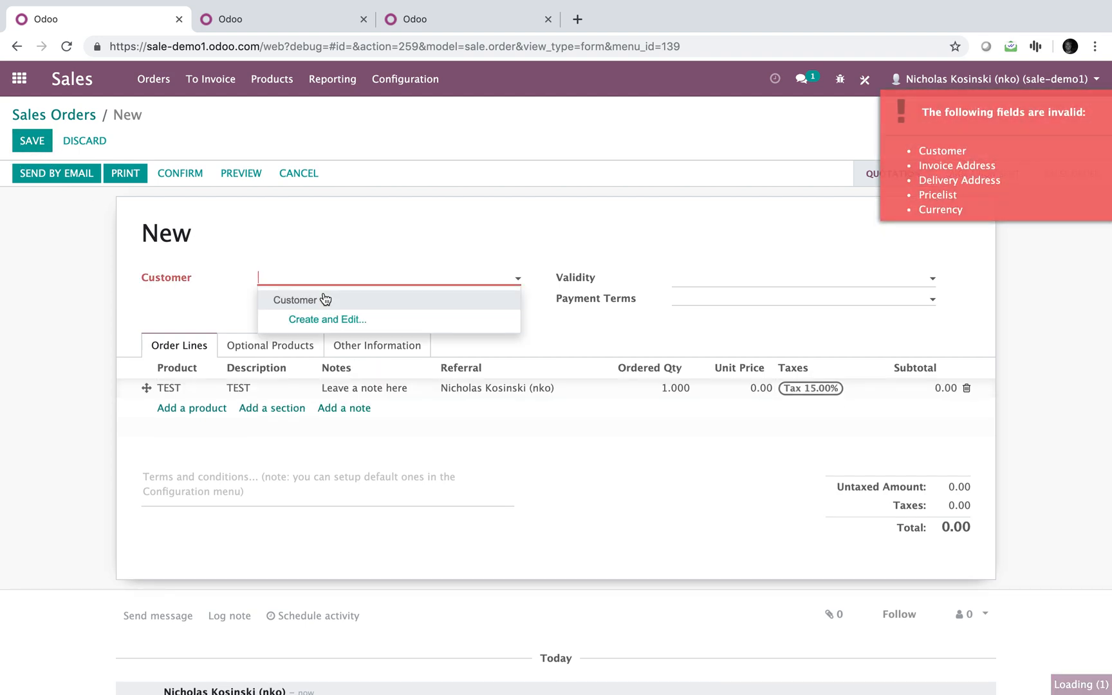
left_click(298, 300)
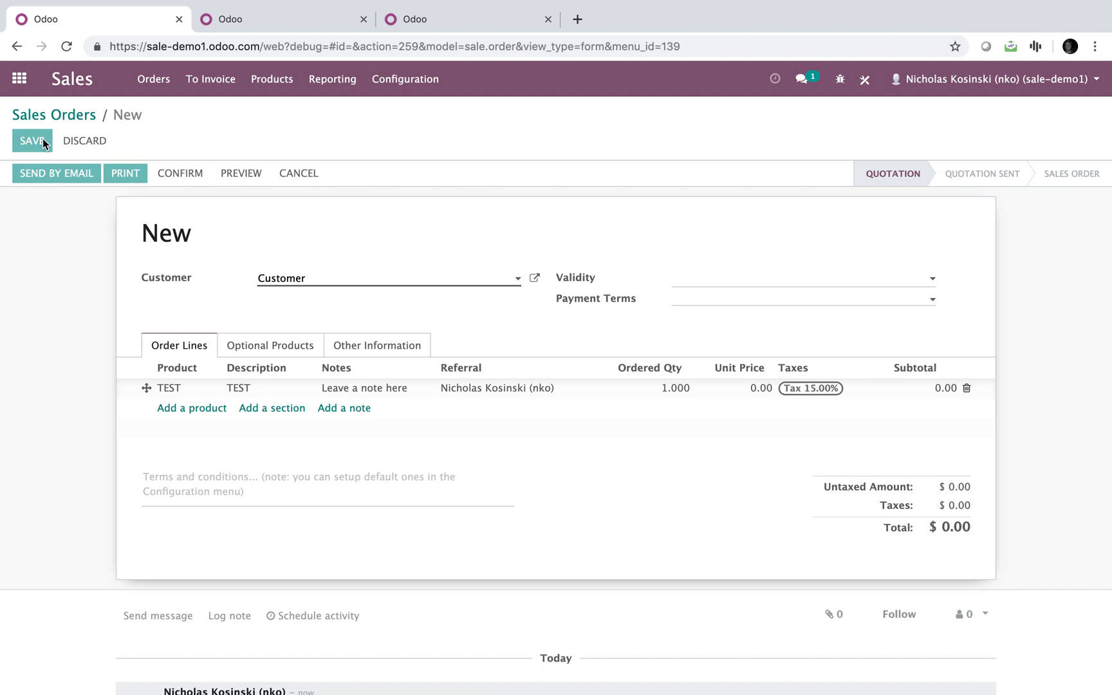
mouse_move(34, 376)
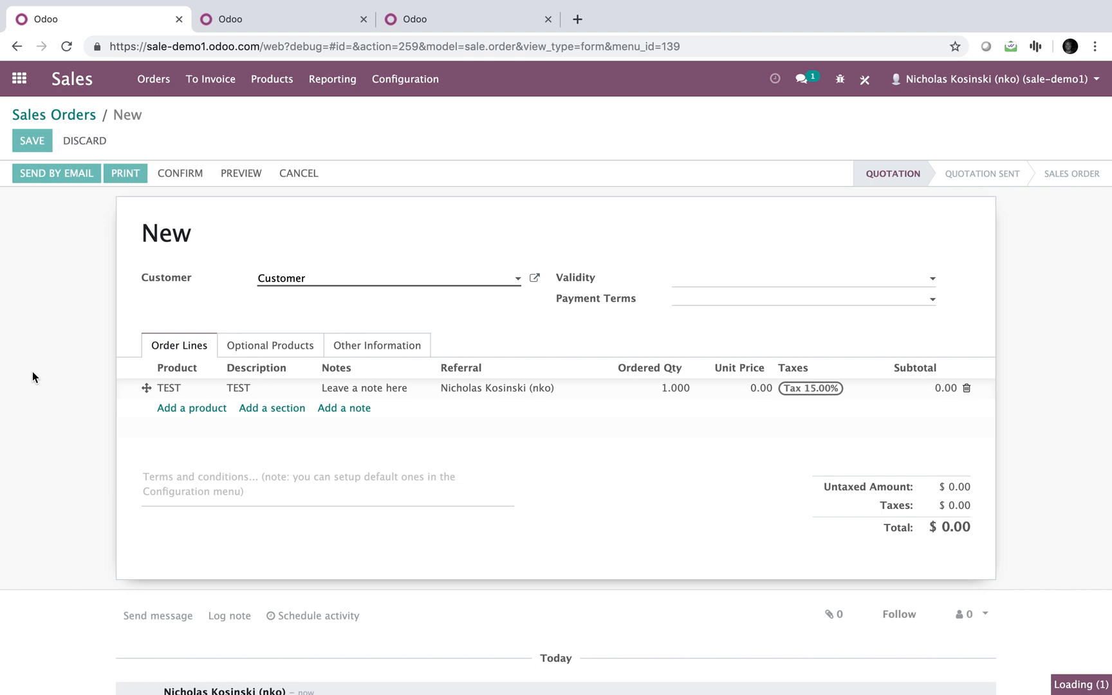
left_click(32, 139)
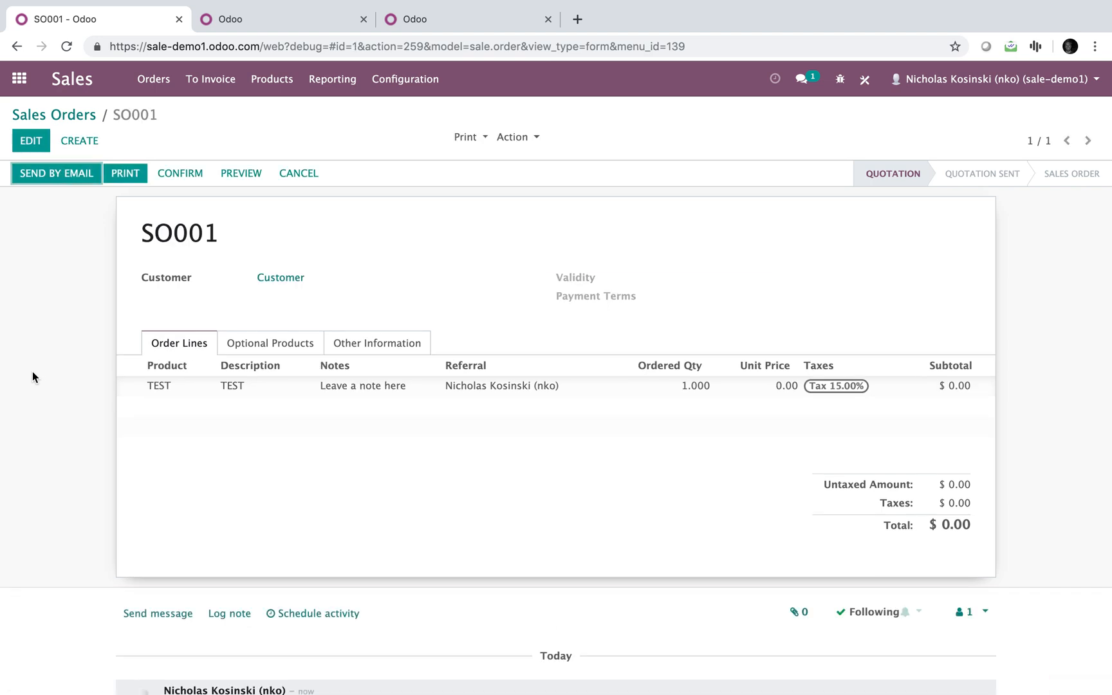
mouse_move(403, 373)
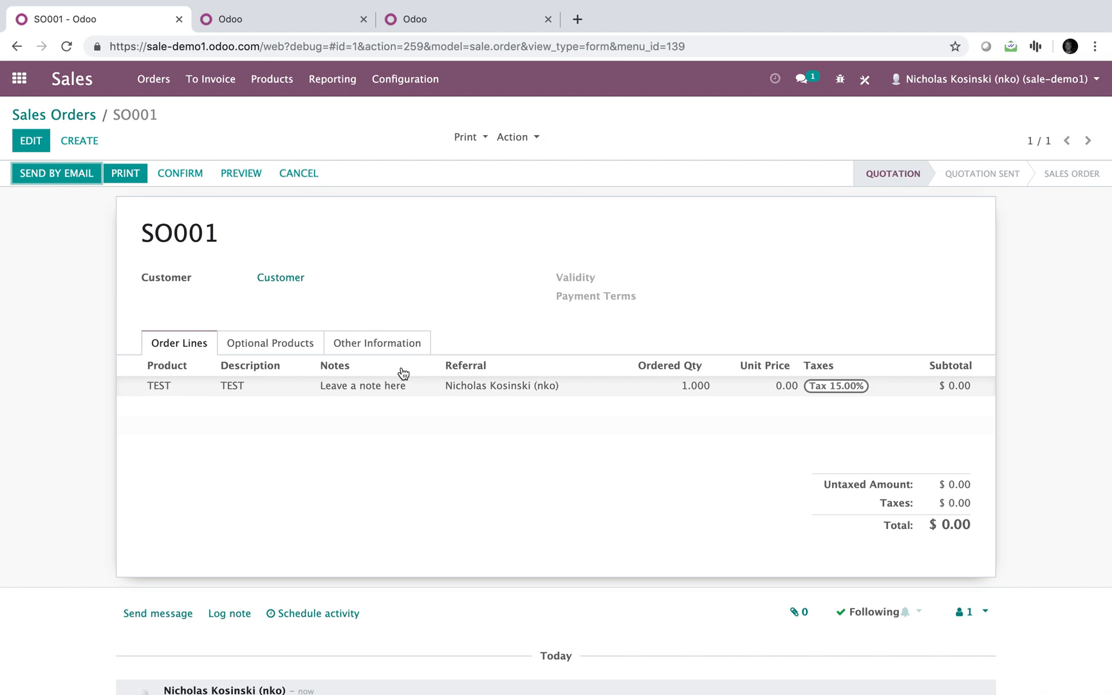
mouse_move(513, 230)
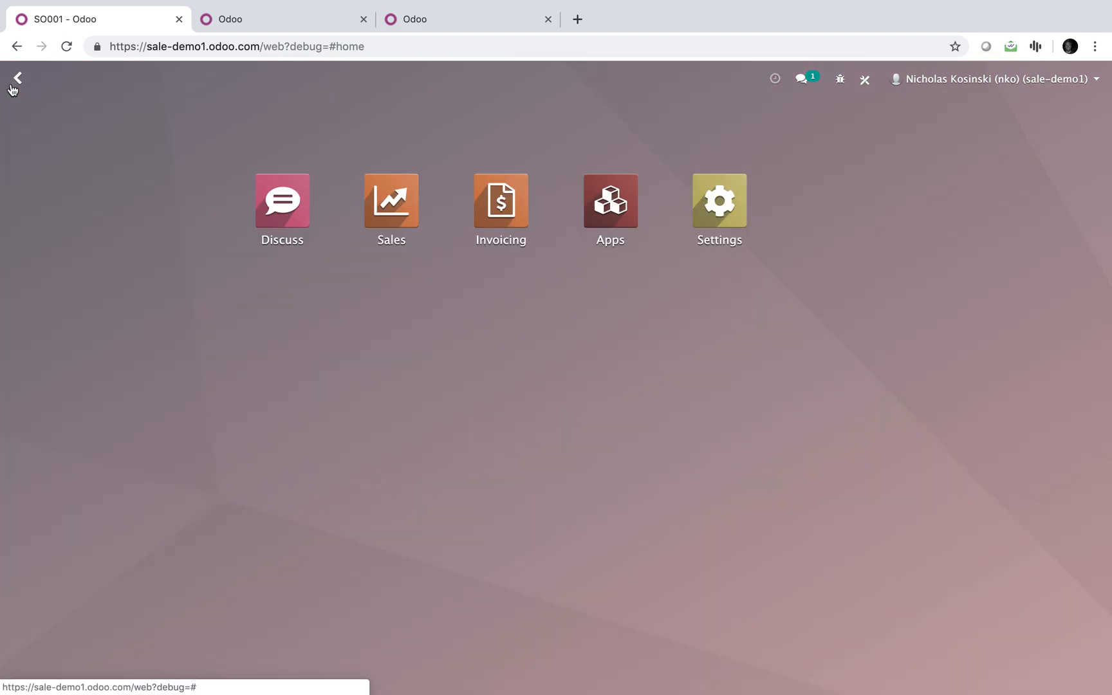
Step: Filter the technical Models list by 'invoice' and open the account.invoice.line model
type("models")
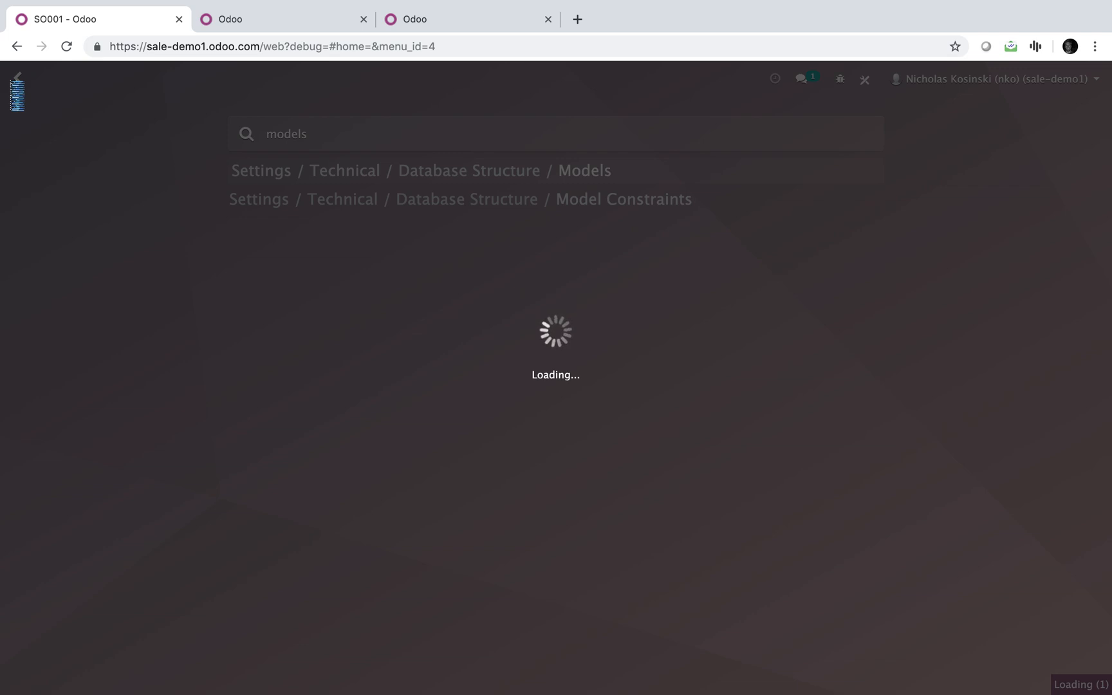
left_click(585, 170)
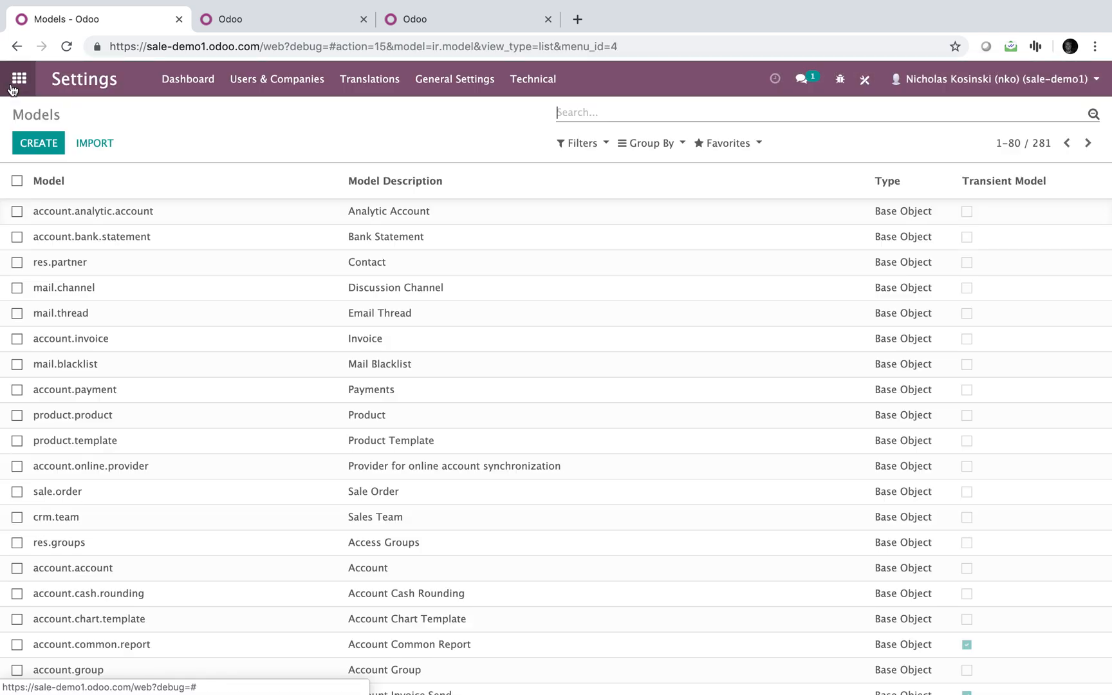
type("invoice")
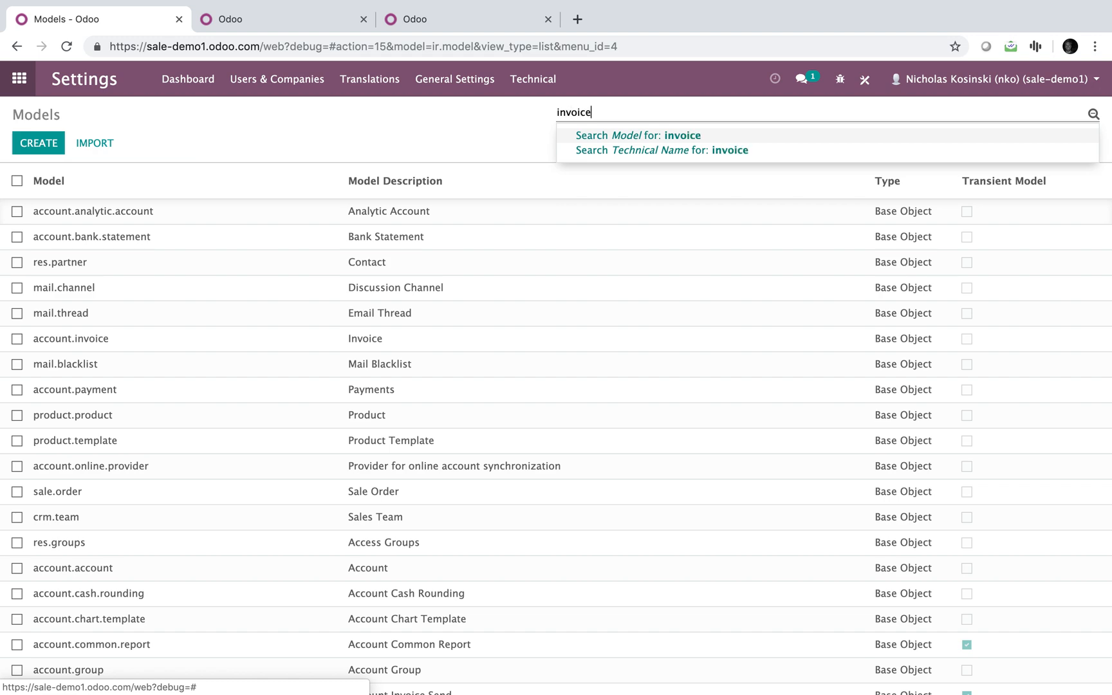
left_click(638, 134)
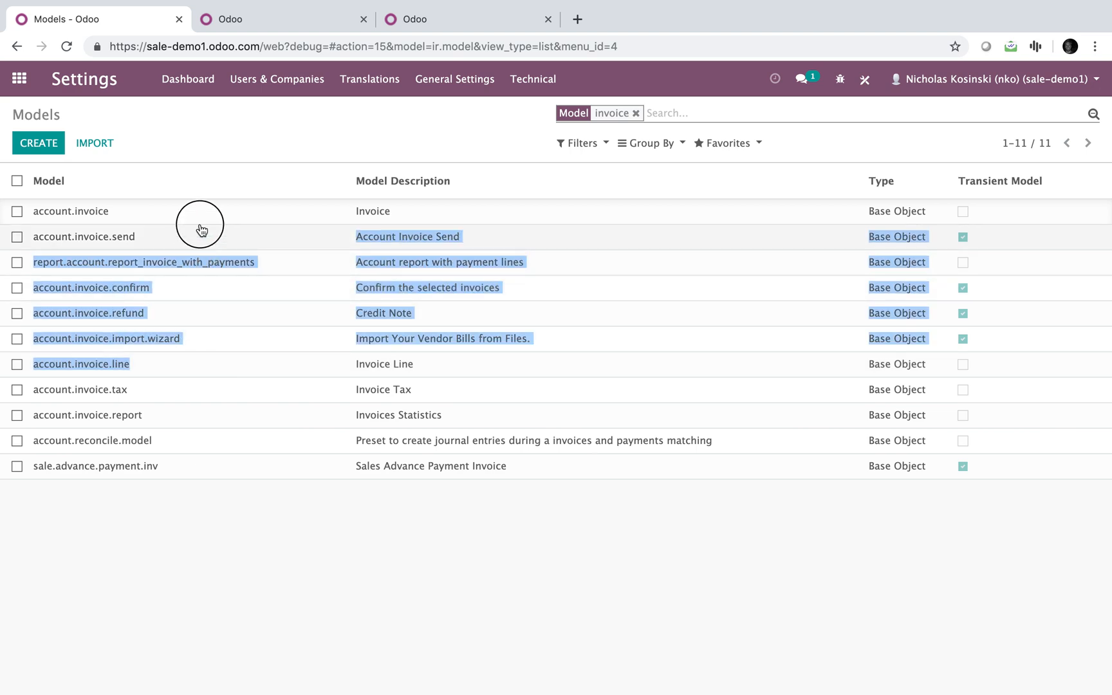
mouse_move(209, 161)
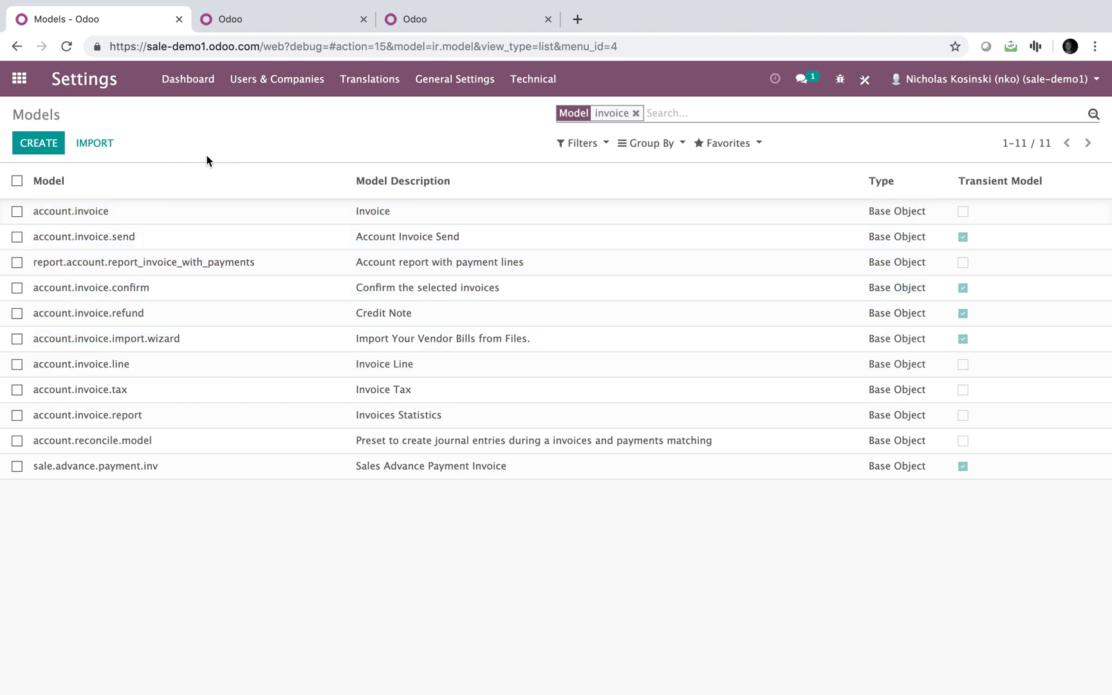
mouse_move(282, 371)
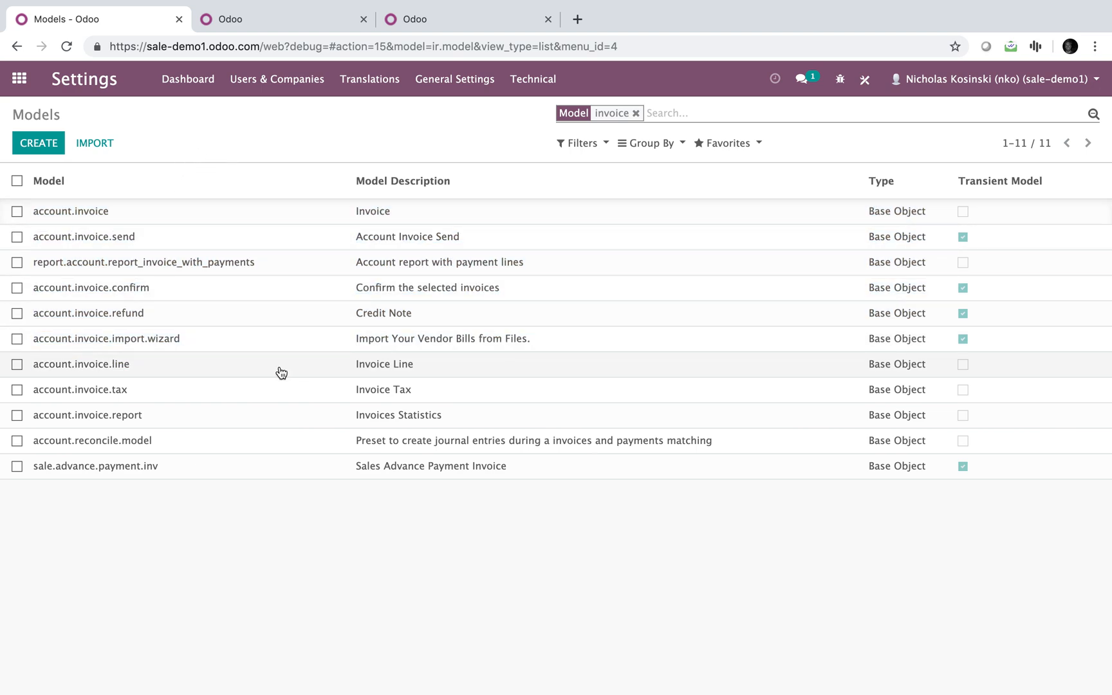
left_click(81, 364)
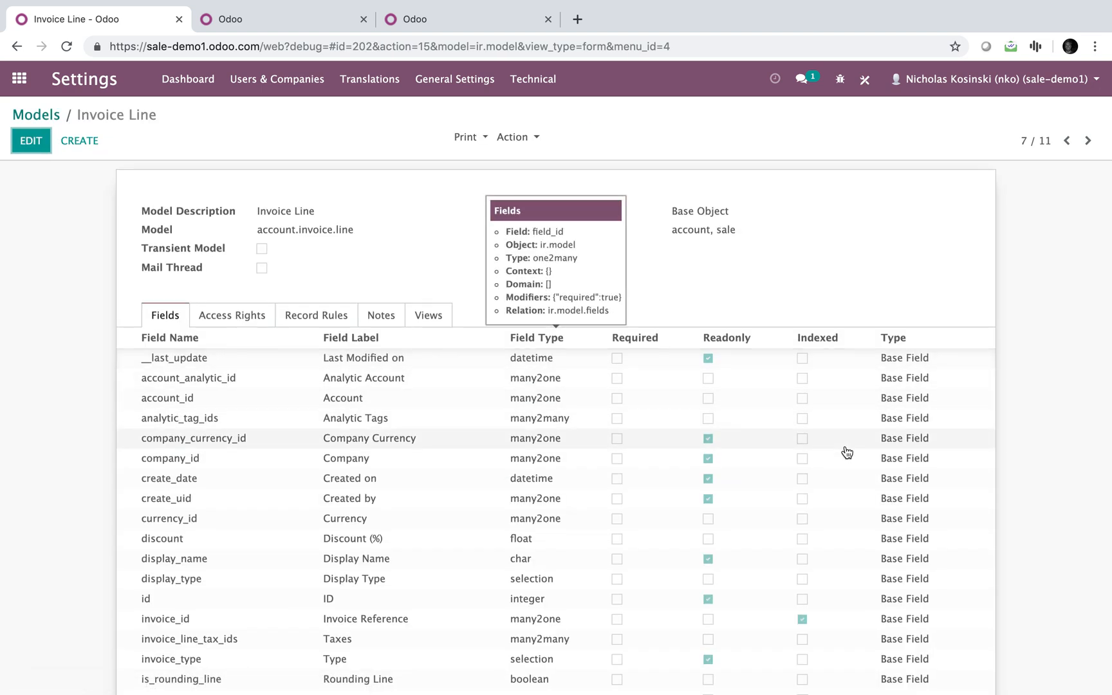
Step: Locate the Sales Order Lines field, enter edit mode, and add a new field line
scroll("down", 3)
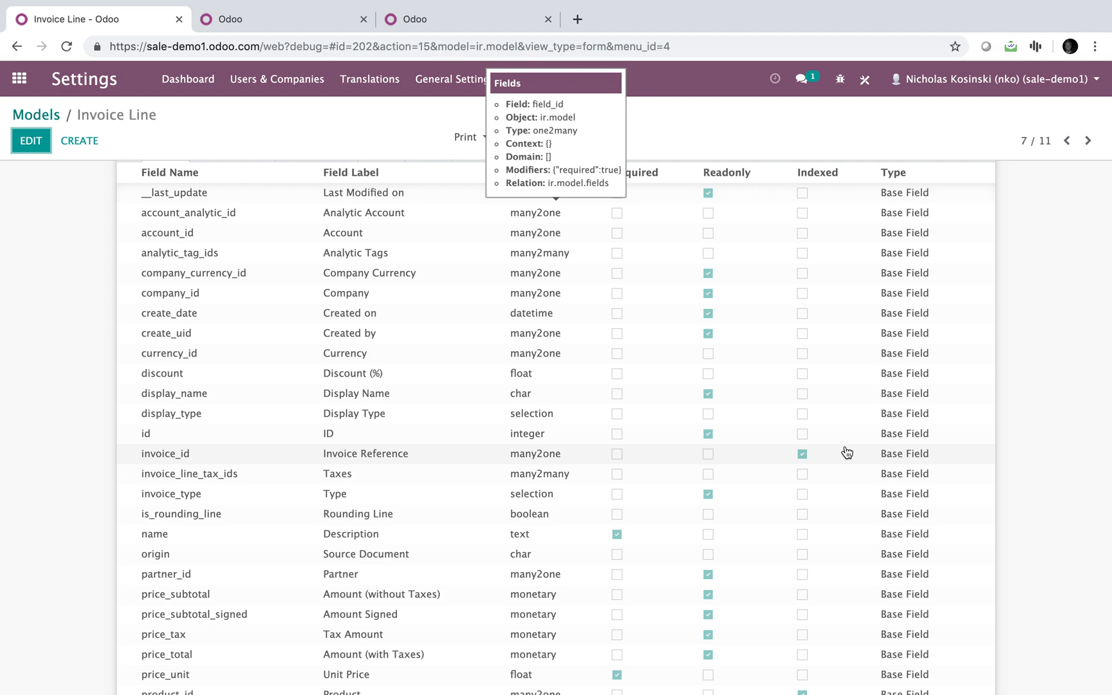
mouse_move(452, 424)
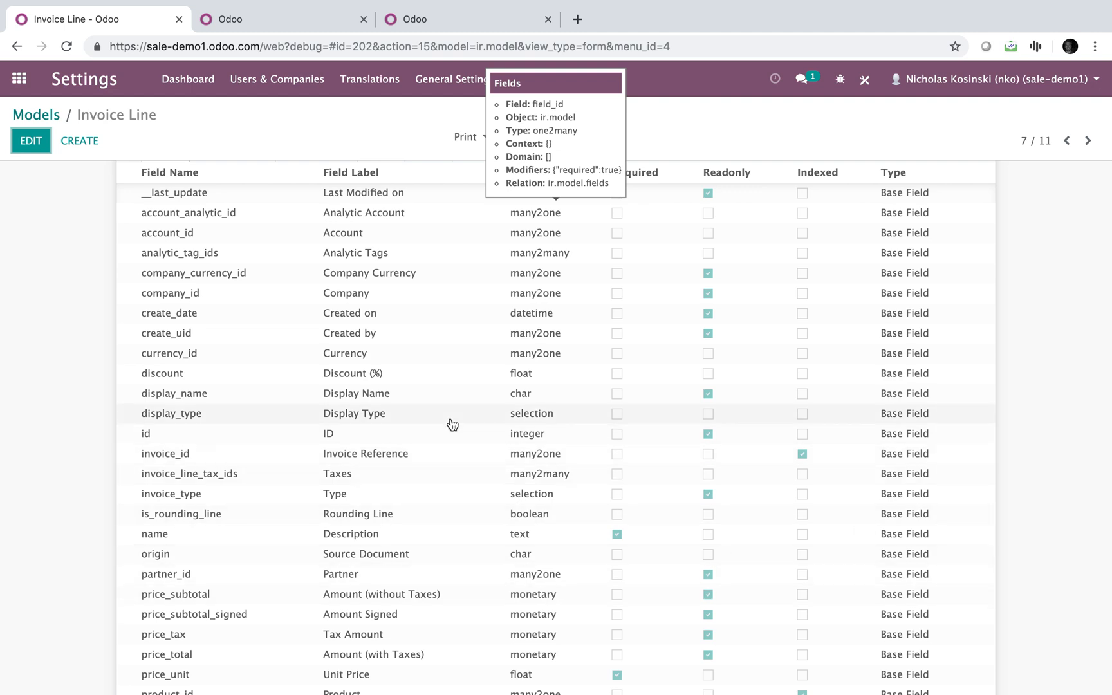
key("ctrl+f")
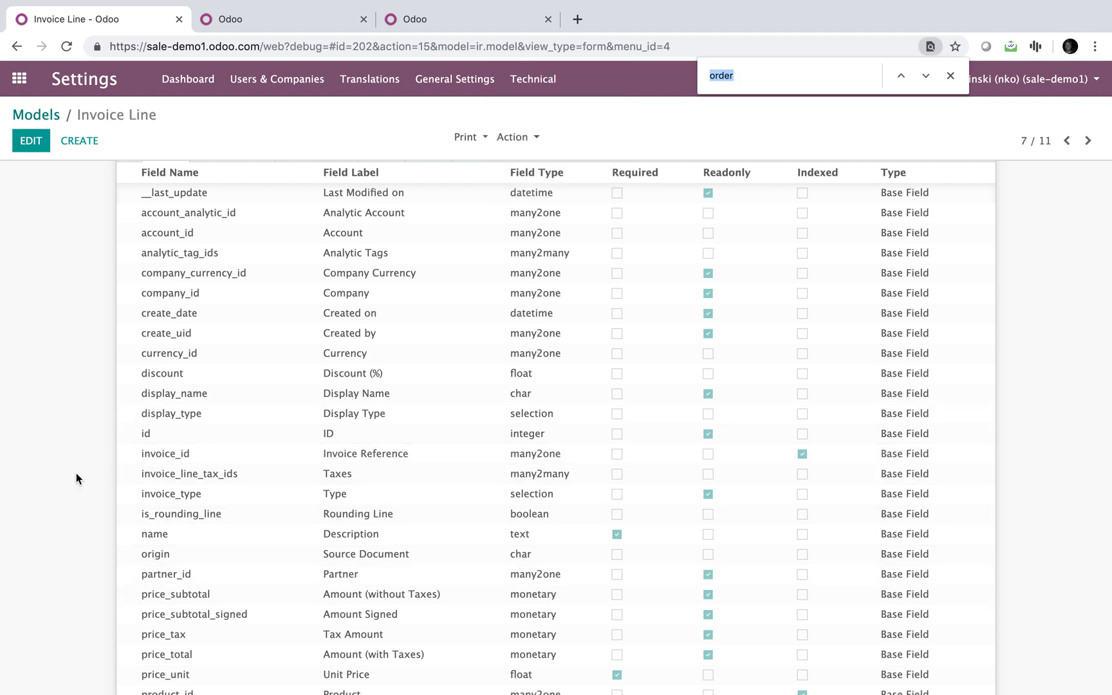
scroll("down", 3)
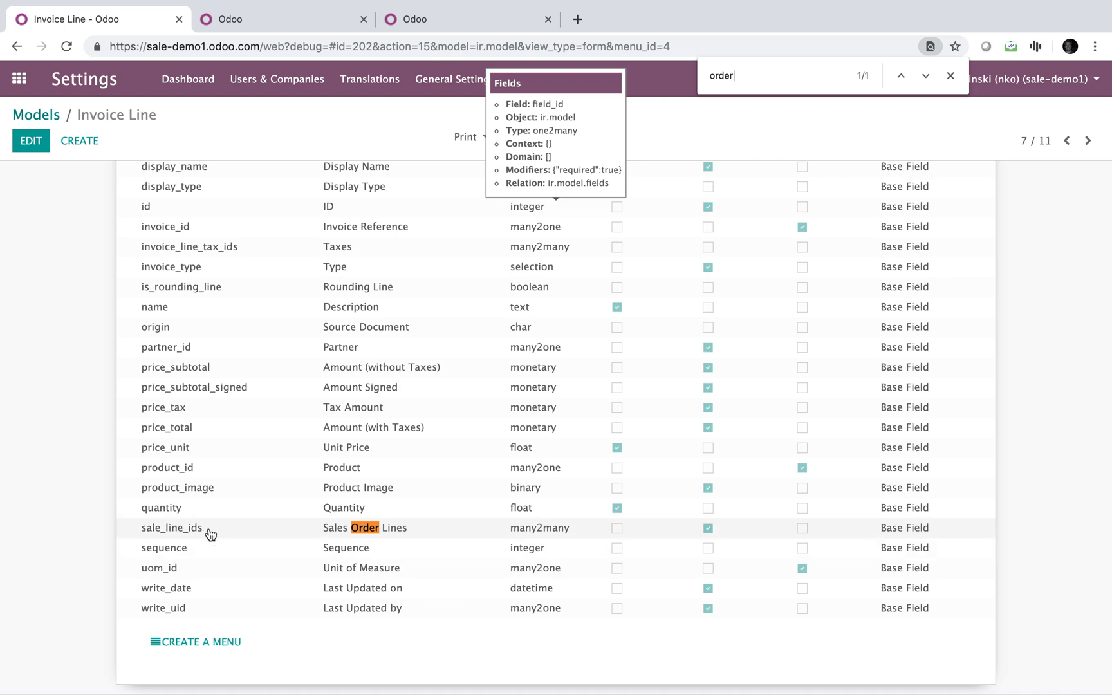
left_click(30, 140)
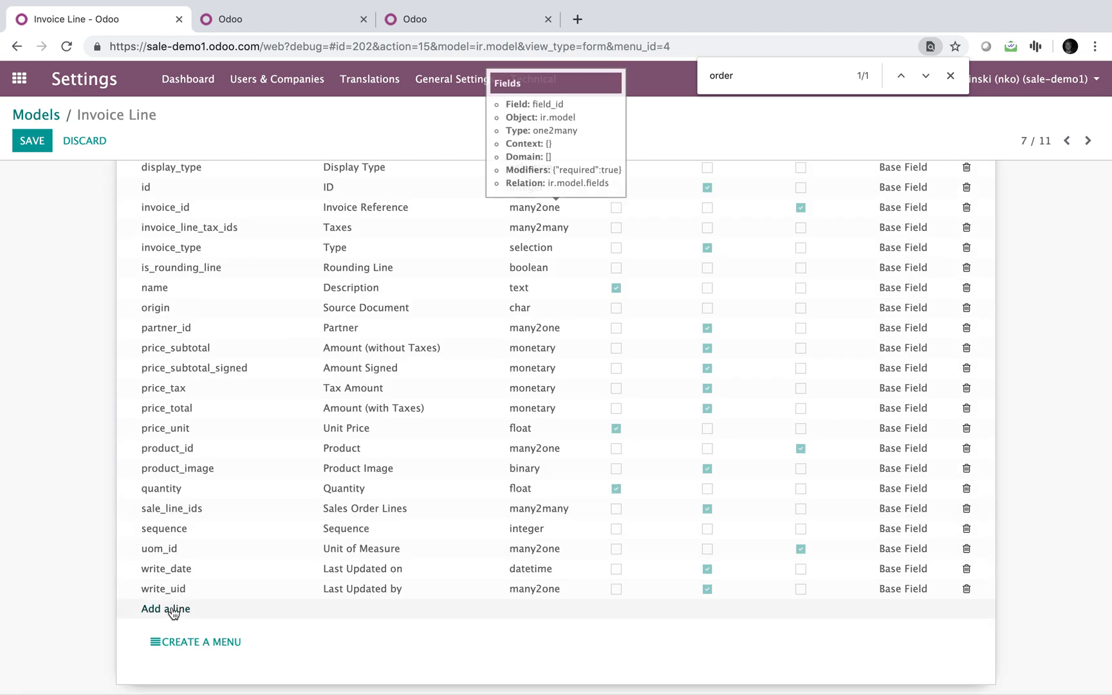
left_click(166, 609)
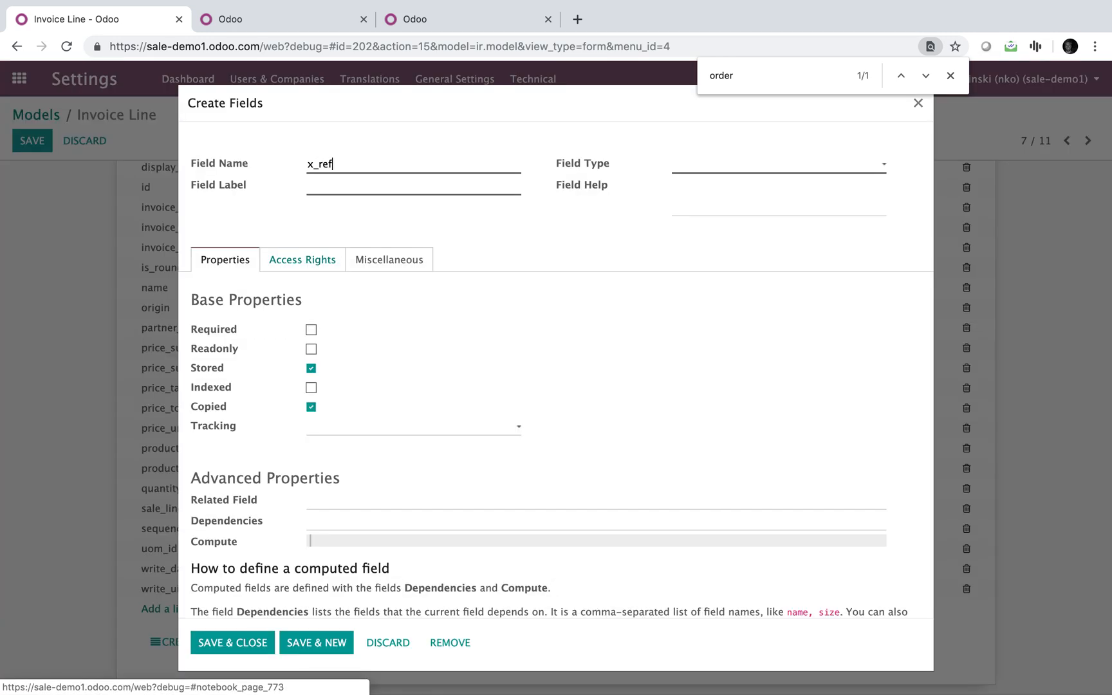
Step: Create read-only many2one x_referral_id 'Referral', related to sale_line_ids.x_referral_id, and close
type("erral_id")
left_click(413, 186)
type("Refer")
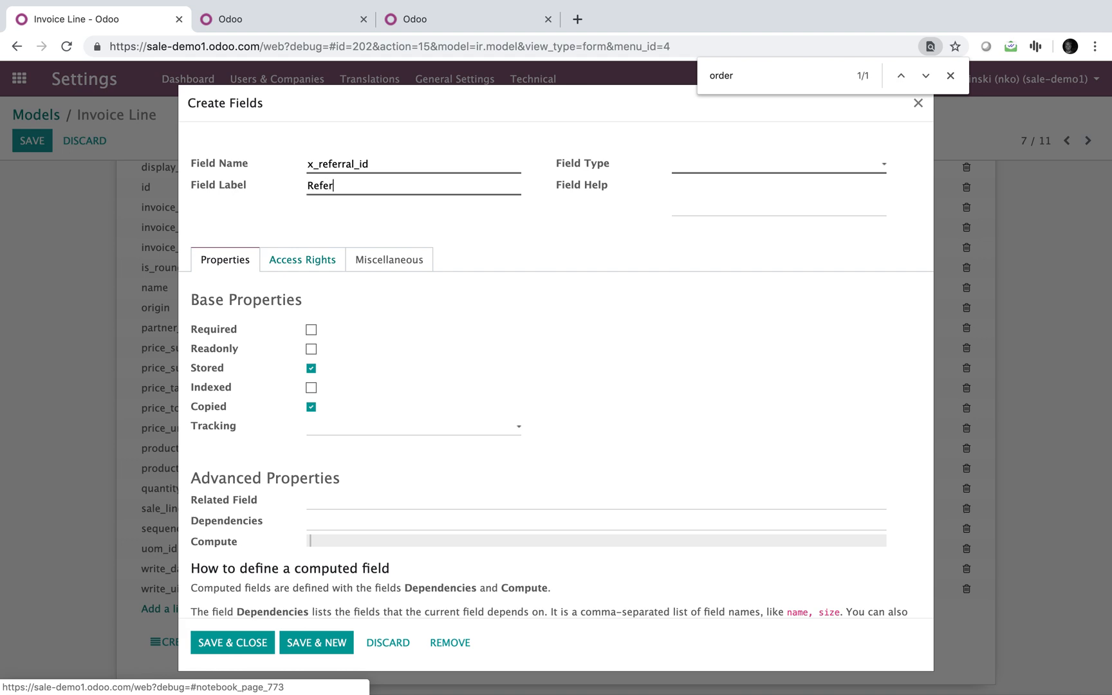
left_click(778, 164)
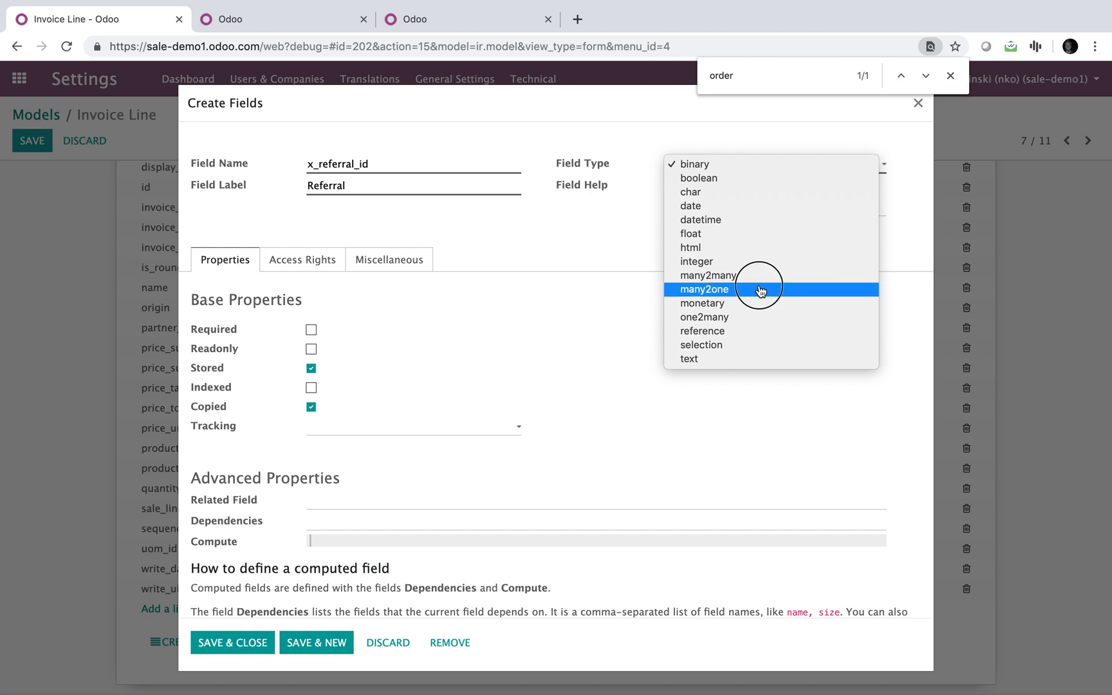
left_click(703, 290)
type("res.partner")
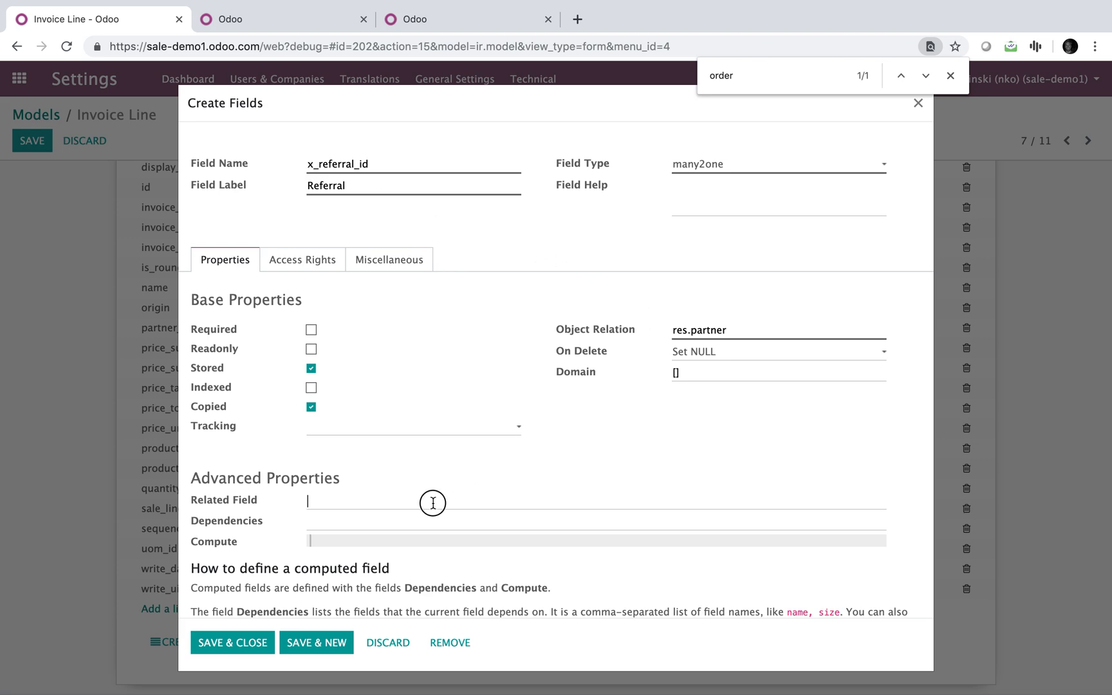
type("s")
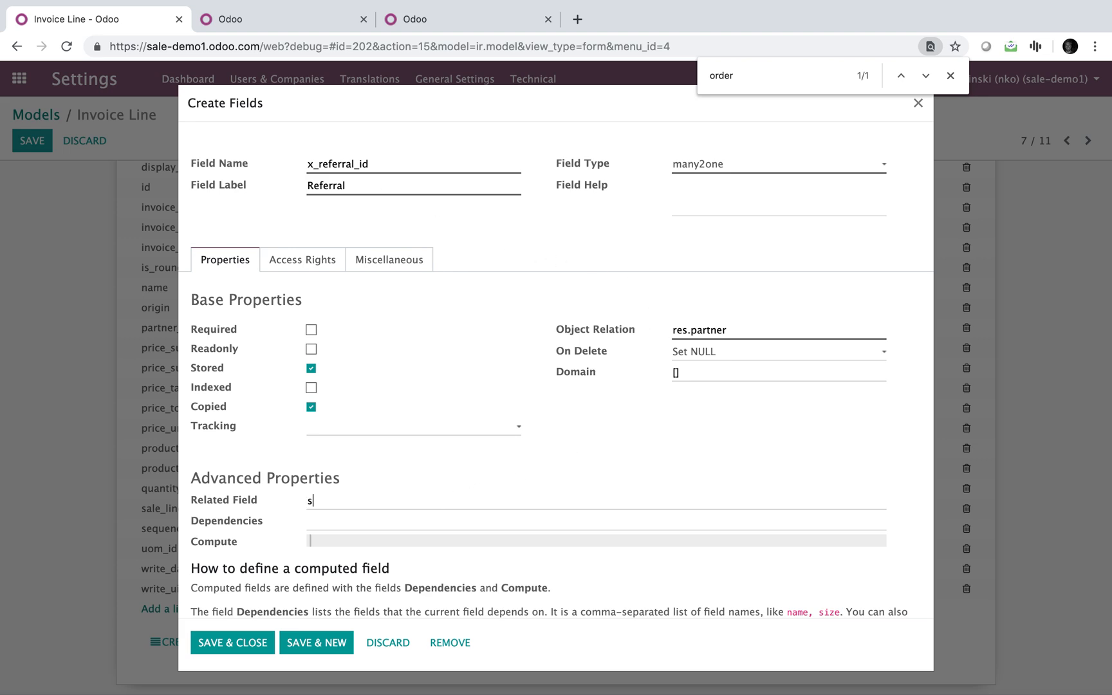
type("ale_line_ids.")
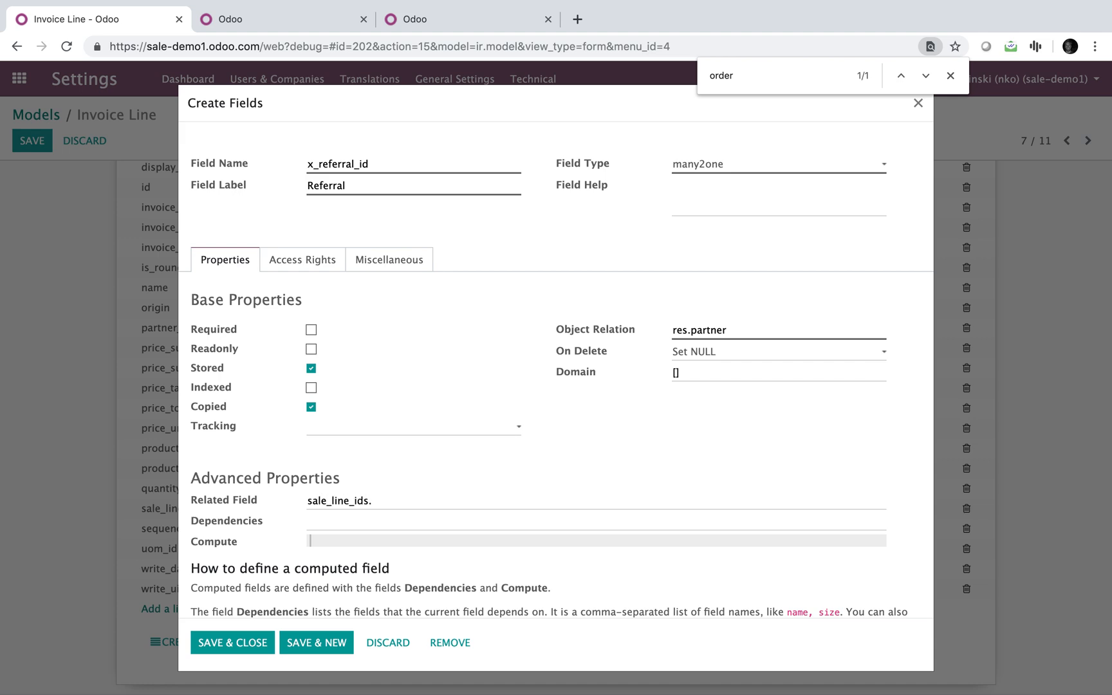
type("x")
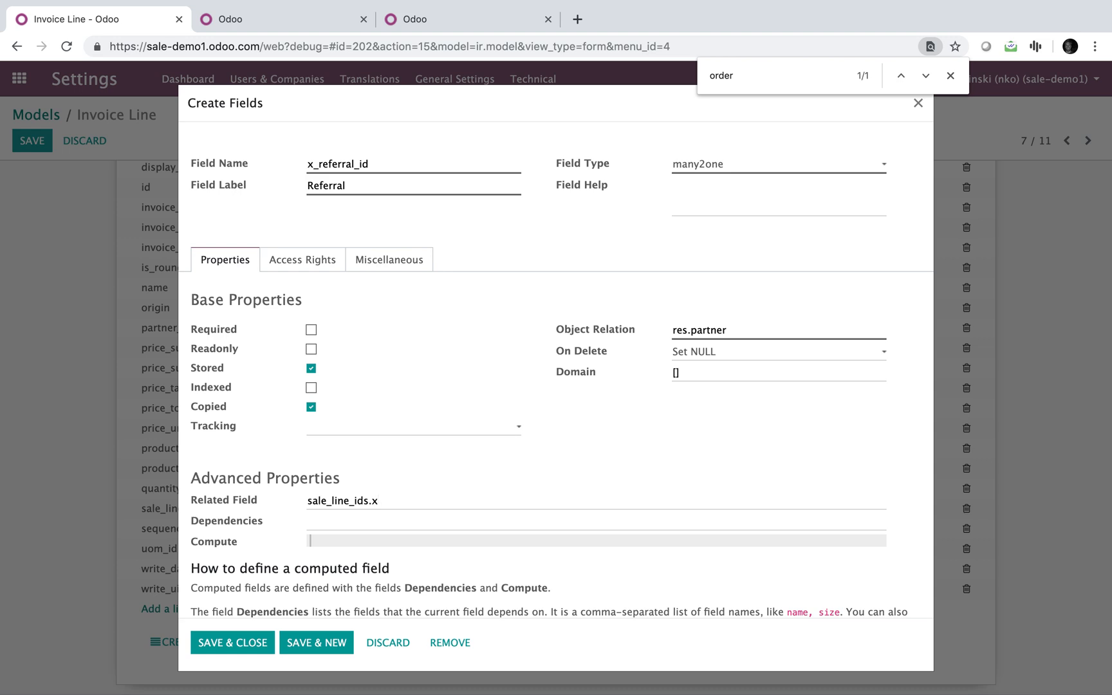
type("_e")
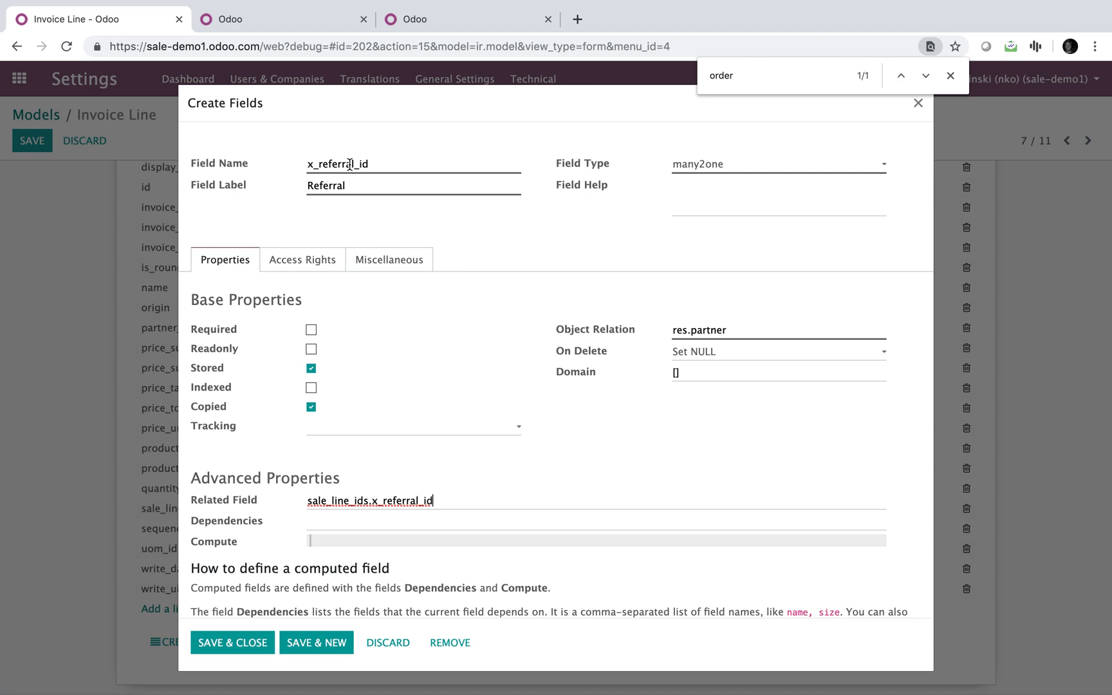
mouse_move(359, 209)
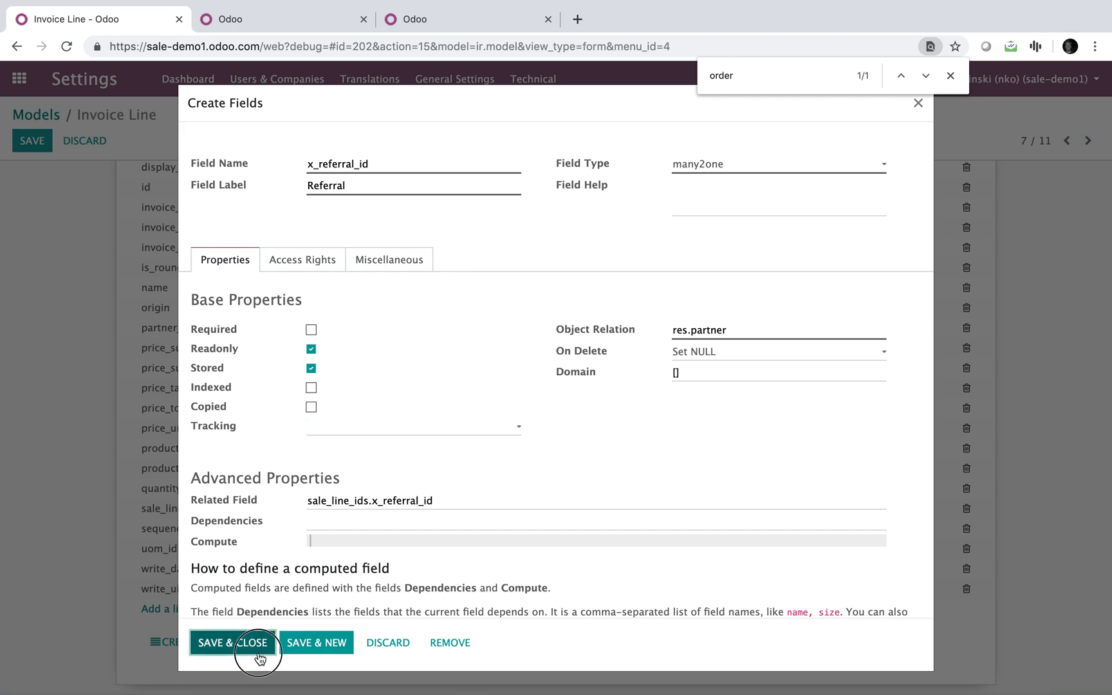
left_click(233, 643)
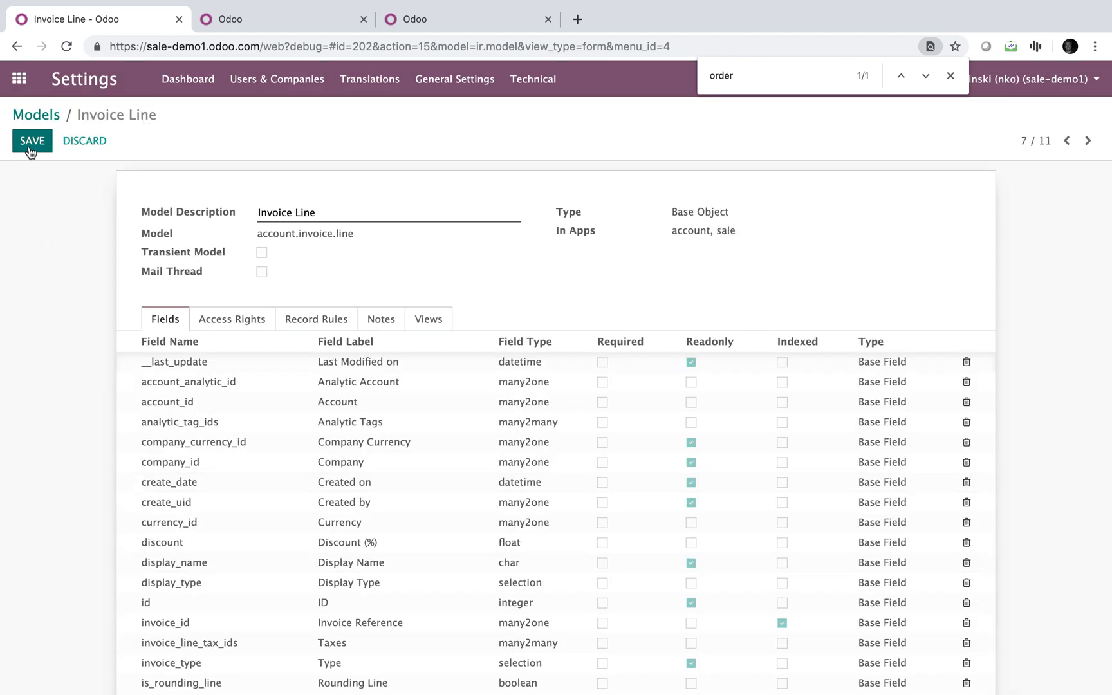
Step: Save the Invoice Line model and go to the Invoicing invoices list
scroll("down", 3)
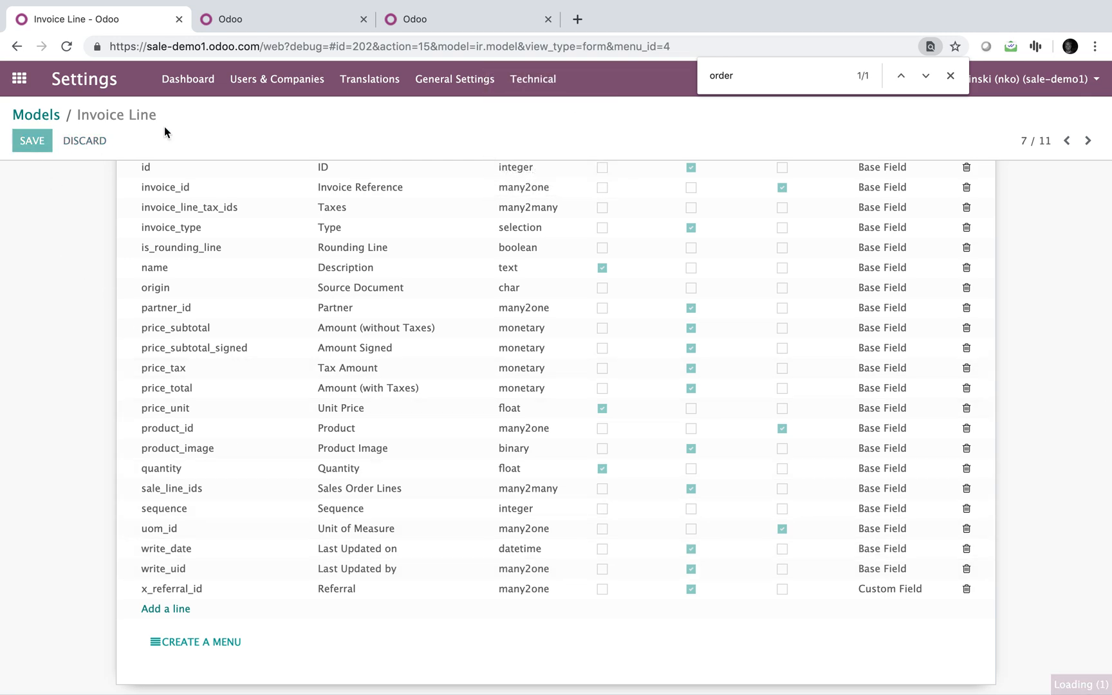
left_click(83, 140)
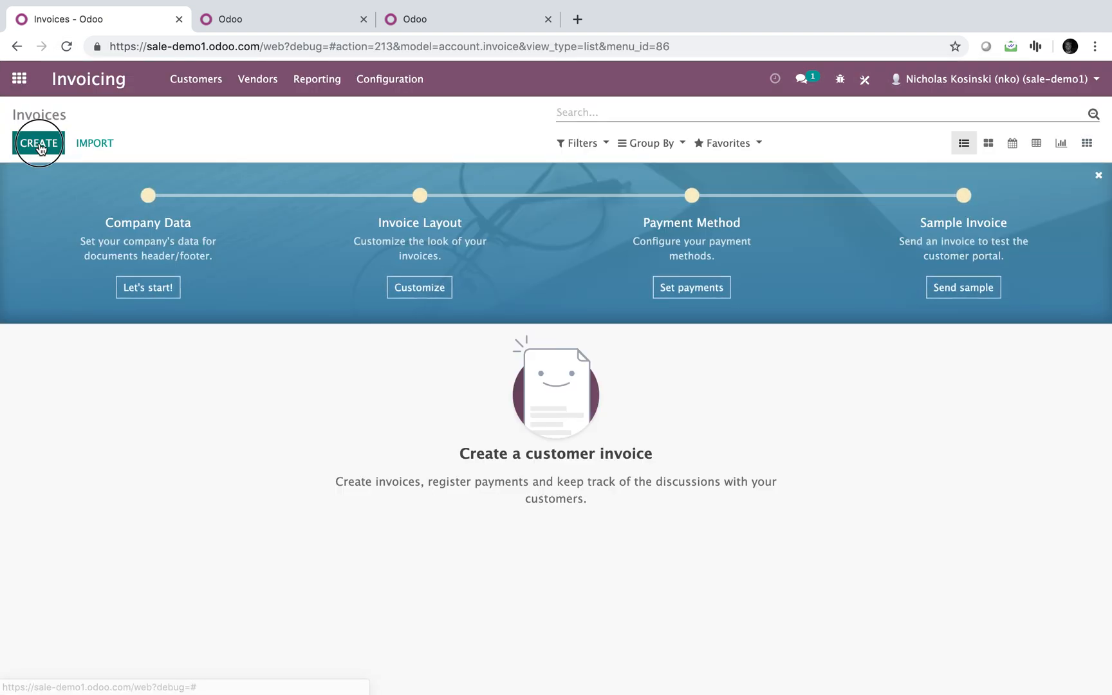
Step: On a new invoice, use Studio to add the Referral field to the invoice lines list
left_click(39, 143)
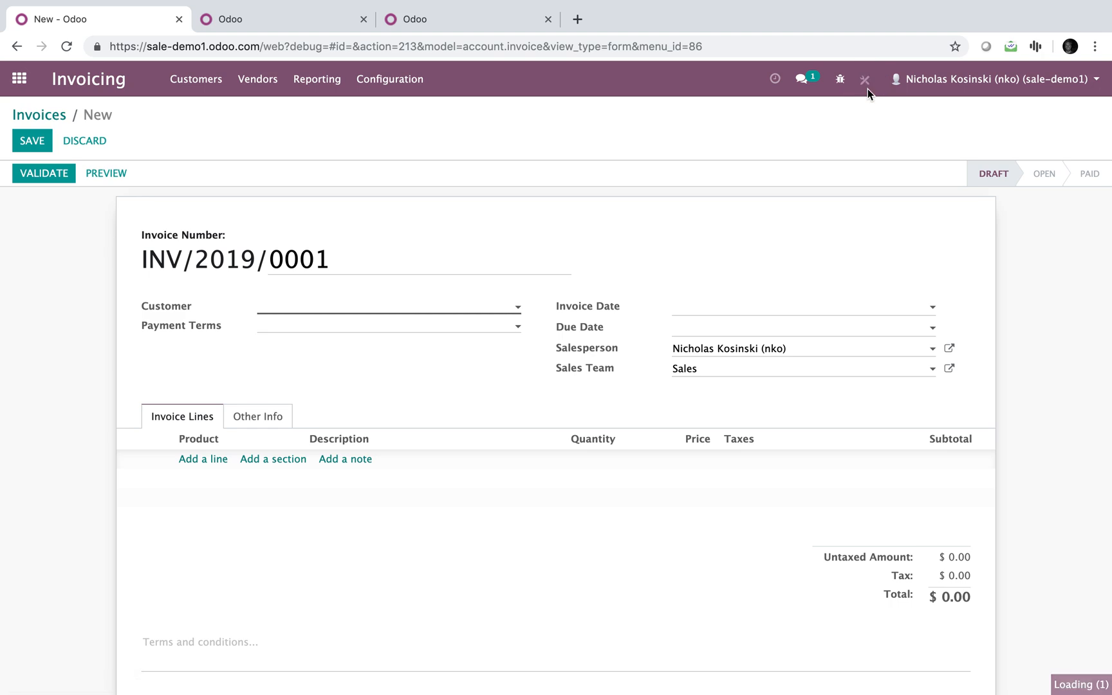
left_click(865, 78)
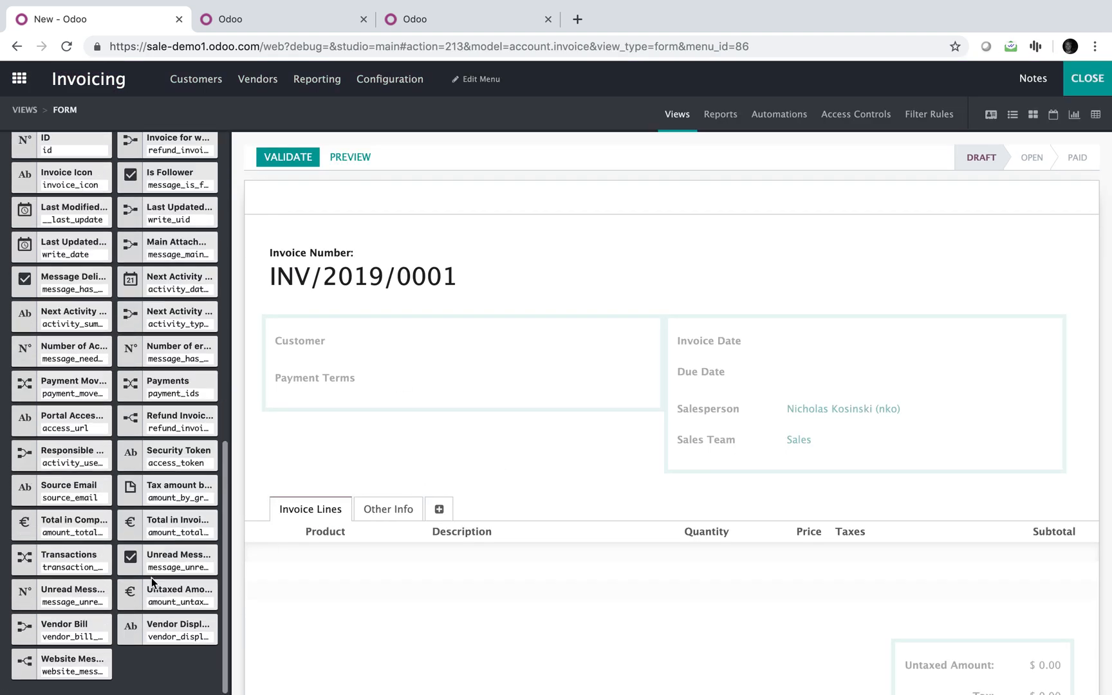
mouse_move(61, 560)
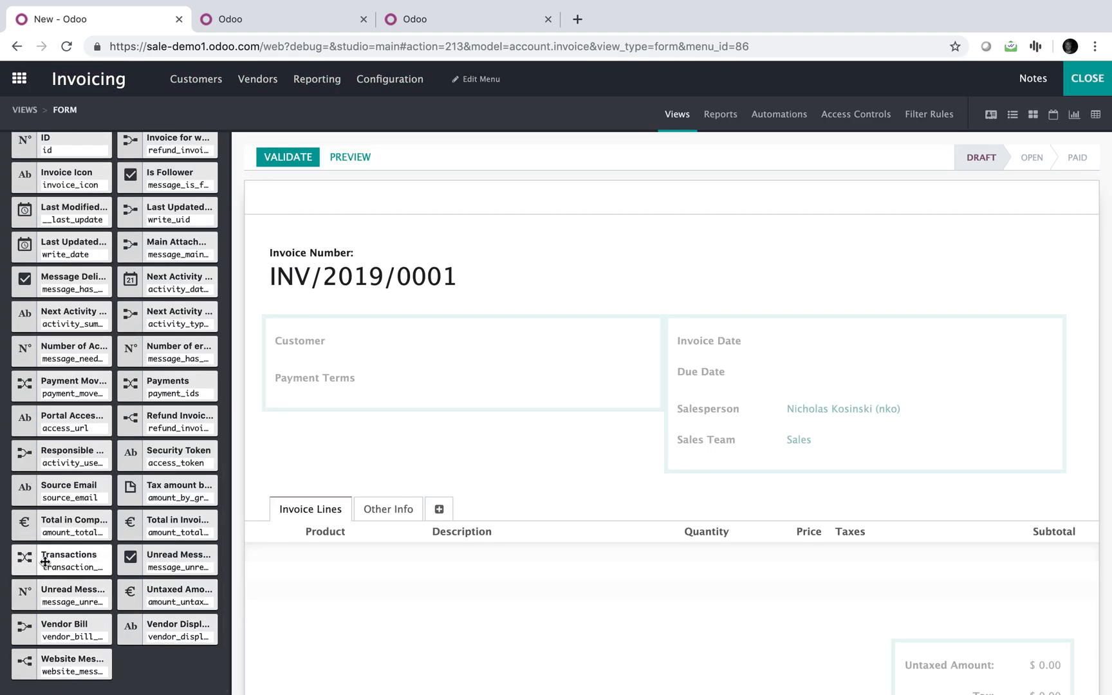
mouse_move(167, 421)
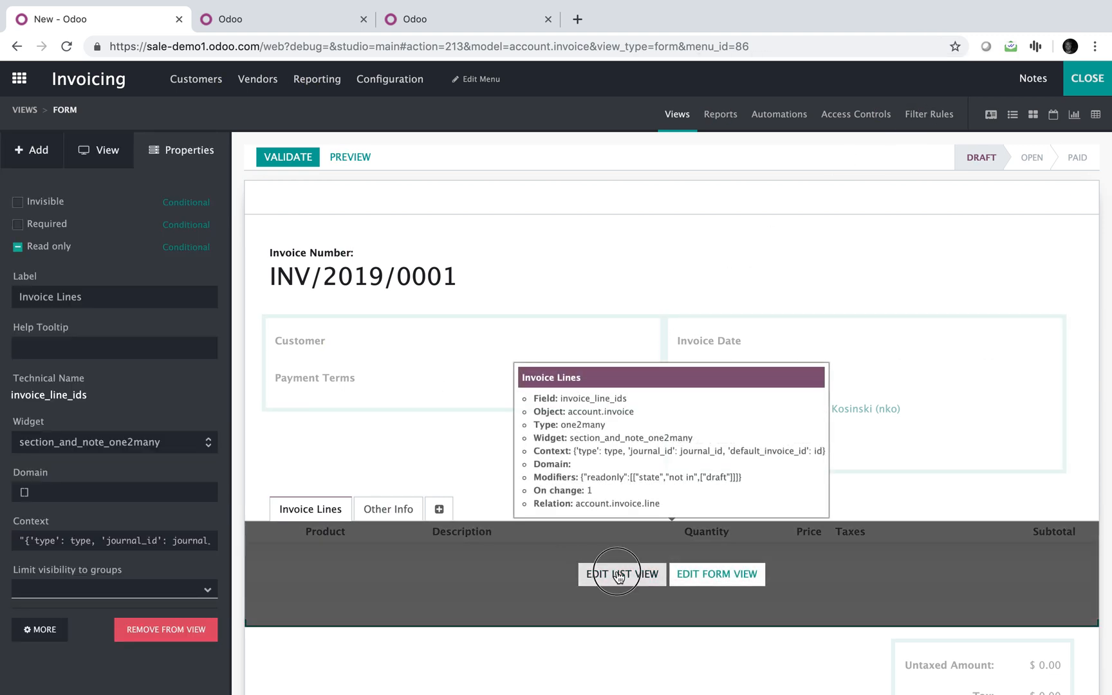
left_click(622, 575)
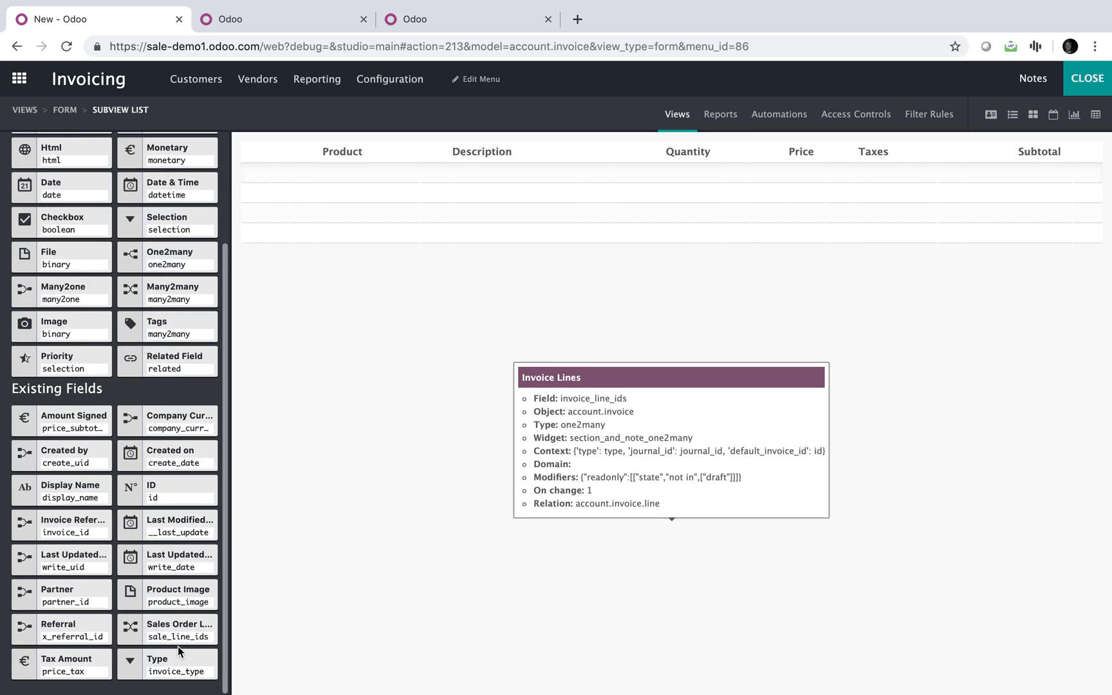
mouse_move(112, 661)
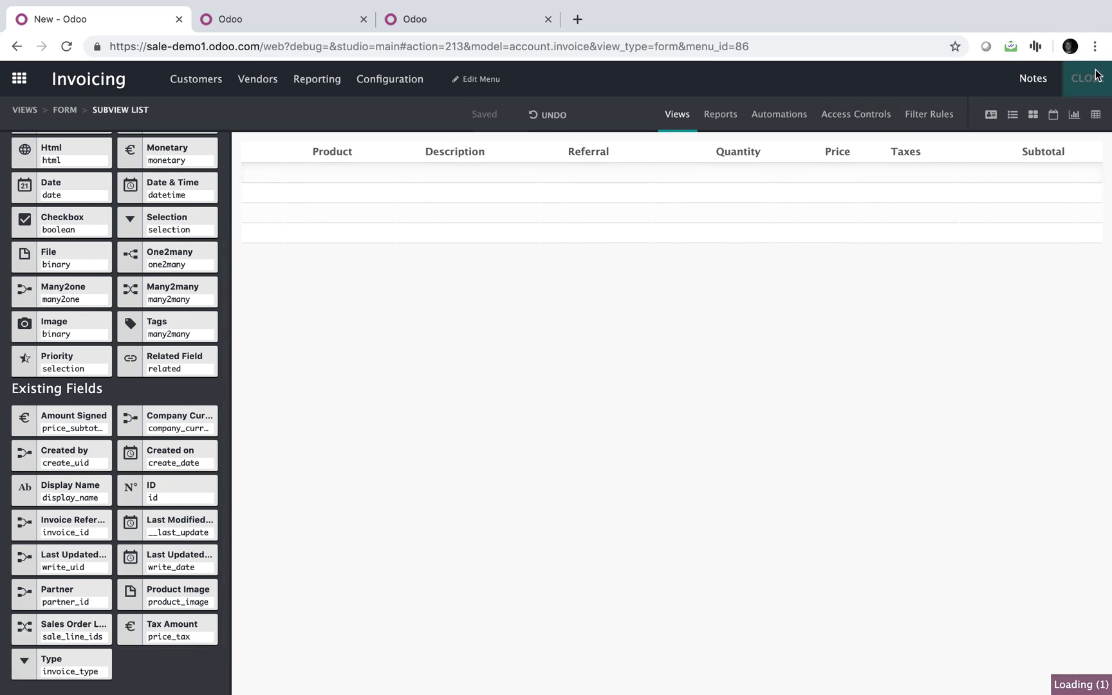
left_click(1089, 78)
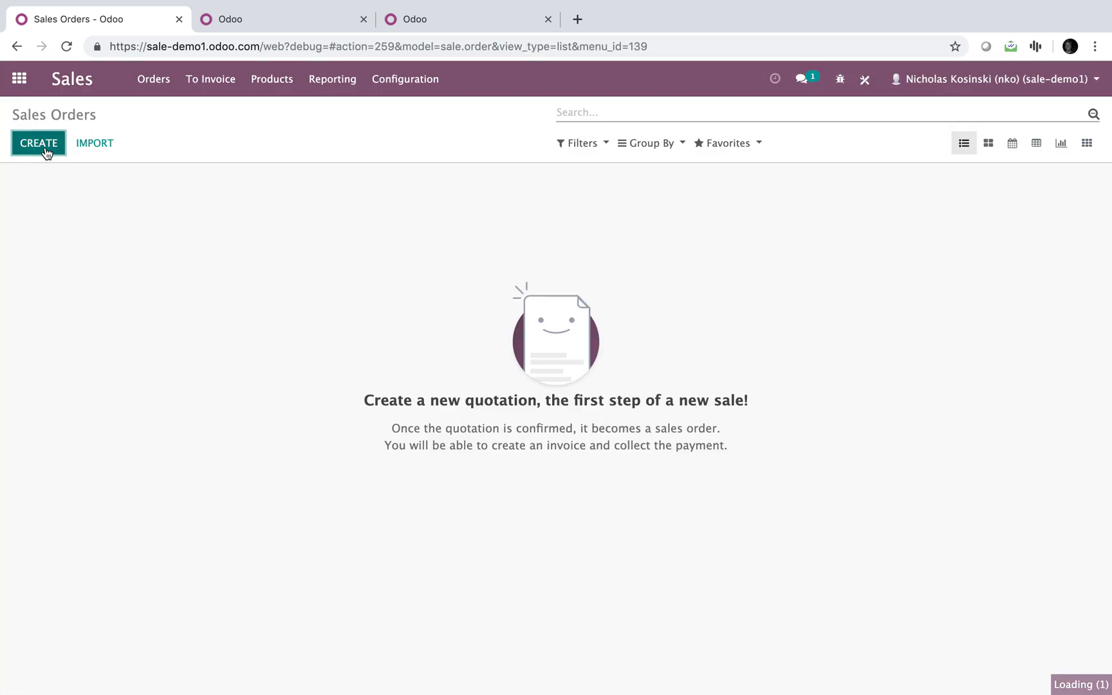
Step: Start a quotation with a TEST product line carrying the note TETSTS
left_click(38, 143)
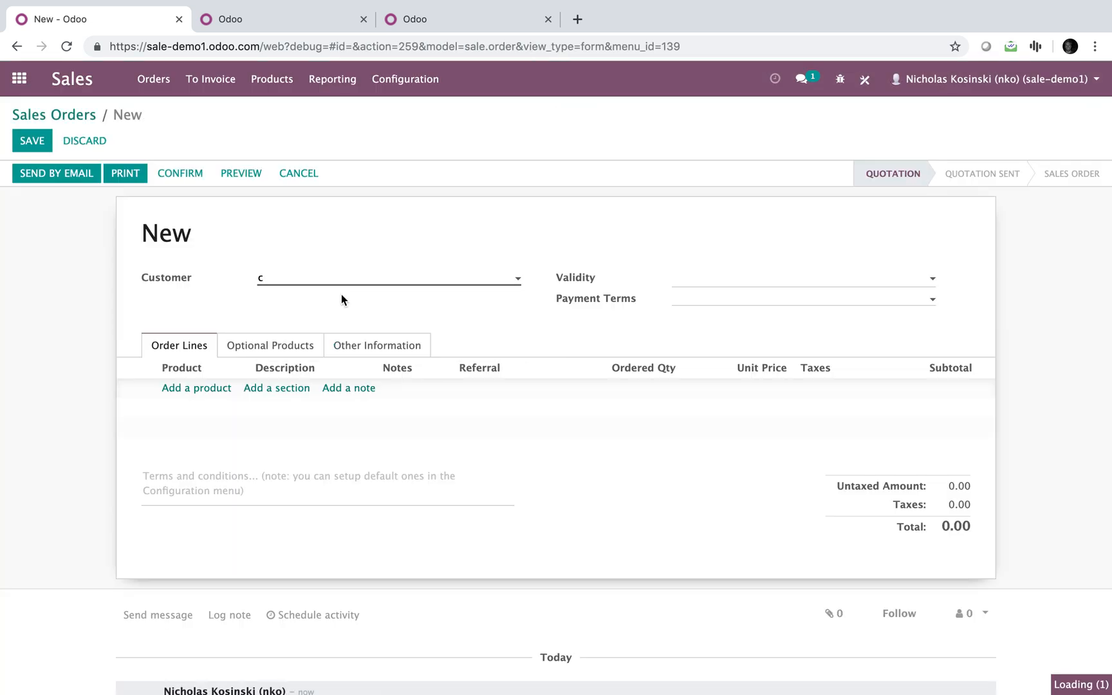
left_click(196, 389)
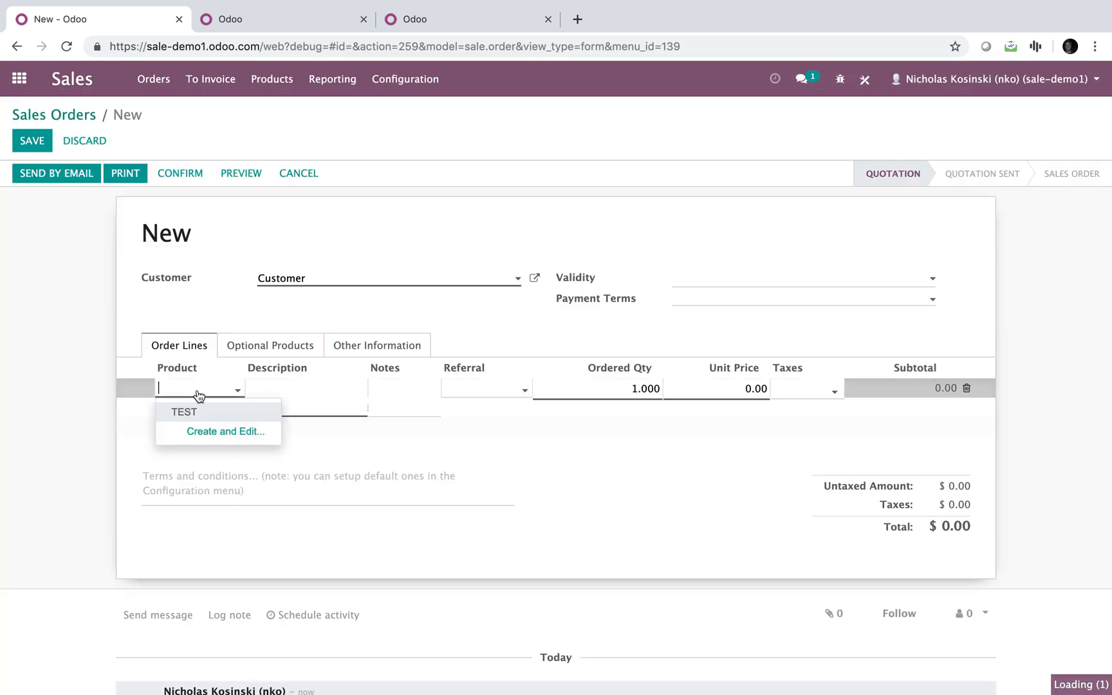
left_click(184, 411)
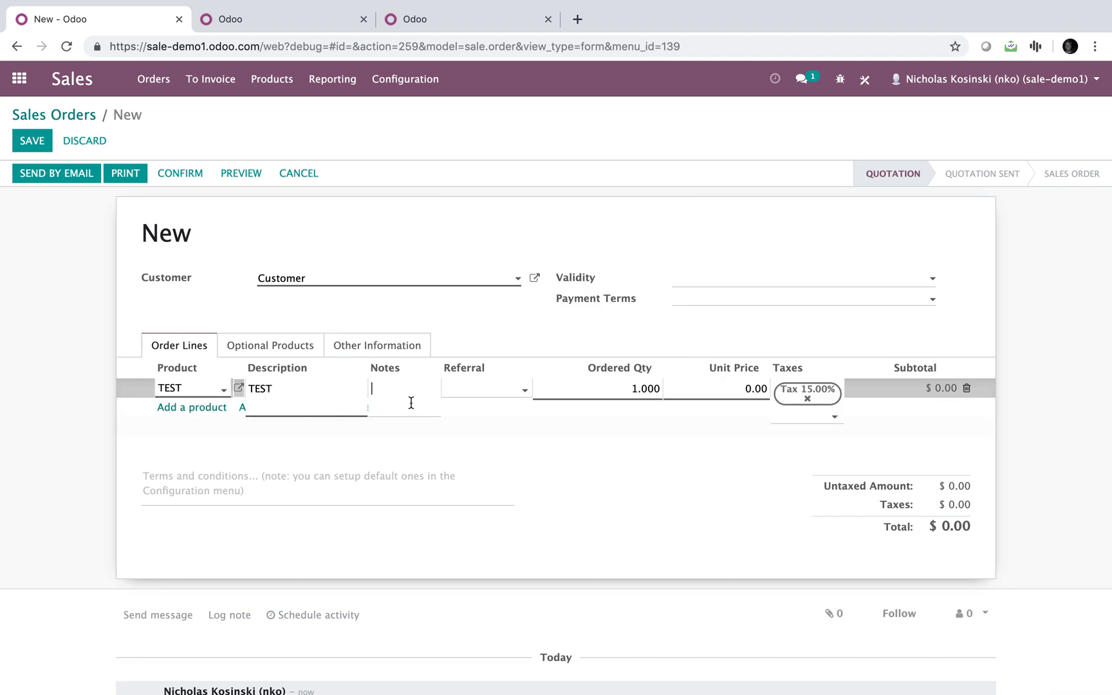
type("TETSTS")
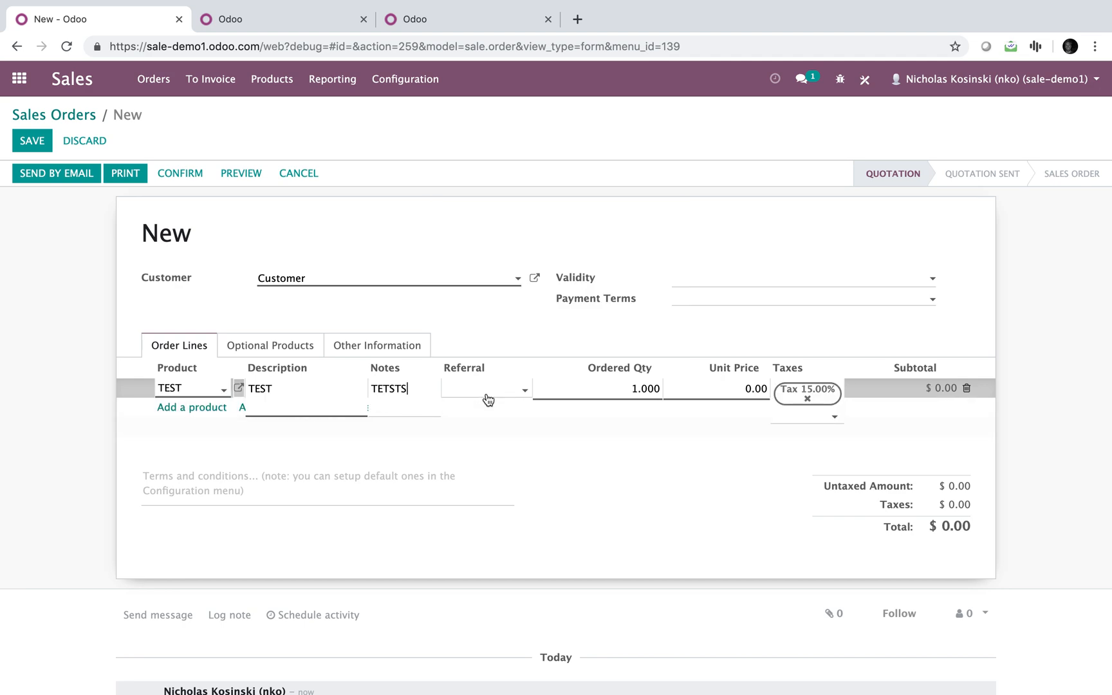
Step: Create John Doe as the line's referral, save SO002, and return home
type("John D")
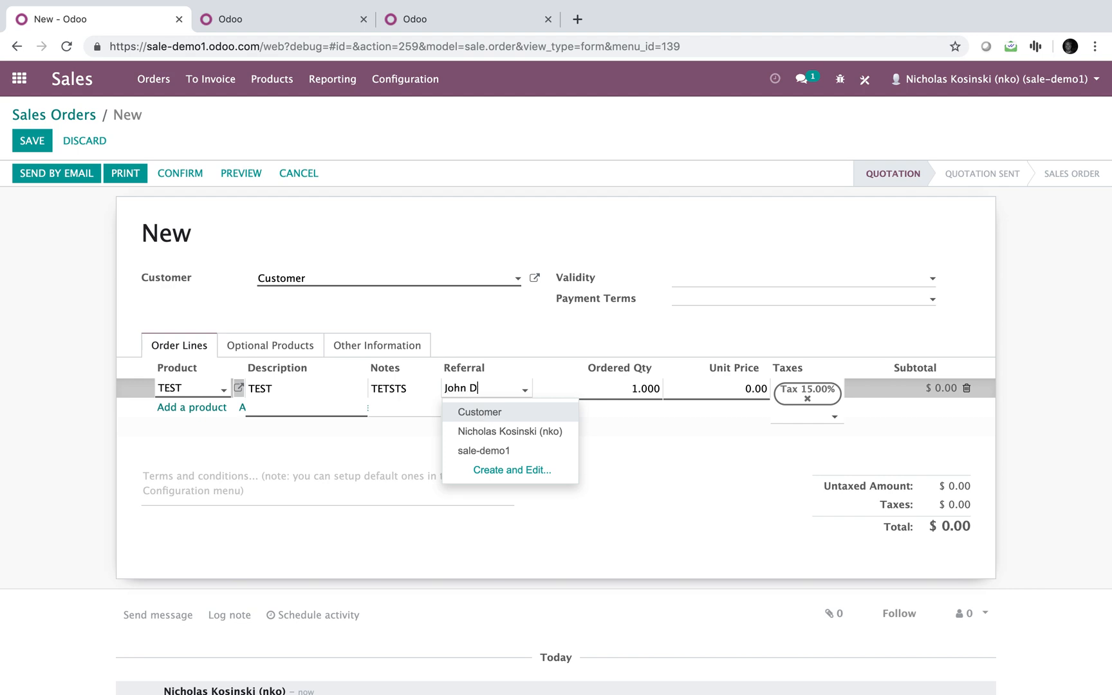
type("oe")
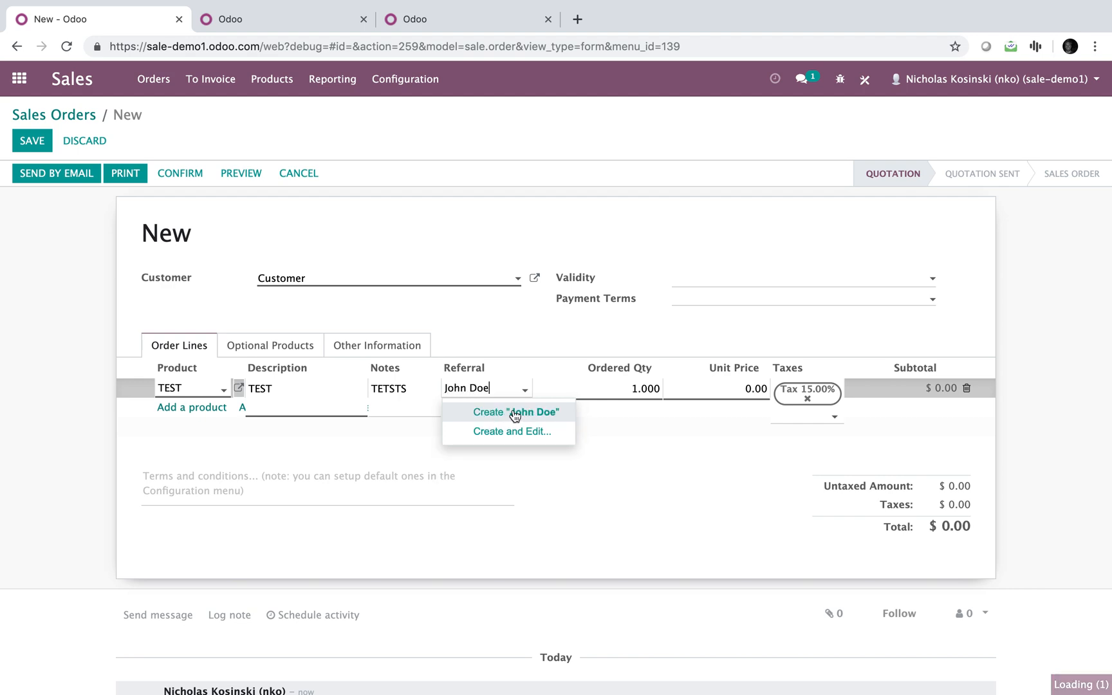
left_click(517, 412)
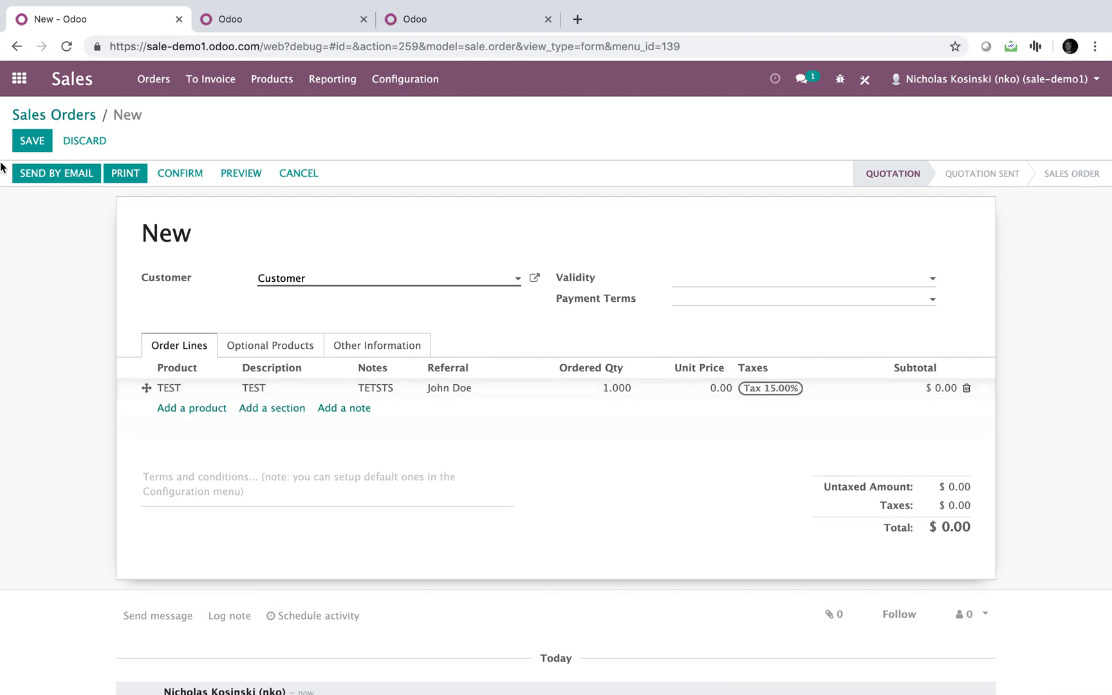
left_click(31, 139)
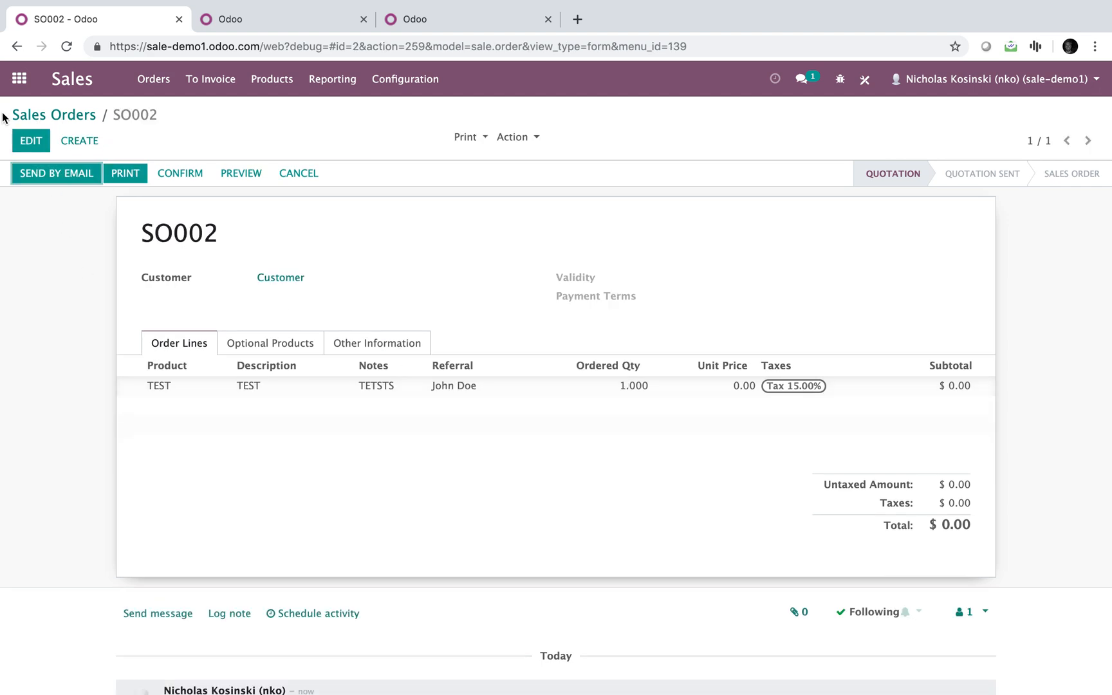
left_click(20, 79)
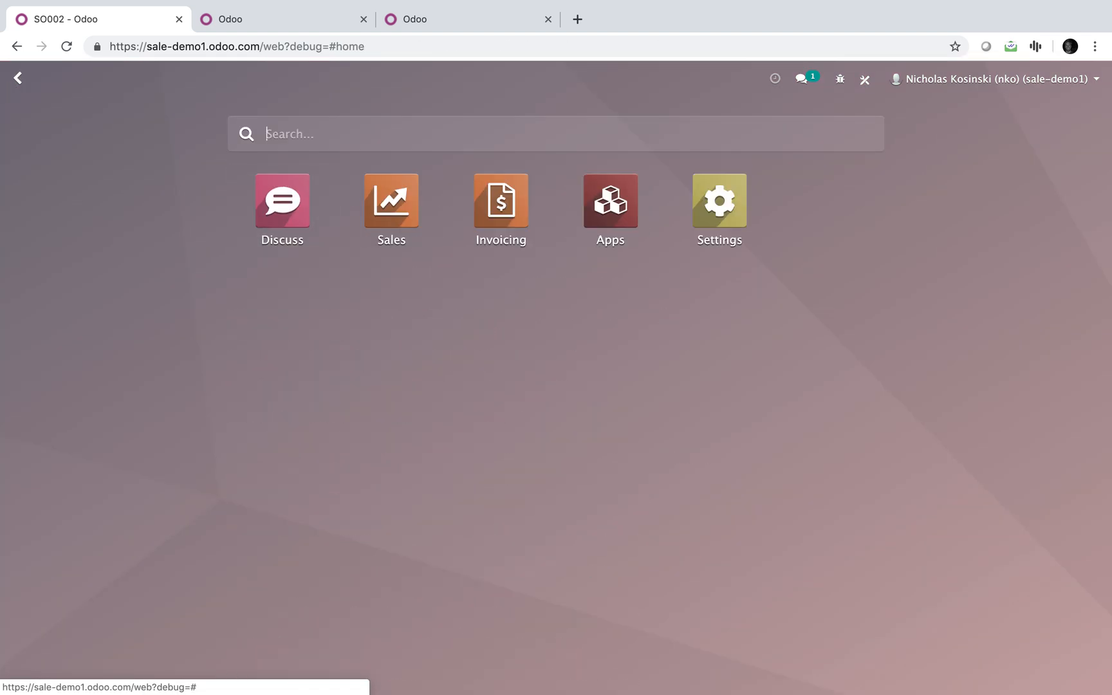
Step: Open quotation SO002, confirm it, and create and view its invoice from invoiceable lines
left_click(391, 201)
type("order")
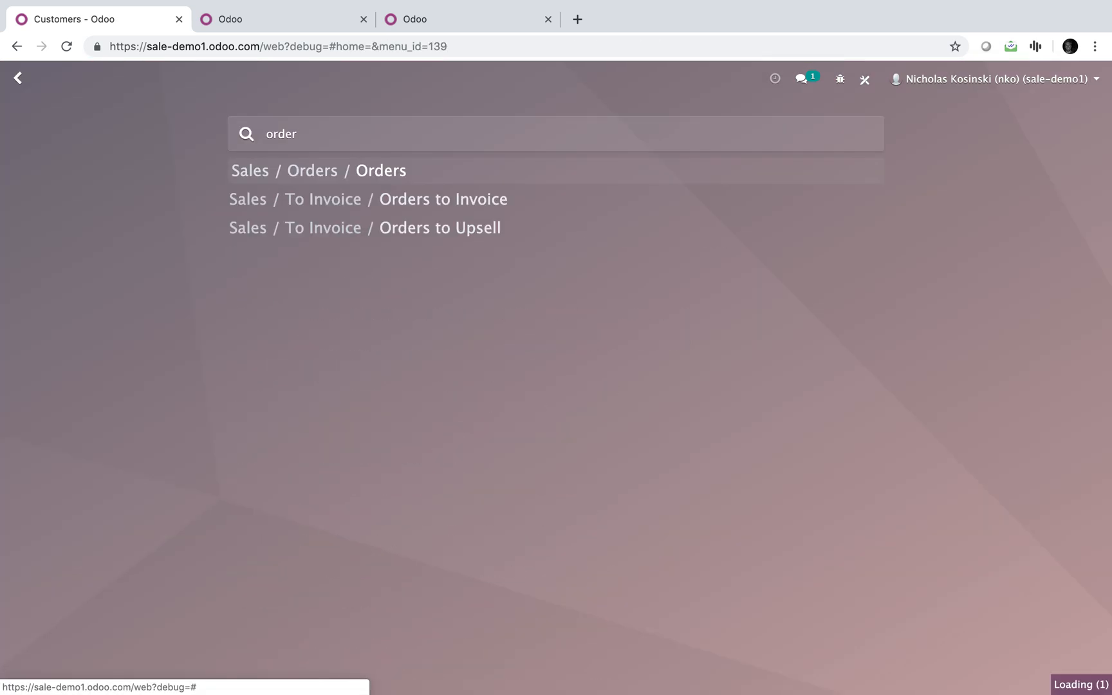
left_click(346, 170)
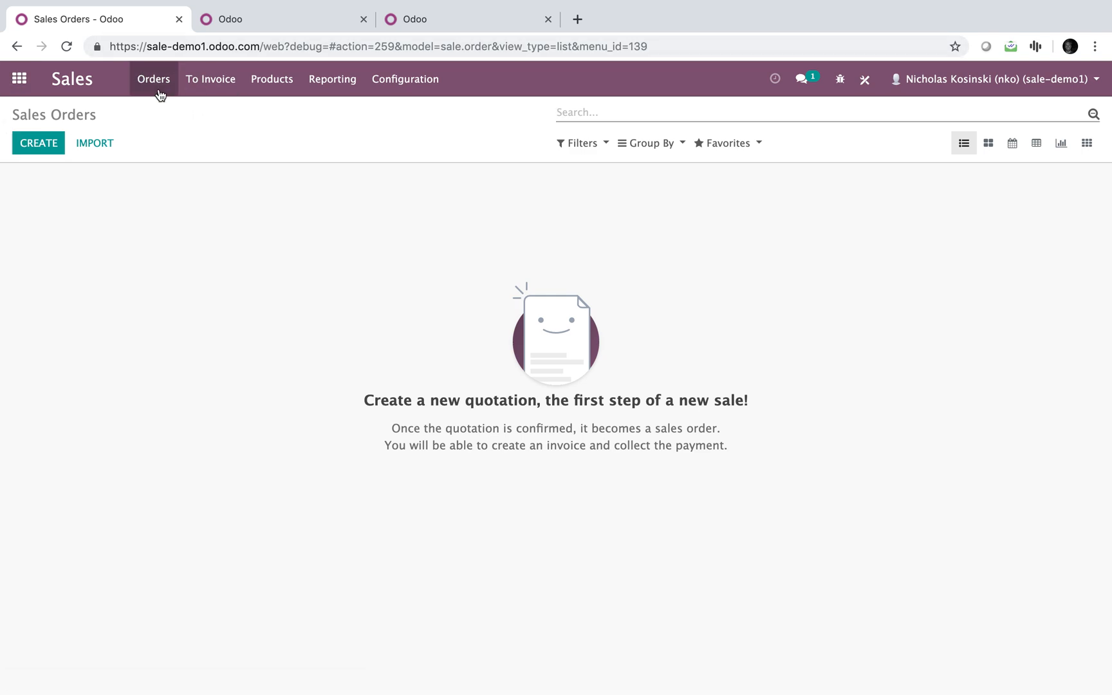
left_click(153, 78)
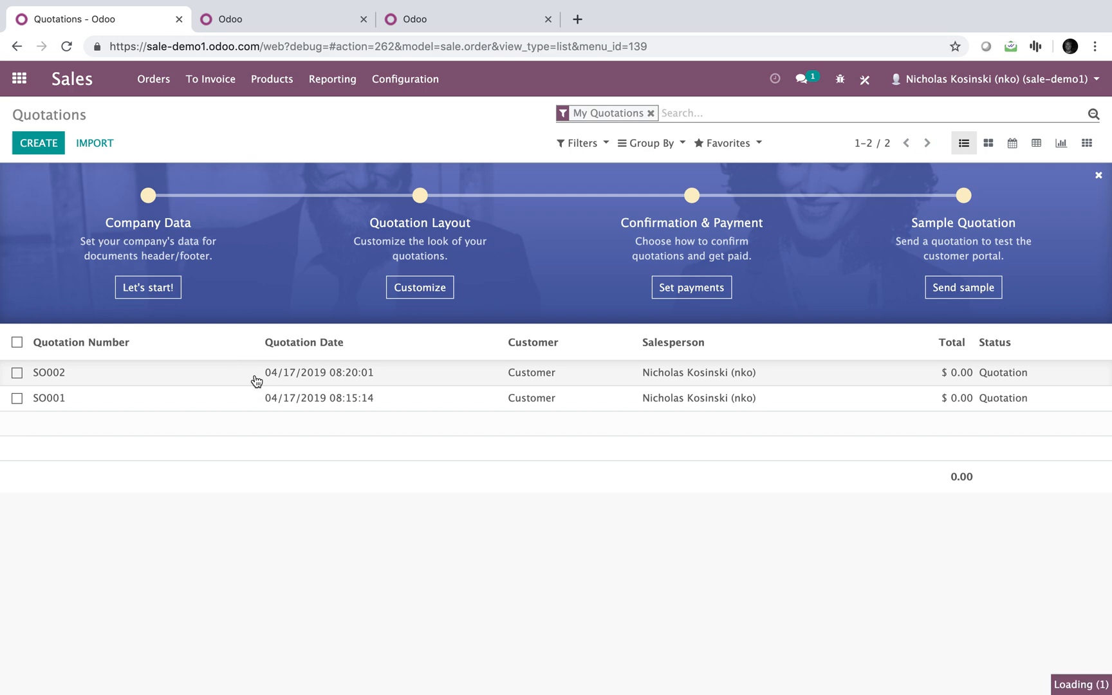
left_click(48, 373)
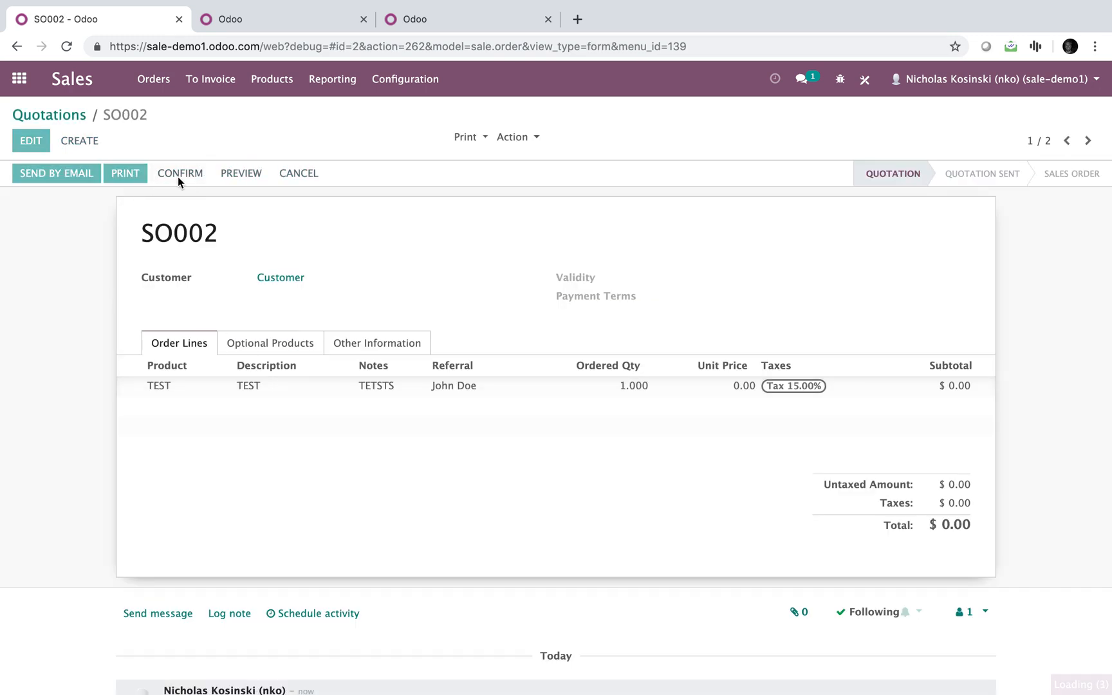
left_click(179, 173)
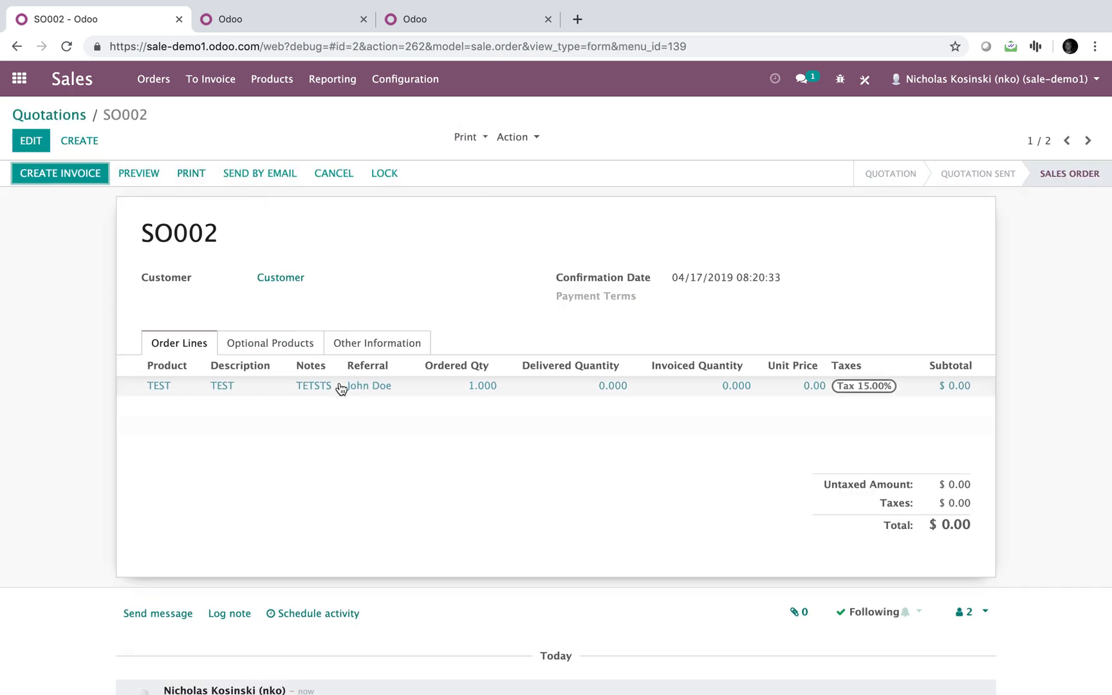
left_click(61, 173)
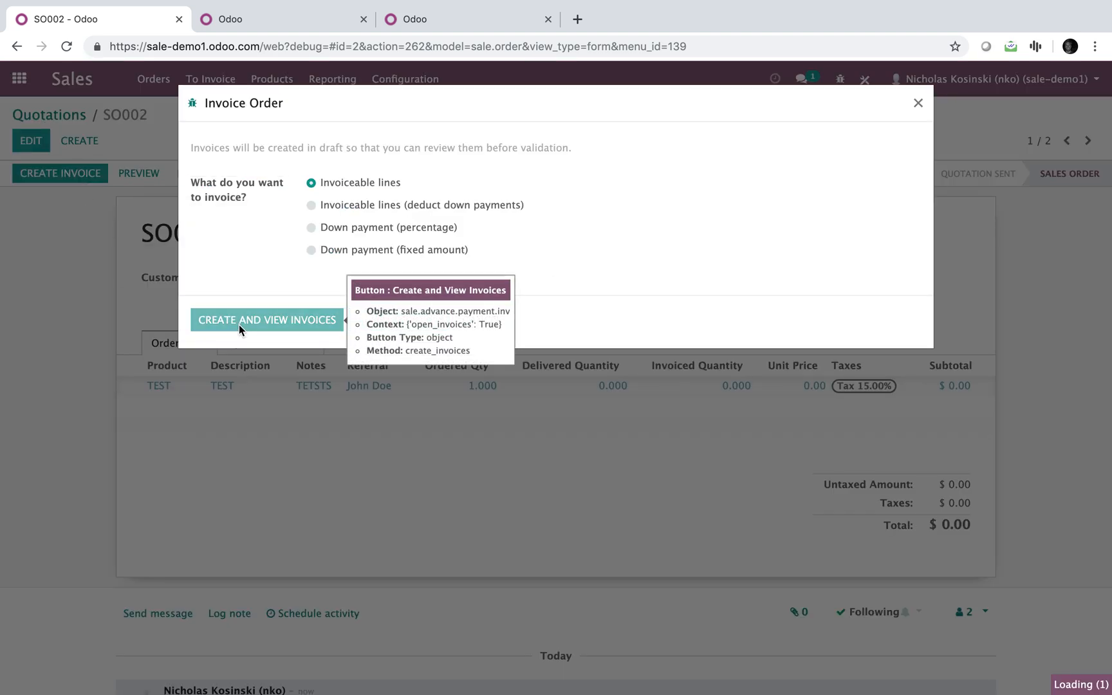
left_click(266, 320)
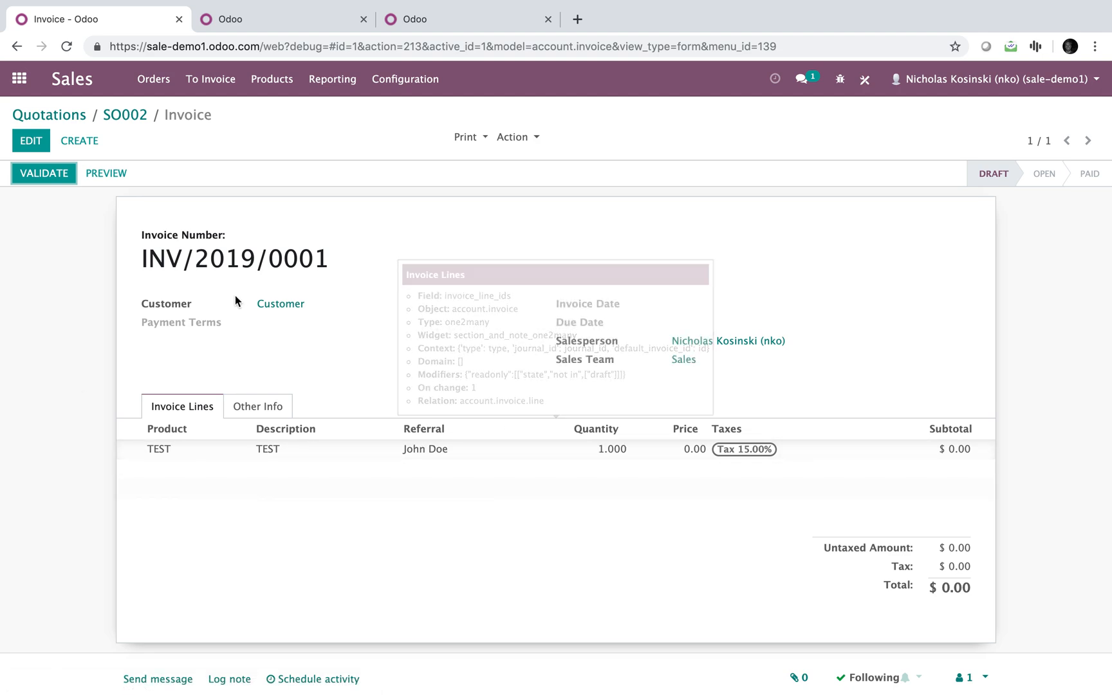
mouse_move(43, 174)
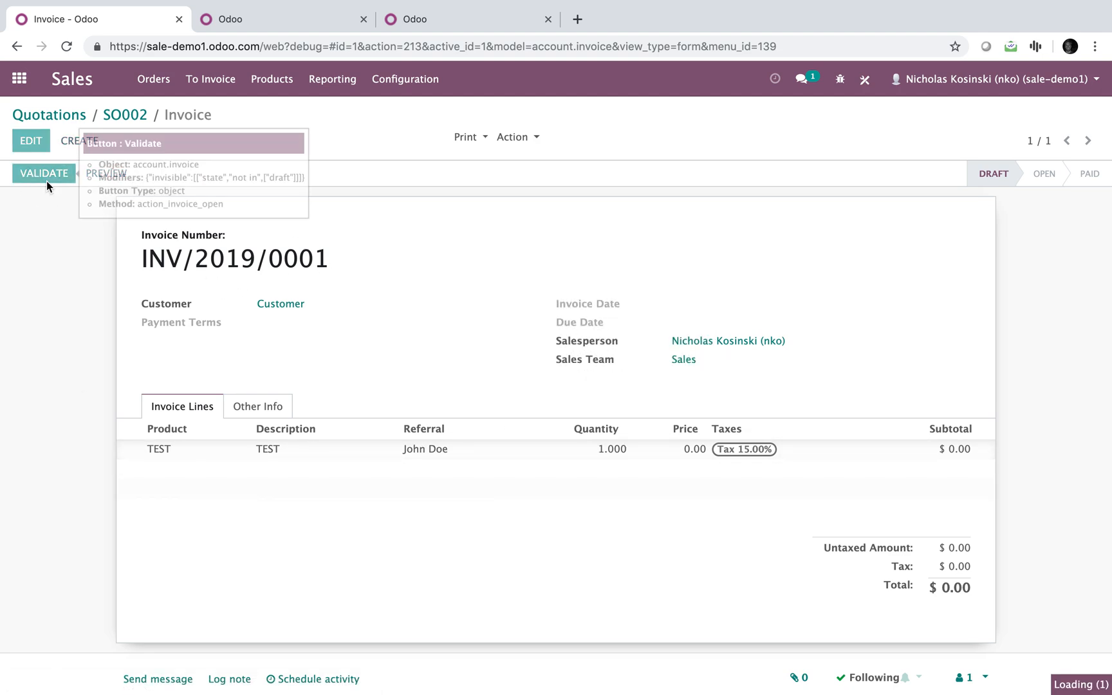
Step: Validate invoice INV/2019/0001, then open Studio's Reports list for invoices
left_click(43, 173)
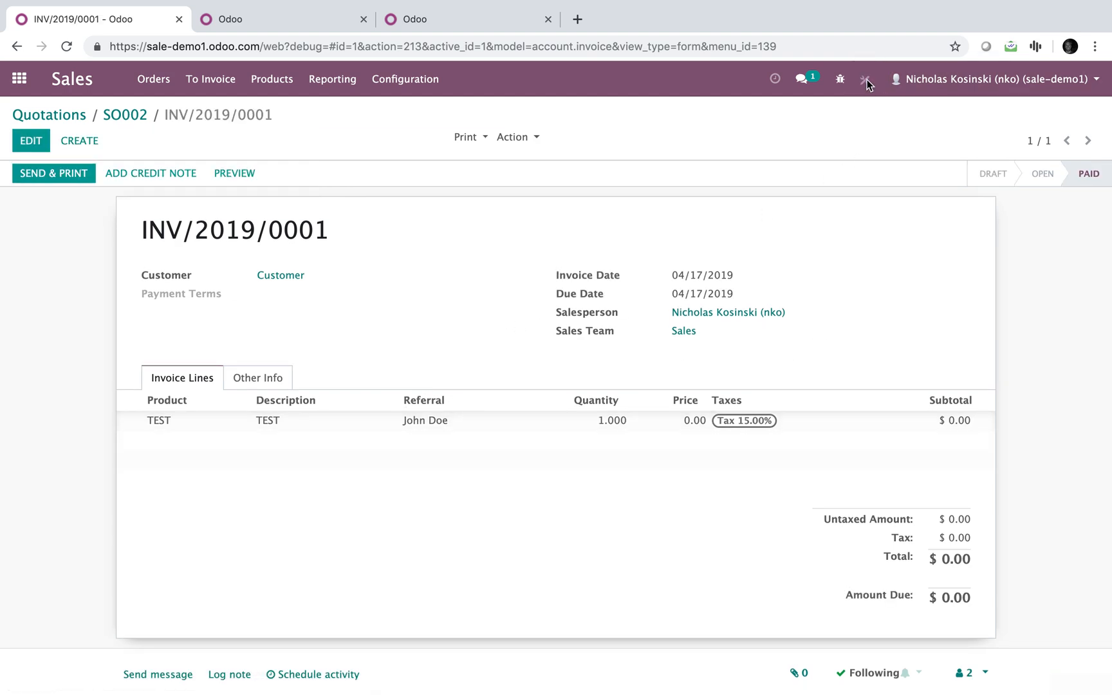
left_click(867, 78)
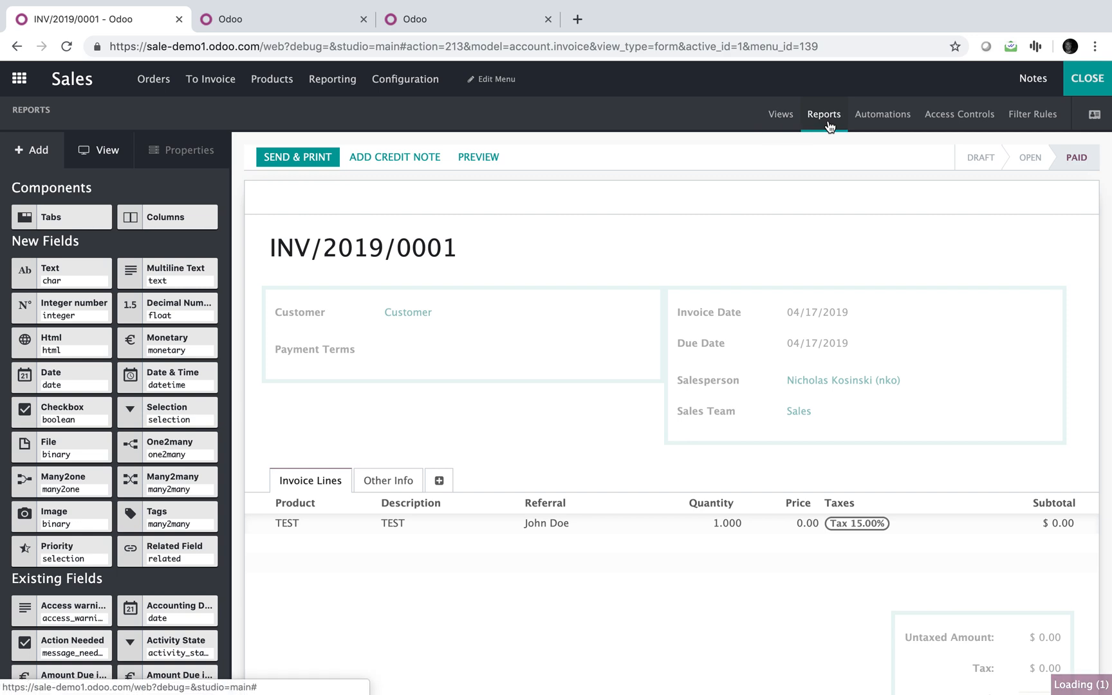
left_click(824, 114)
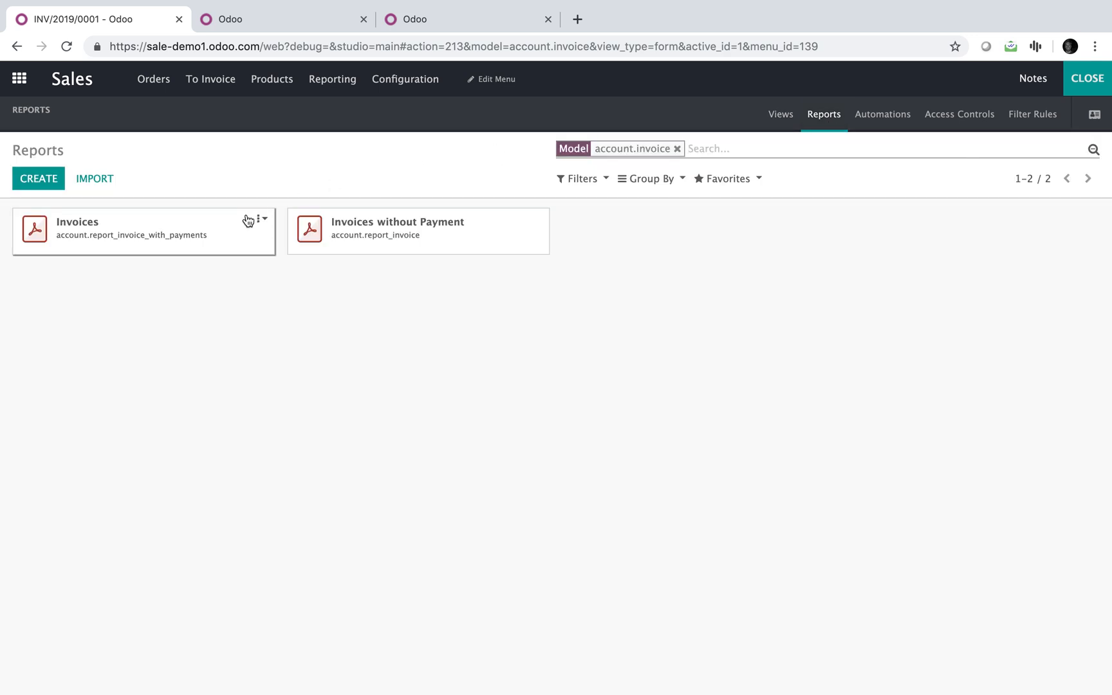
Step: Open the Invoices report in Studio and add a line Referral Name column showing John Doe
left_click(77, 221)
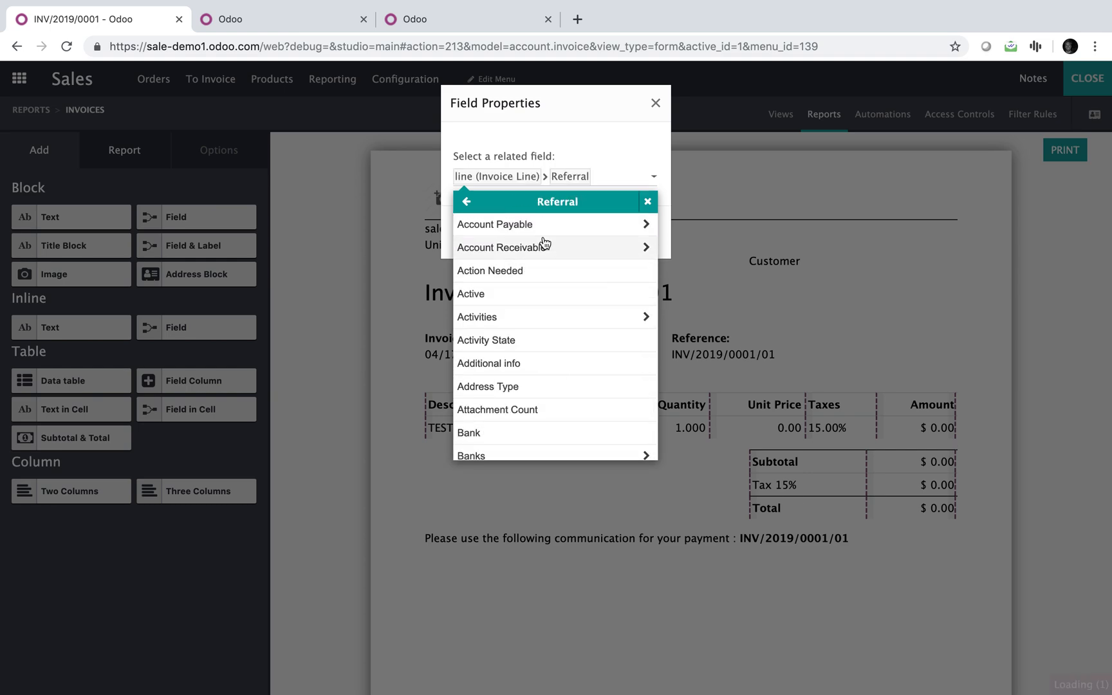
scroll("down", 3)
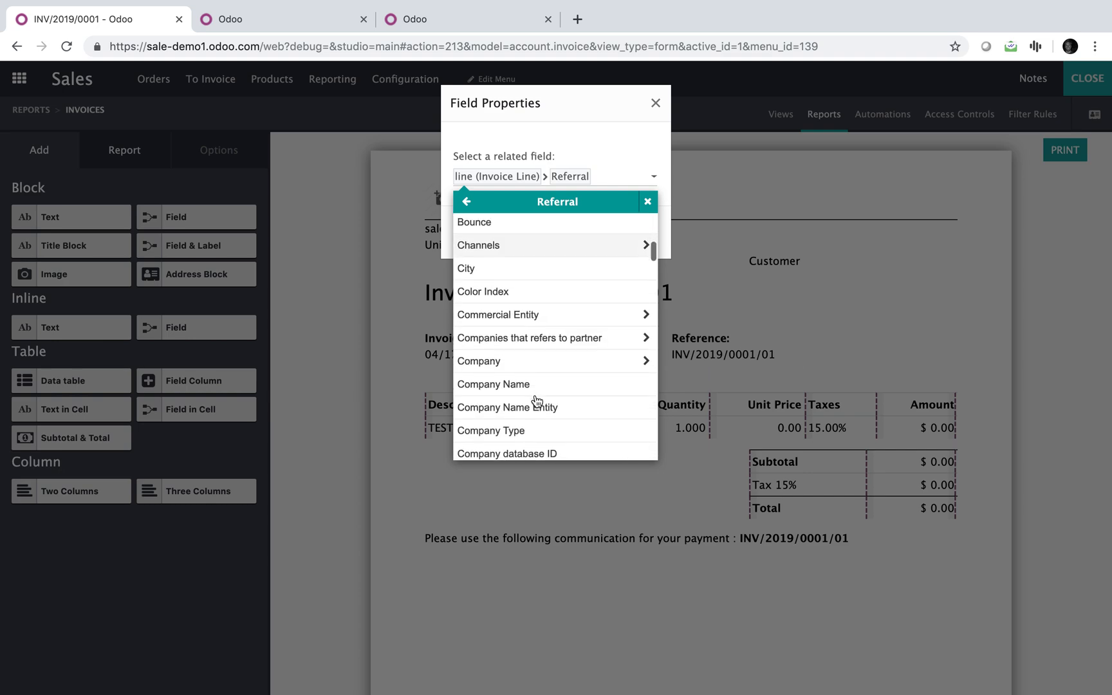
scroll("down", 3)
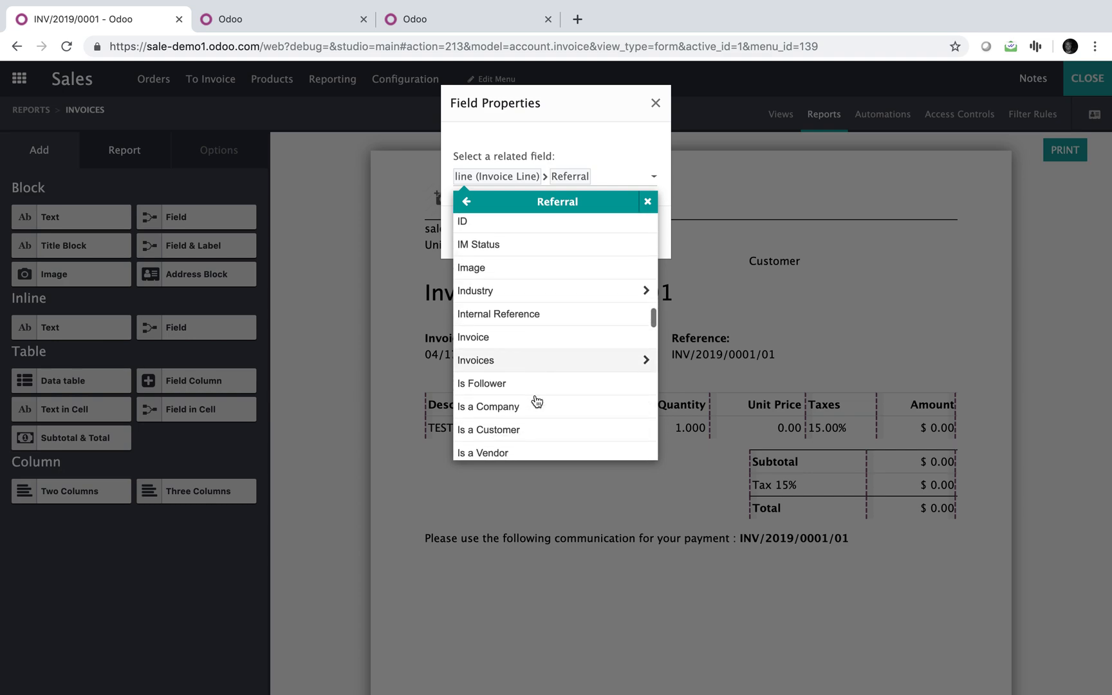
scroll("down", 3)
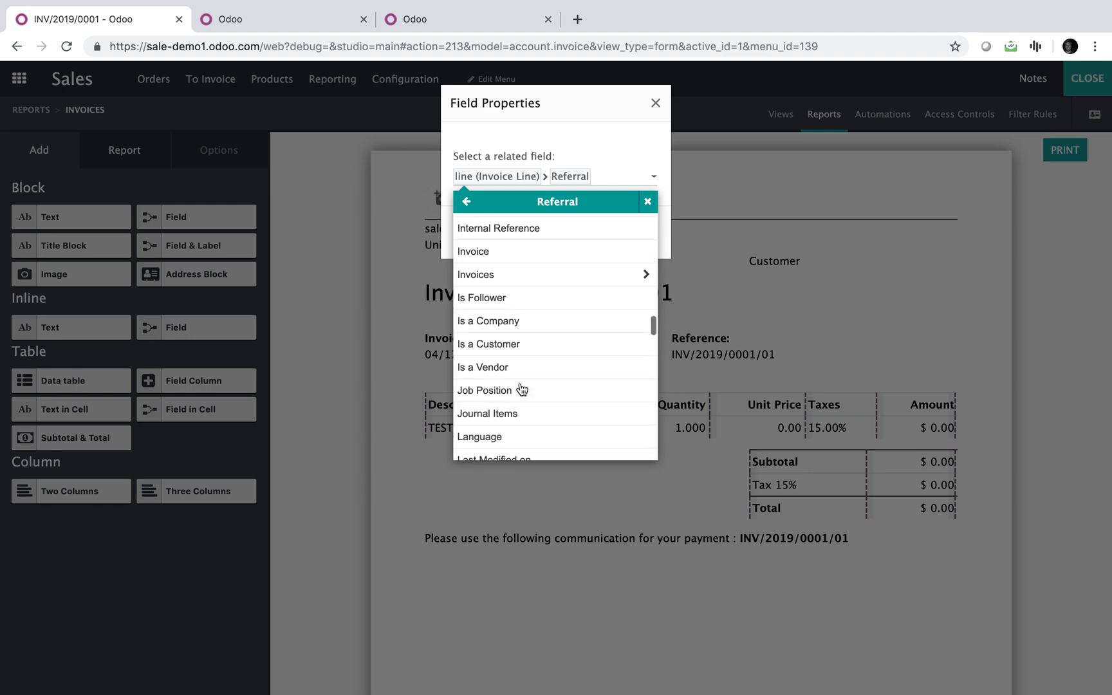
scroll("up", 3)
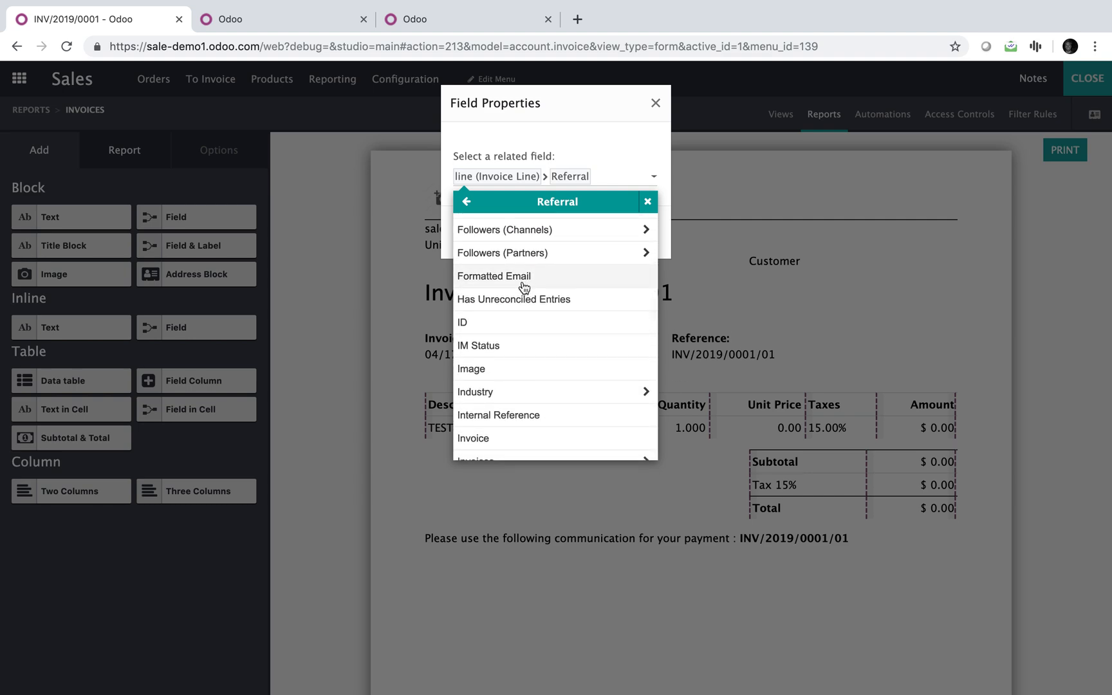
scroll("up", 3)
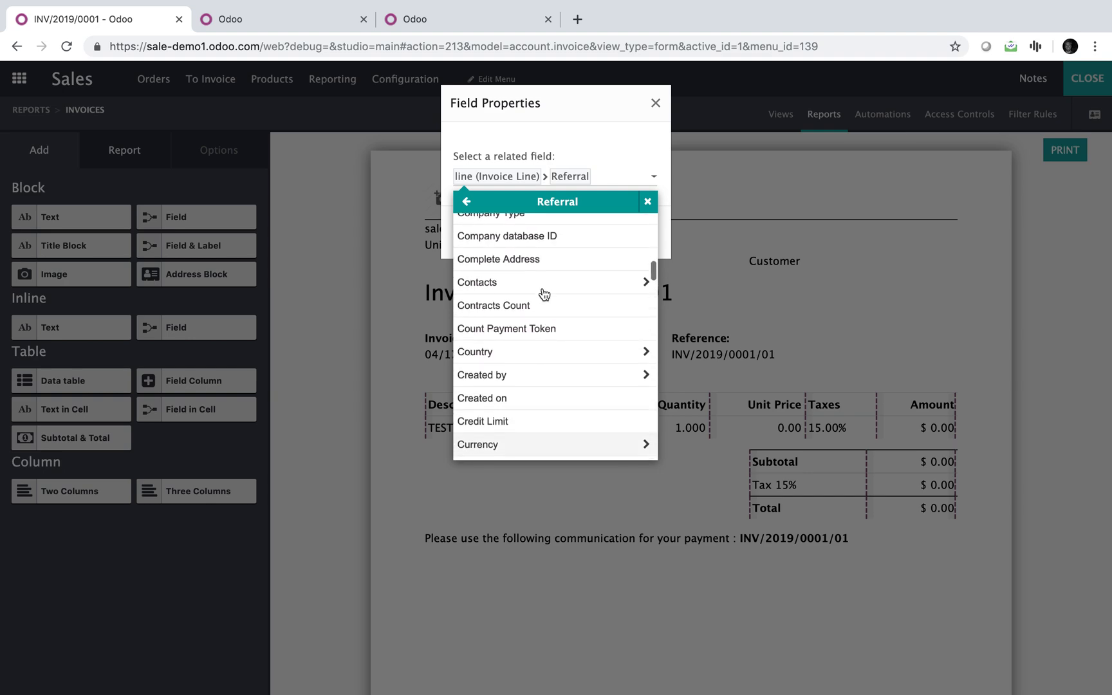
scroll("down", 3)
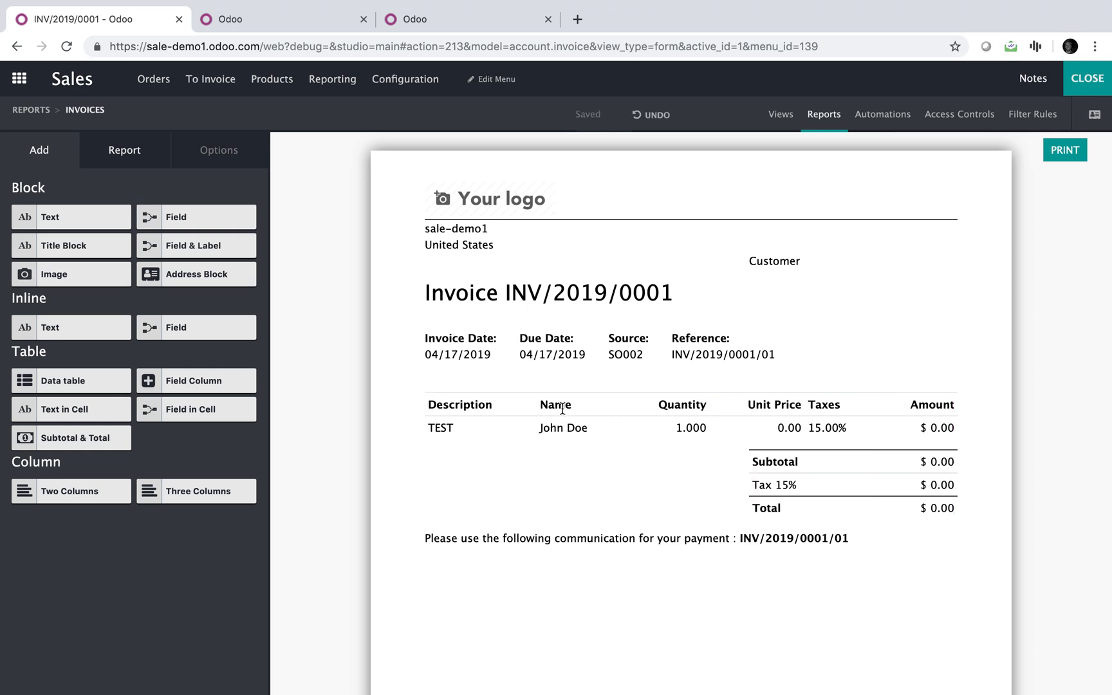
Step: Rename the new invoice report column header to 'Referral' and exit Studio
left_click(556, 404)
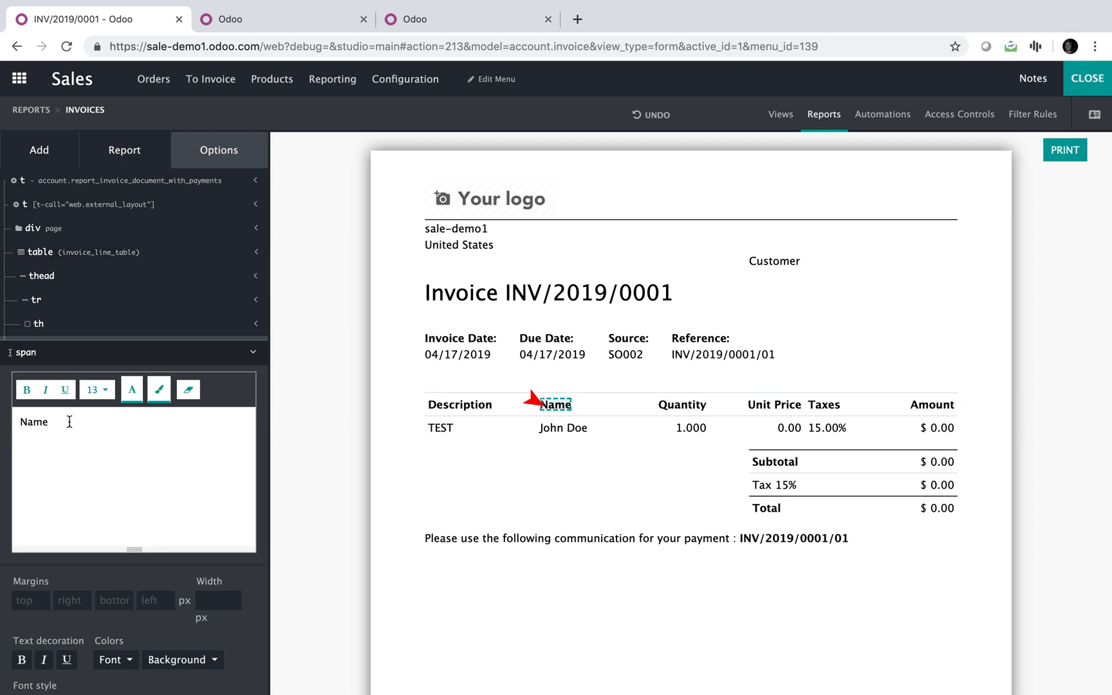
type("Refer")
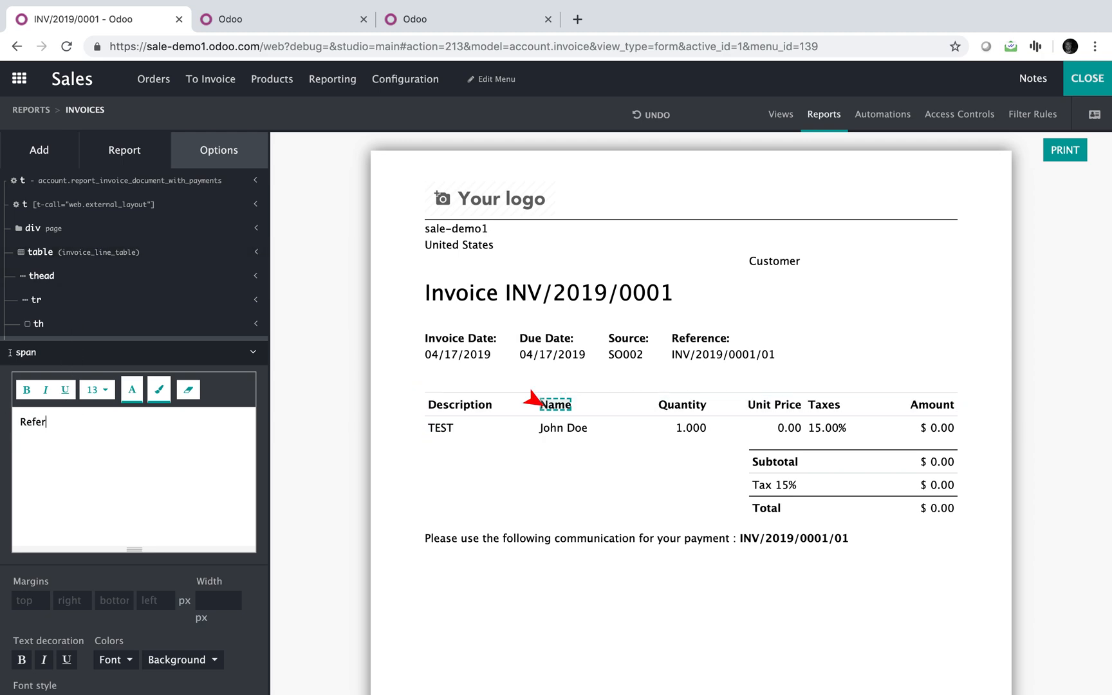
type("ral")
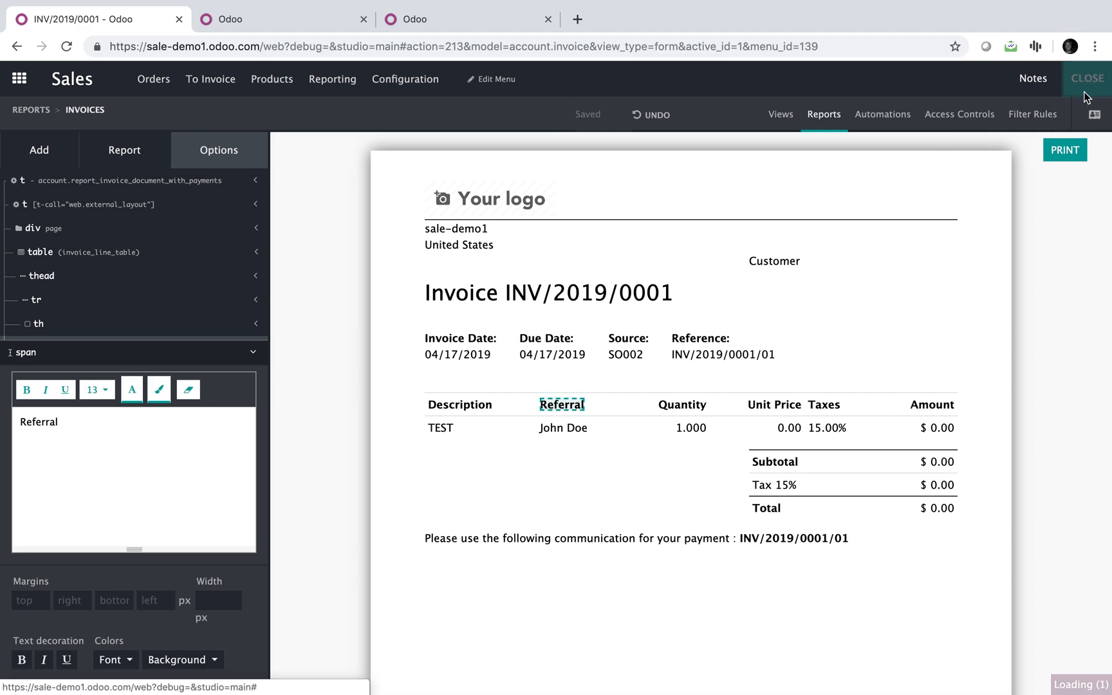
left_click(1086, 78)
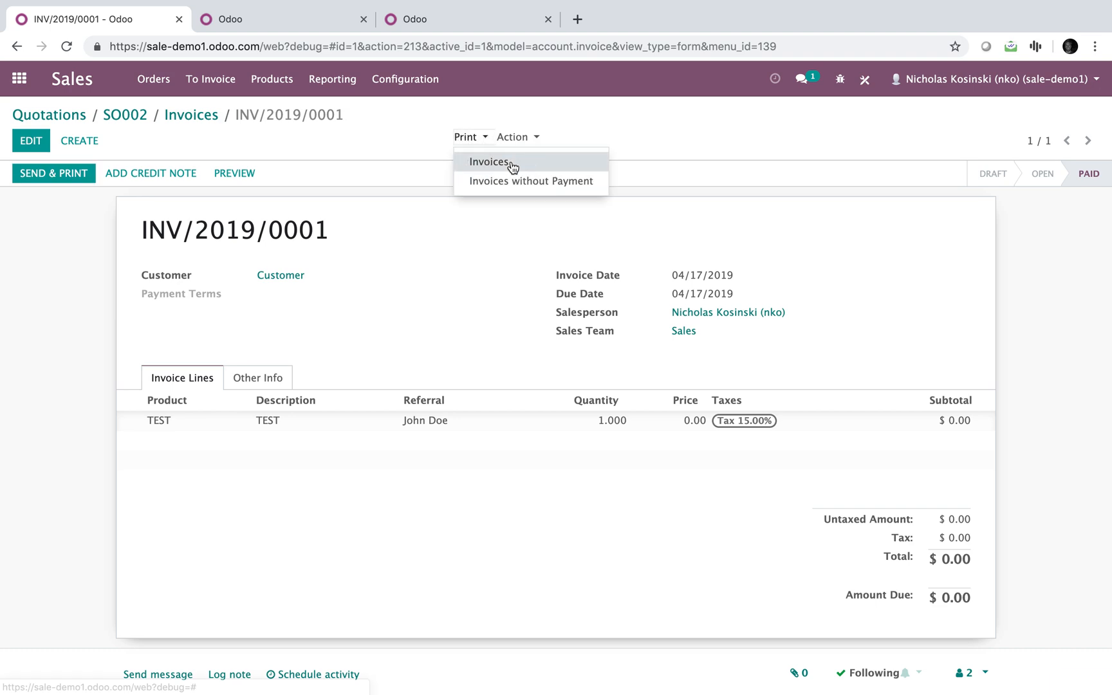
Step: Print INV/2019/0001 as PDF, check the Referral column shows John Doe, then go home
left_click(488, 162)
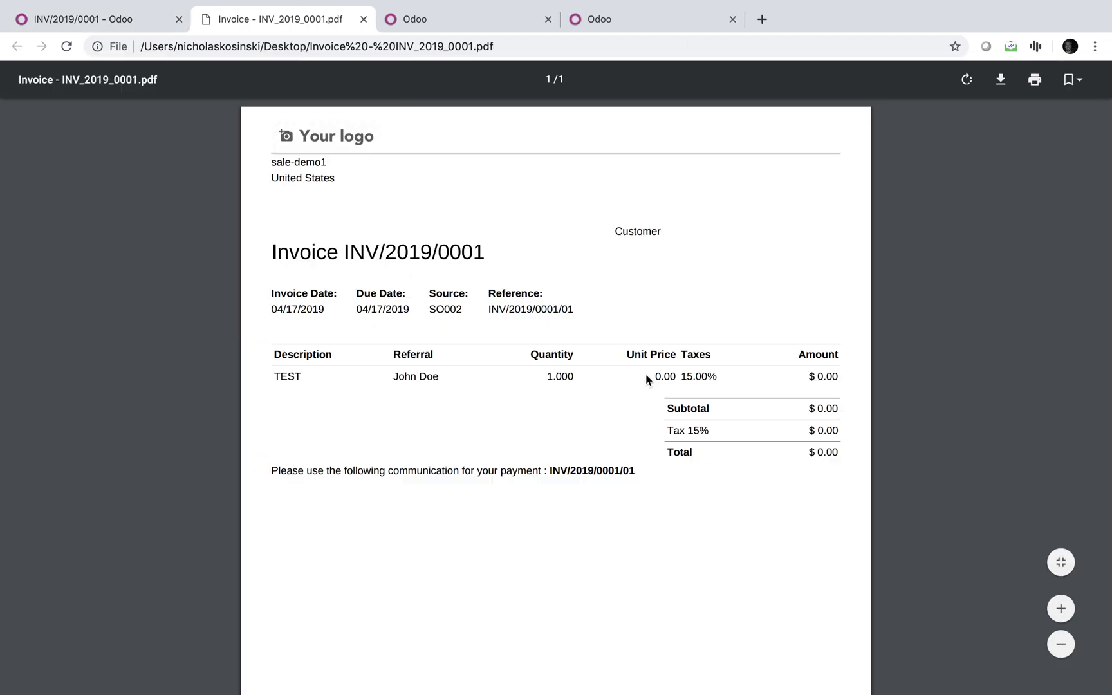
mouse_move(375, 51)
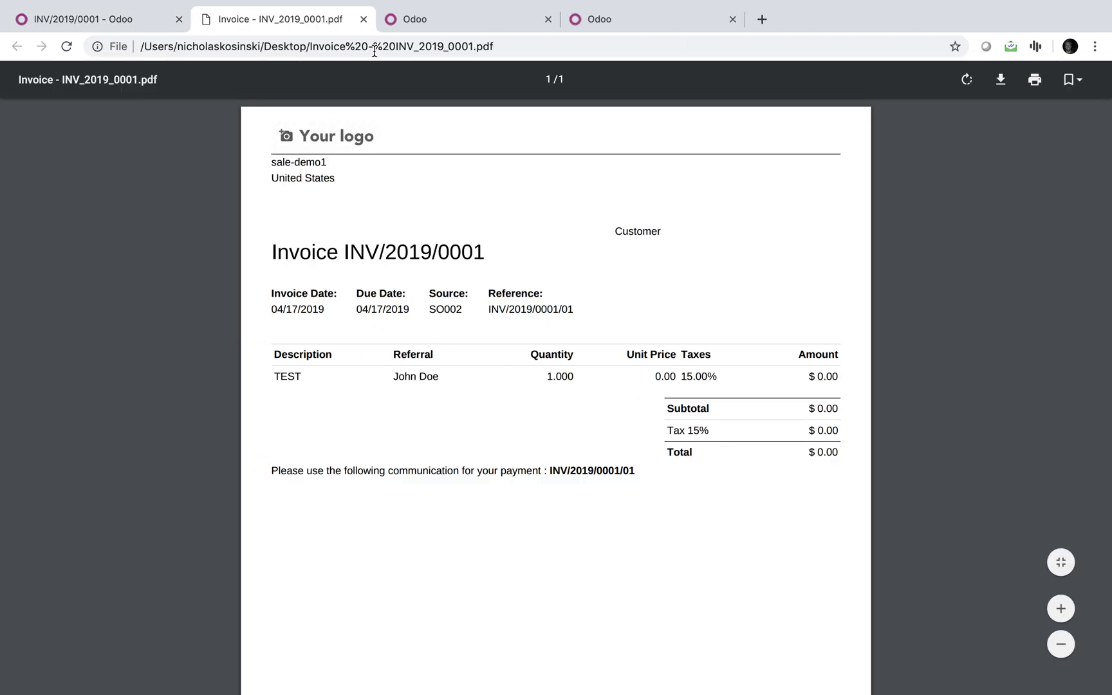
left_click(364, 19)
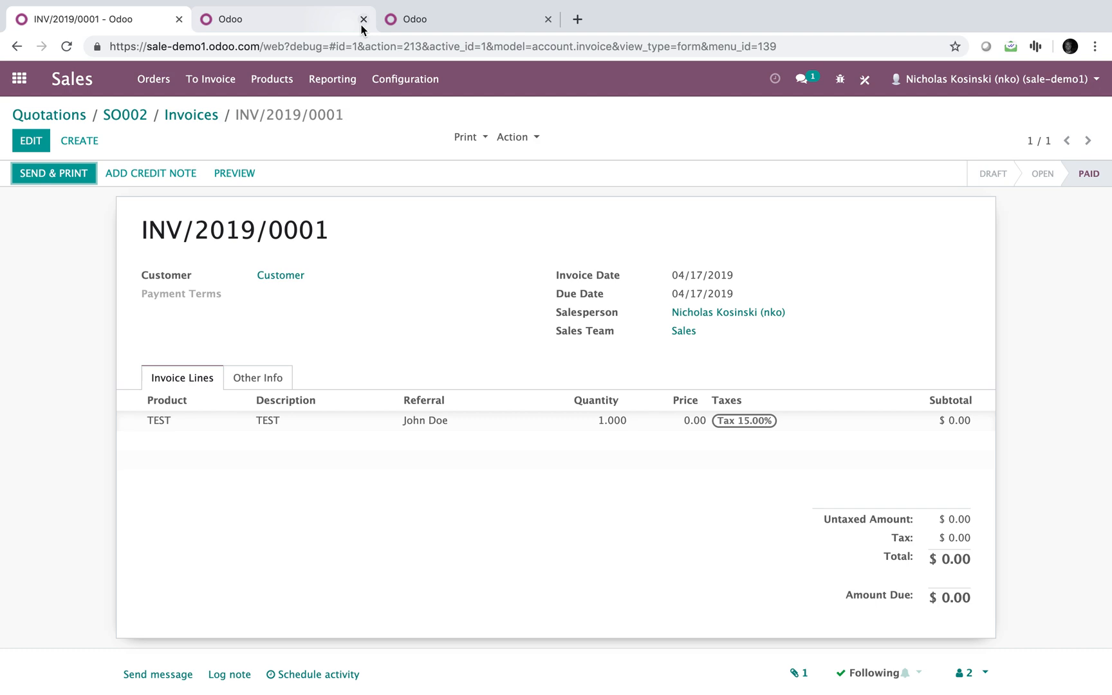
left_click(19, 78)
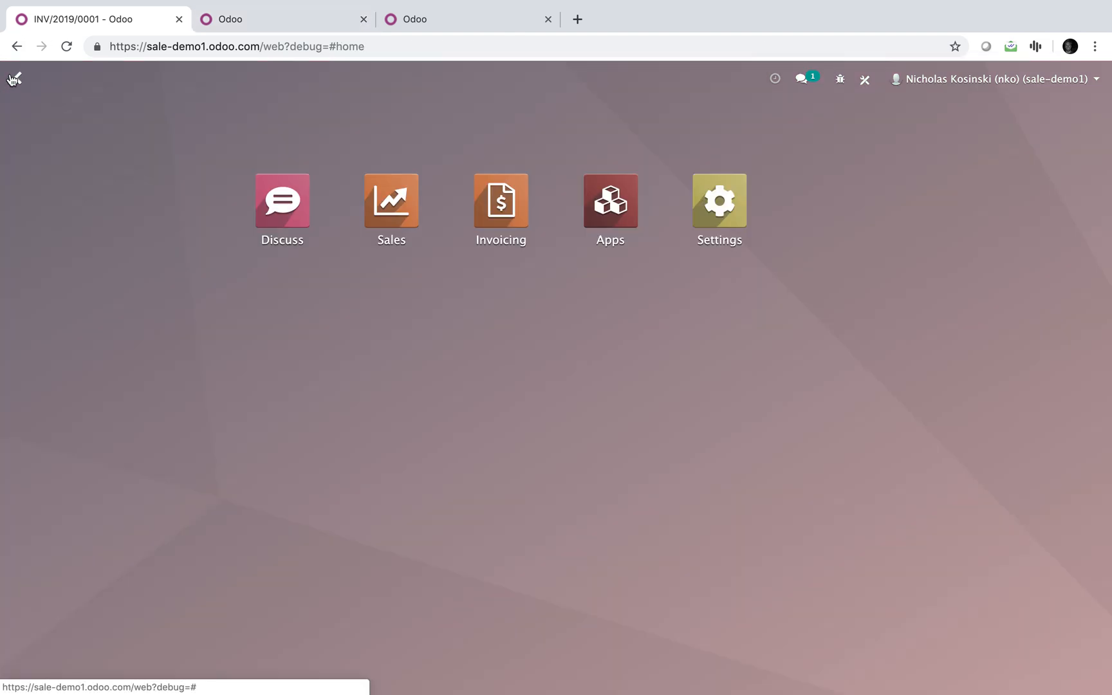
Step: Open the account.invoice.line model and inspect x_referral_id's related path sale_line_ids.x_referral_id
left_click(717, 201)
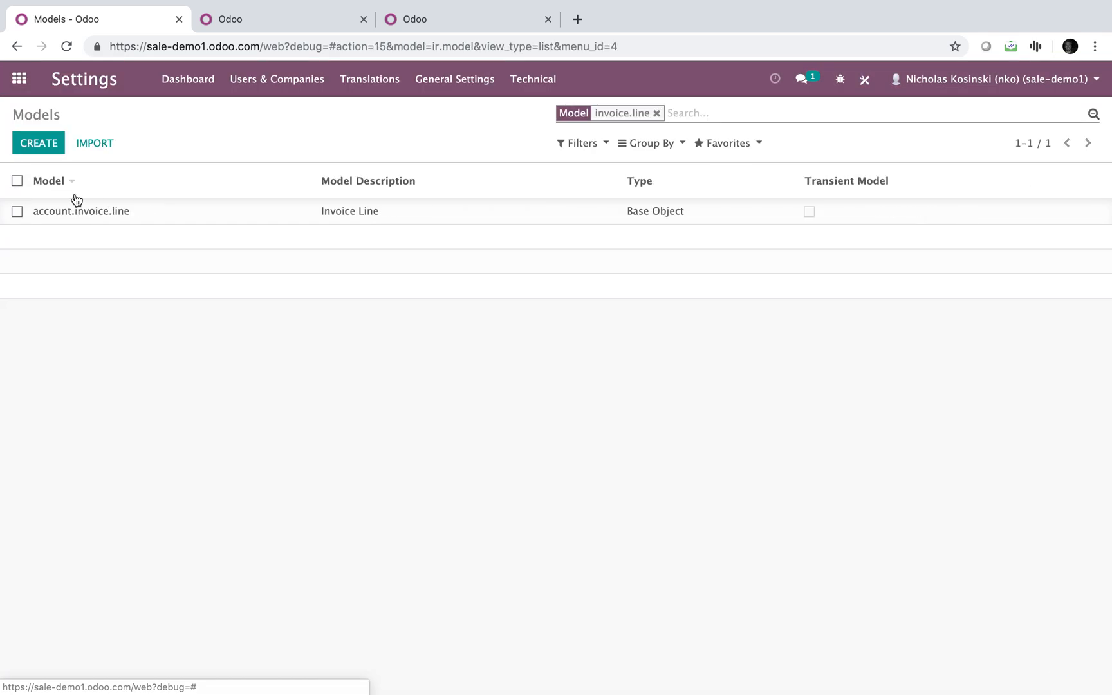
left_click(81, 210)
type("refr")
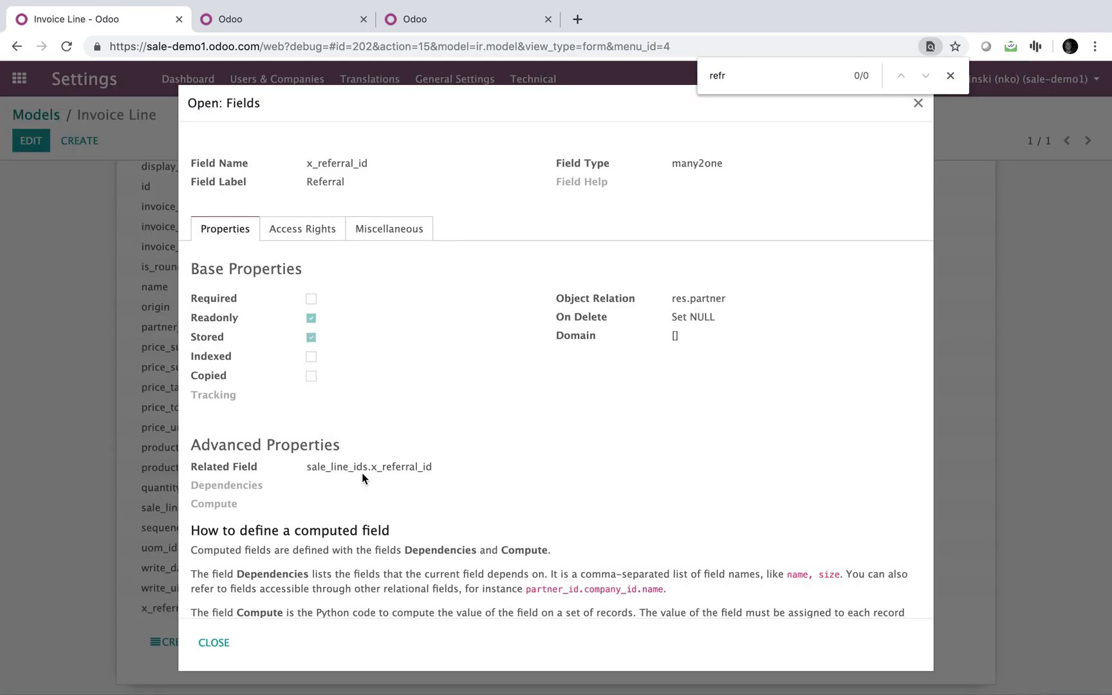
double_click(345, 467)
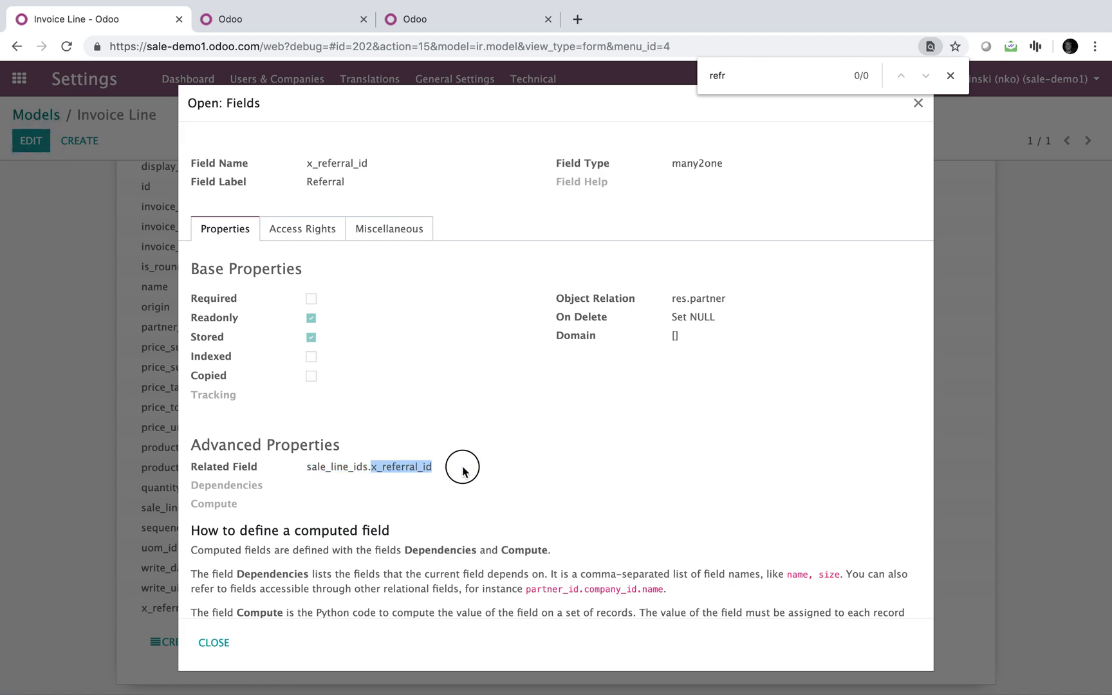
mouse_move(465, 472)
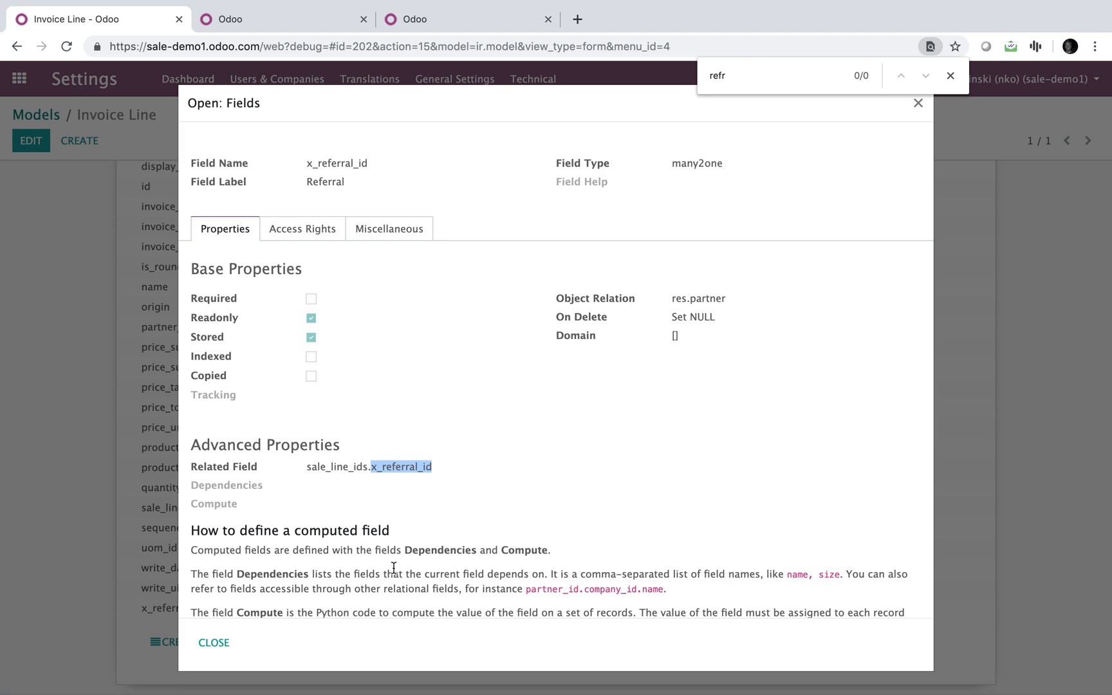
mouse_move(237, 630)
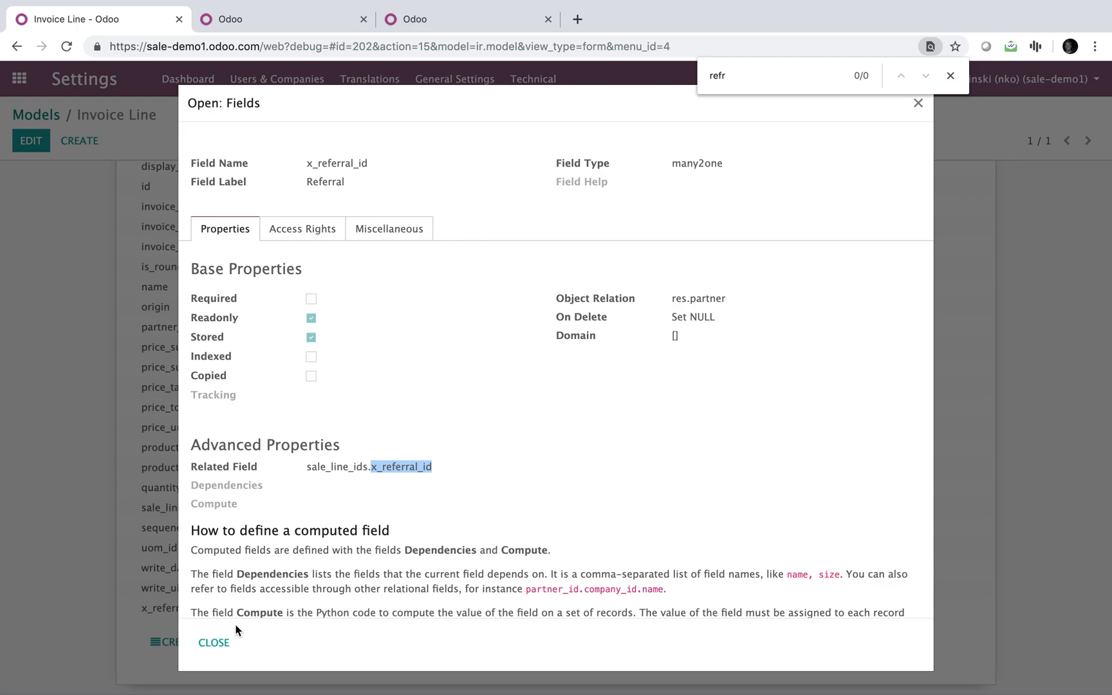